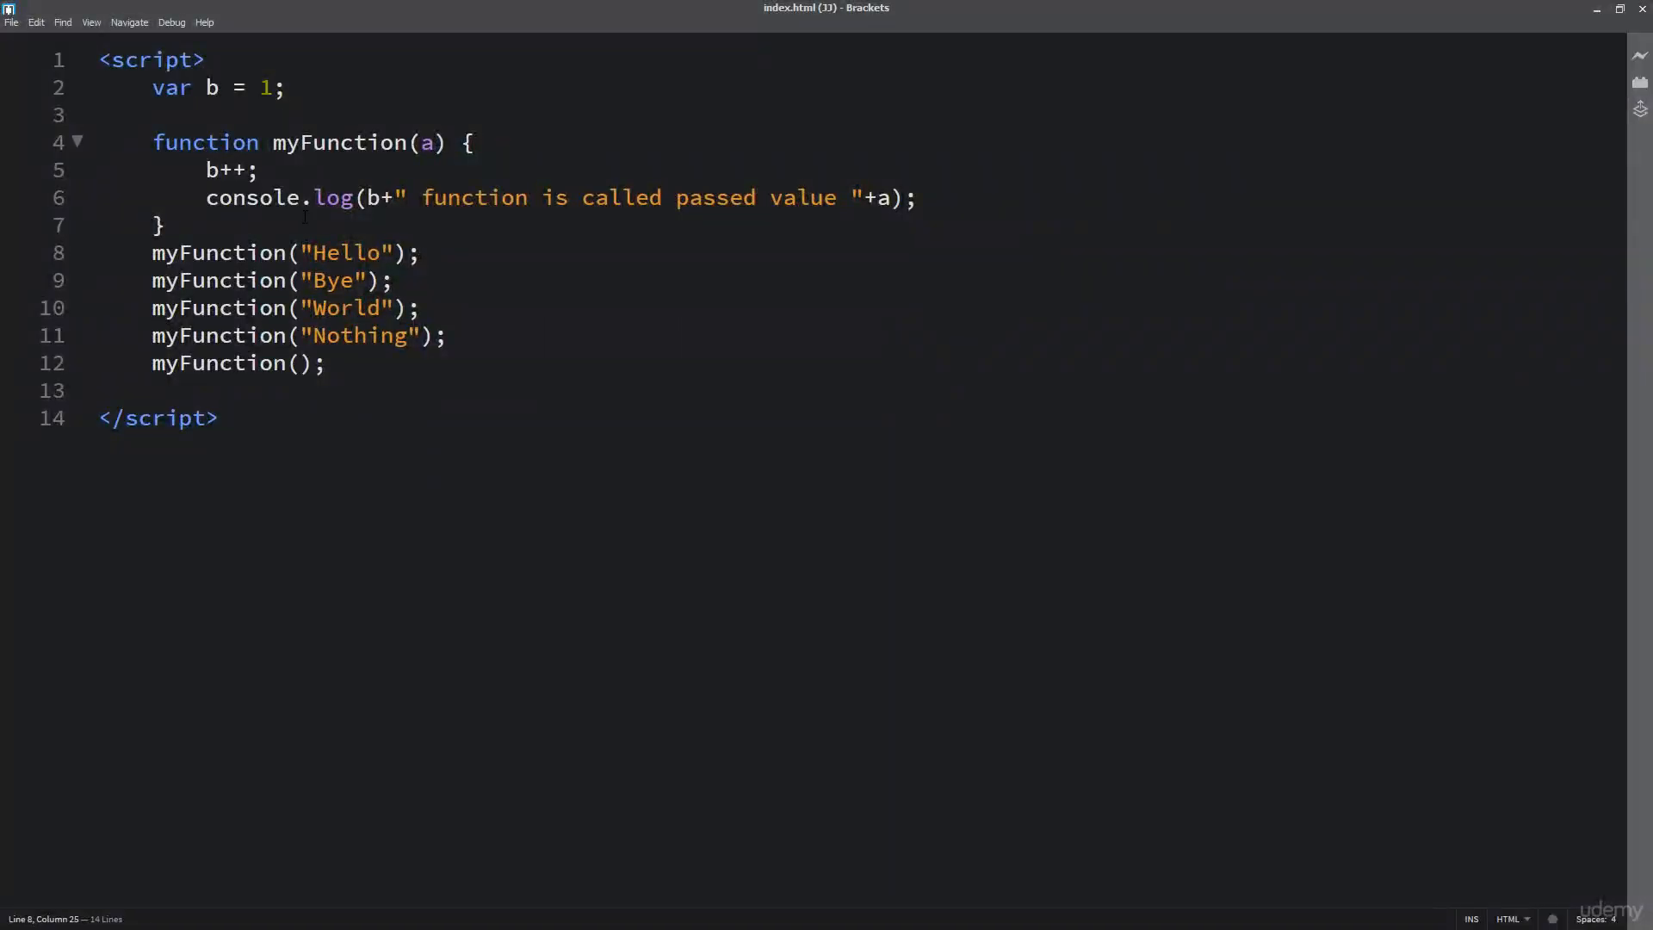
Step: Start a new function myFunctionA(a) below the last myFunction call
{"action": "left_click", "coordinate": [332, 363]}
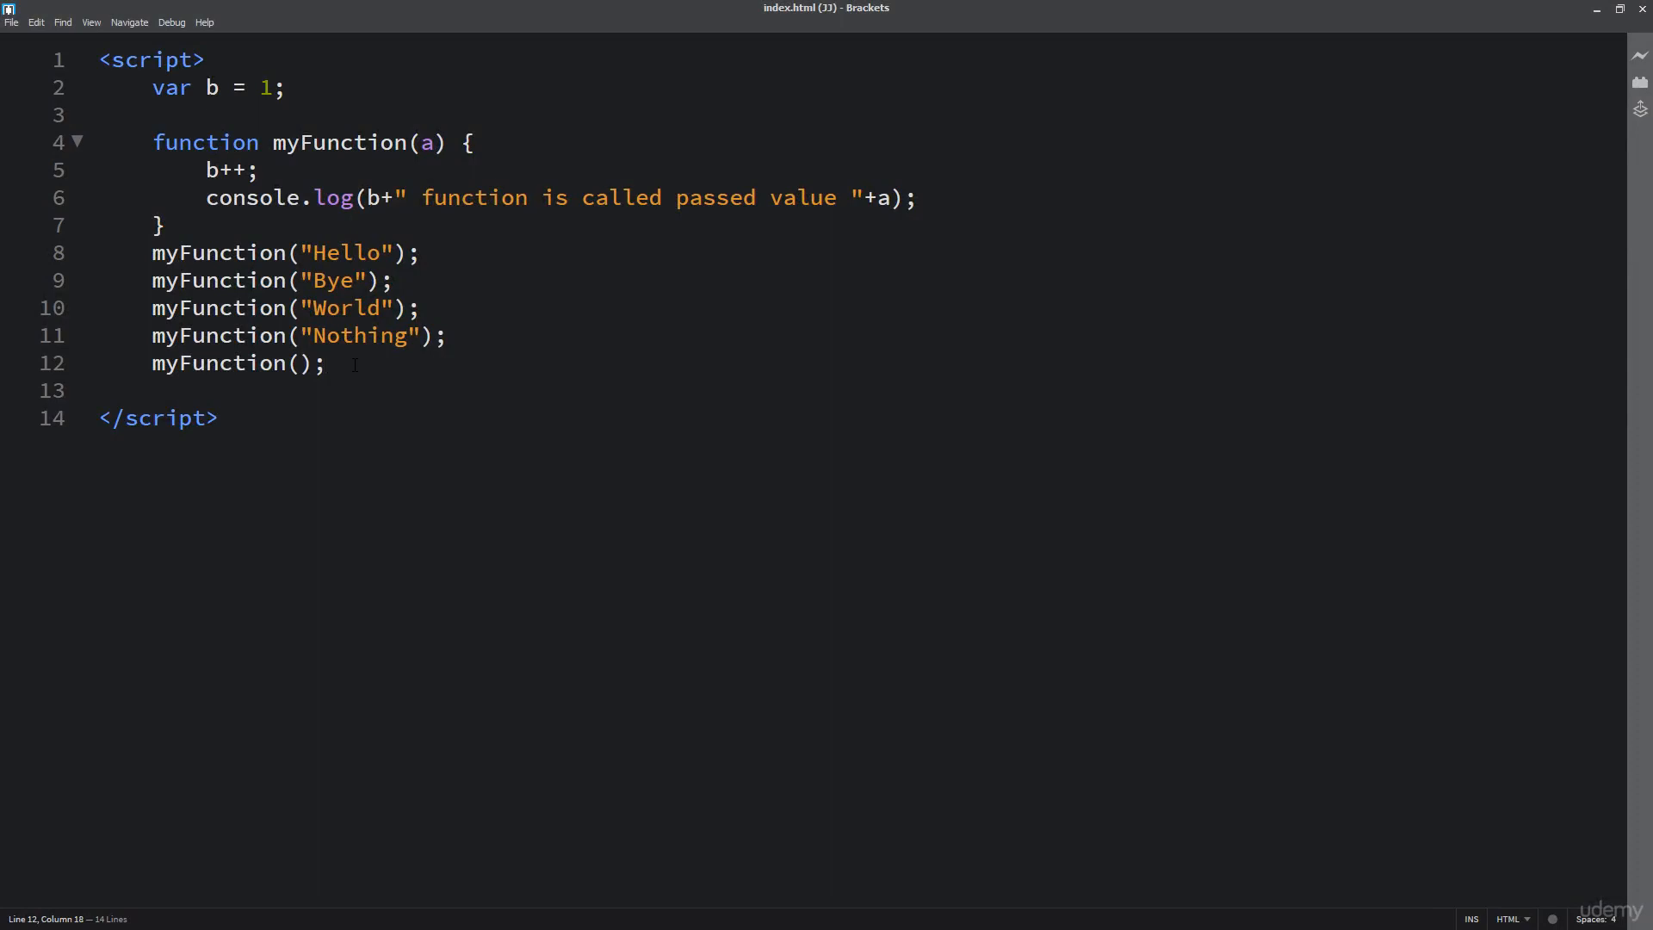
{"action": "type", "text": "f"}
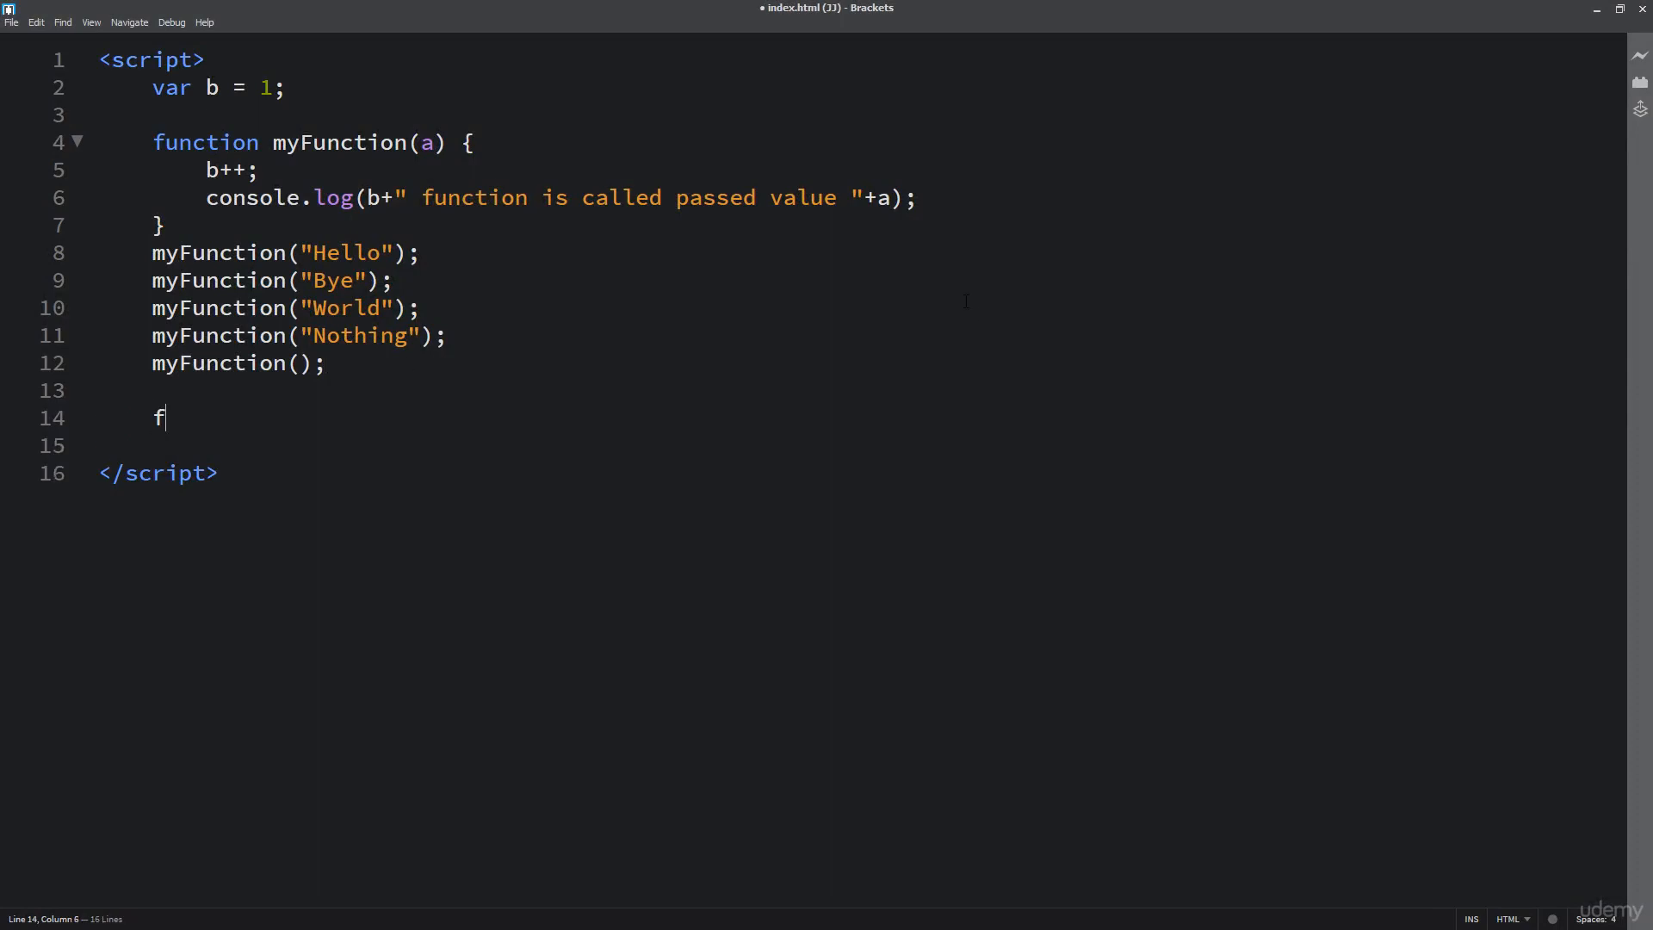
{"action": "type", "text": "unction"}
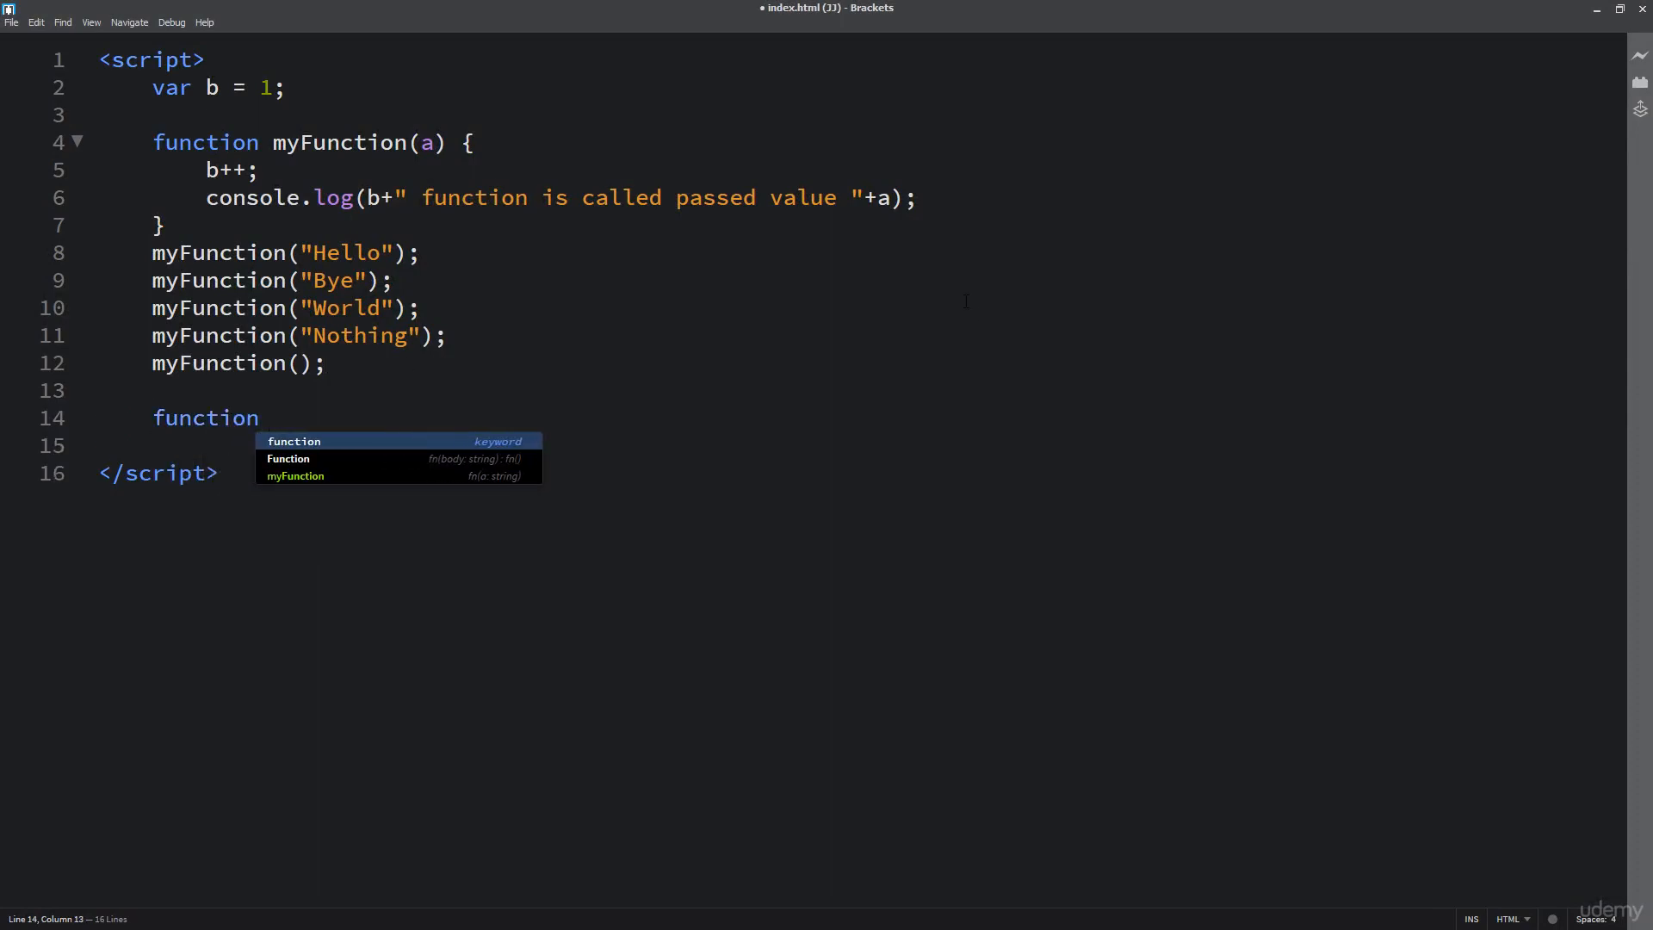
{"action": "type", "text": "my"}
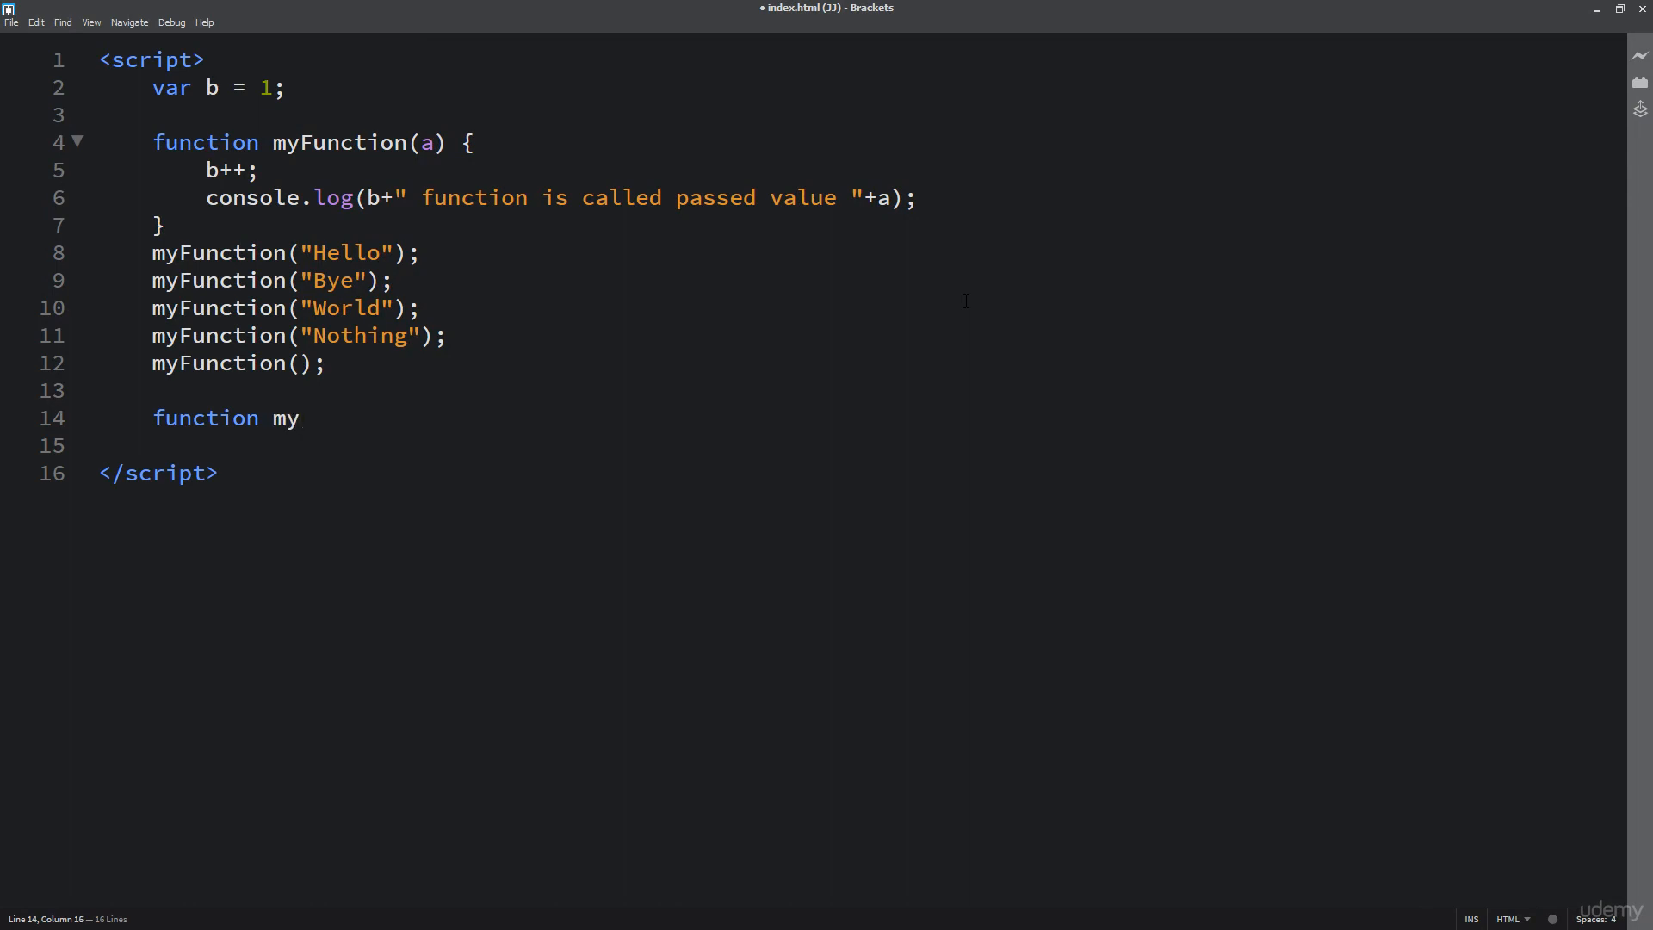
{"action": "type", "text": "FunctionA"}
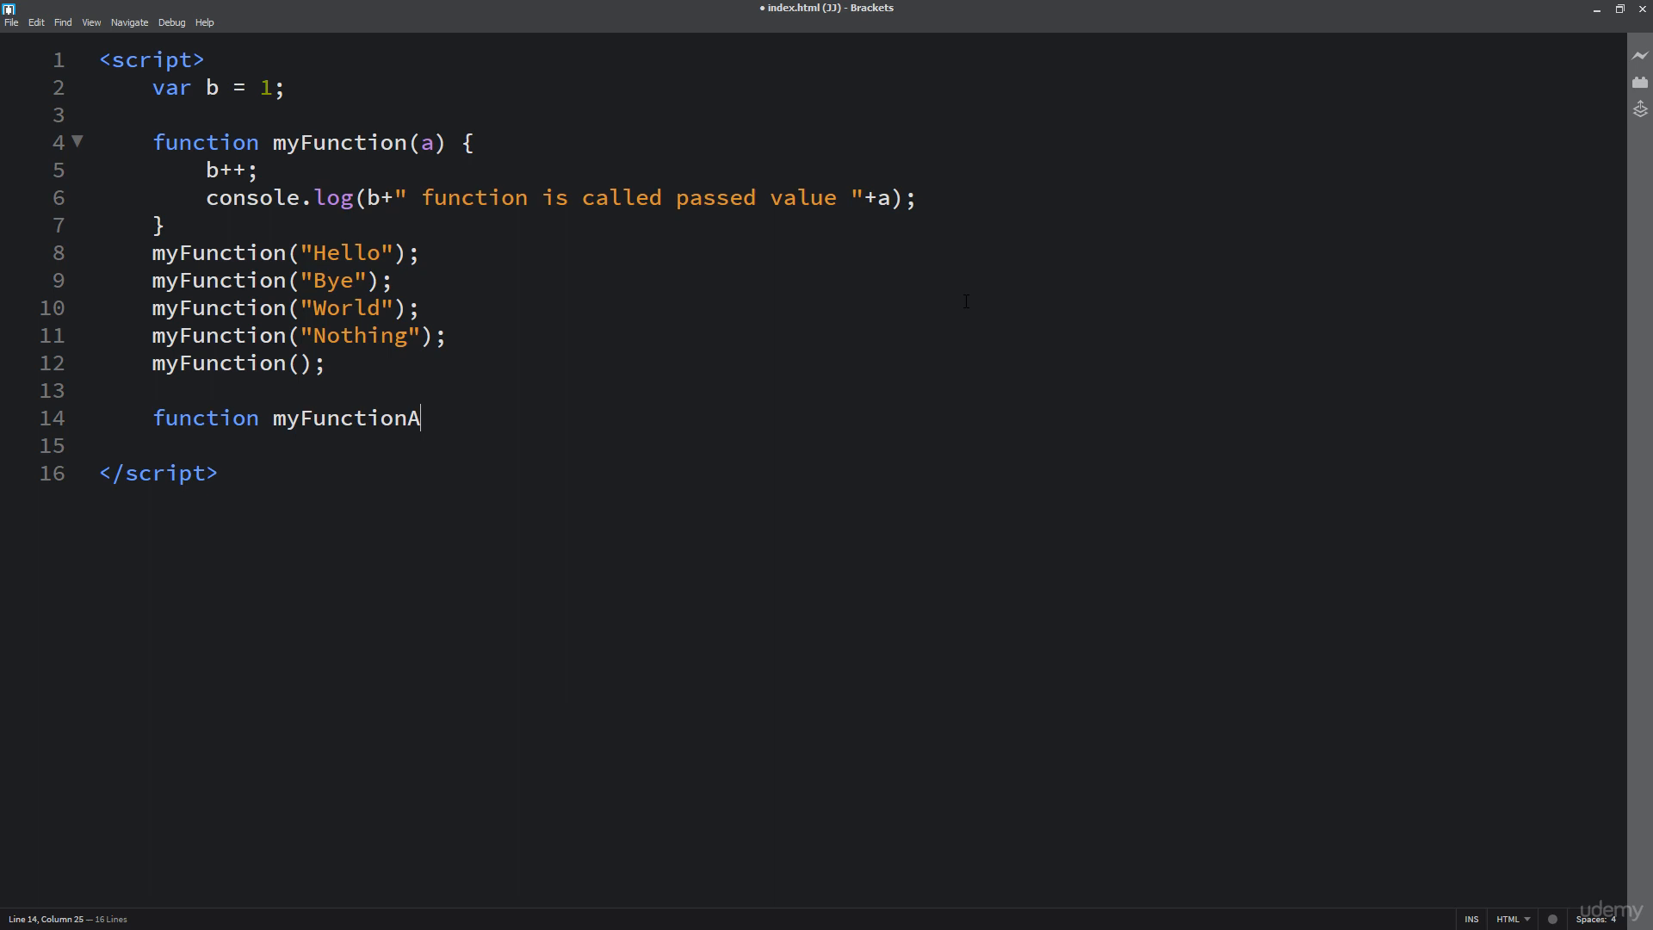
{"action": "type", "text": "()"}
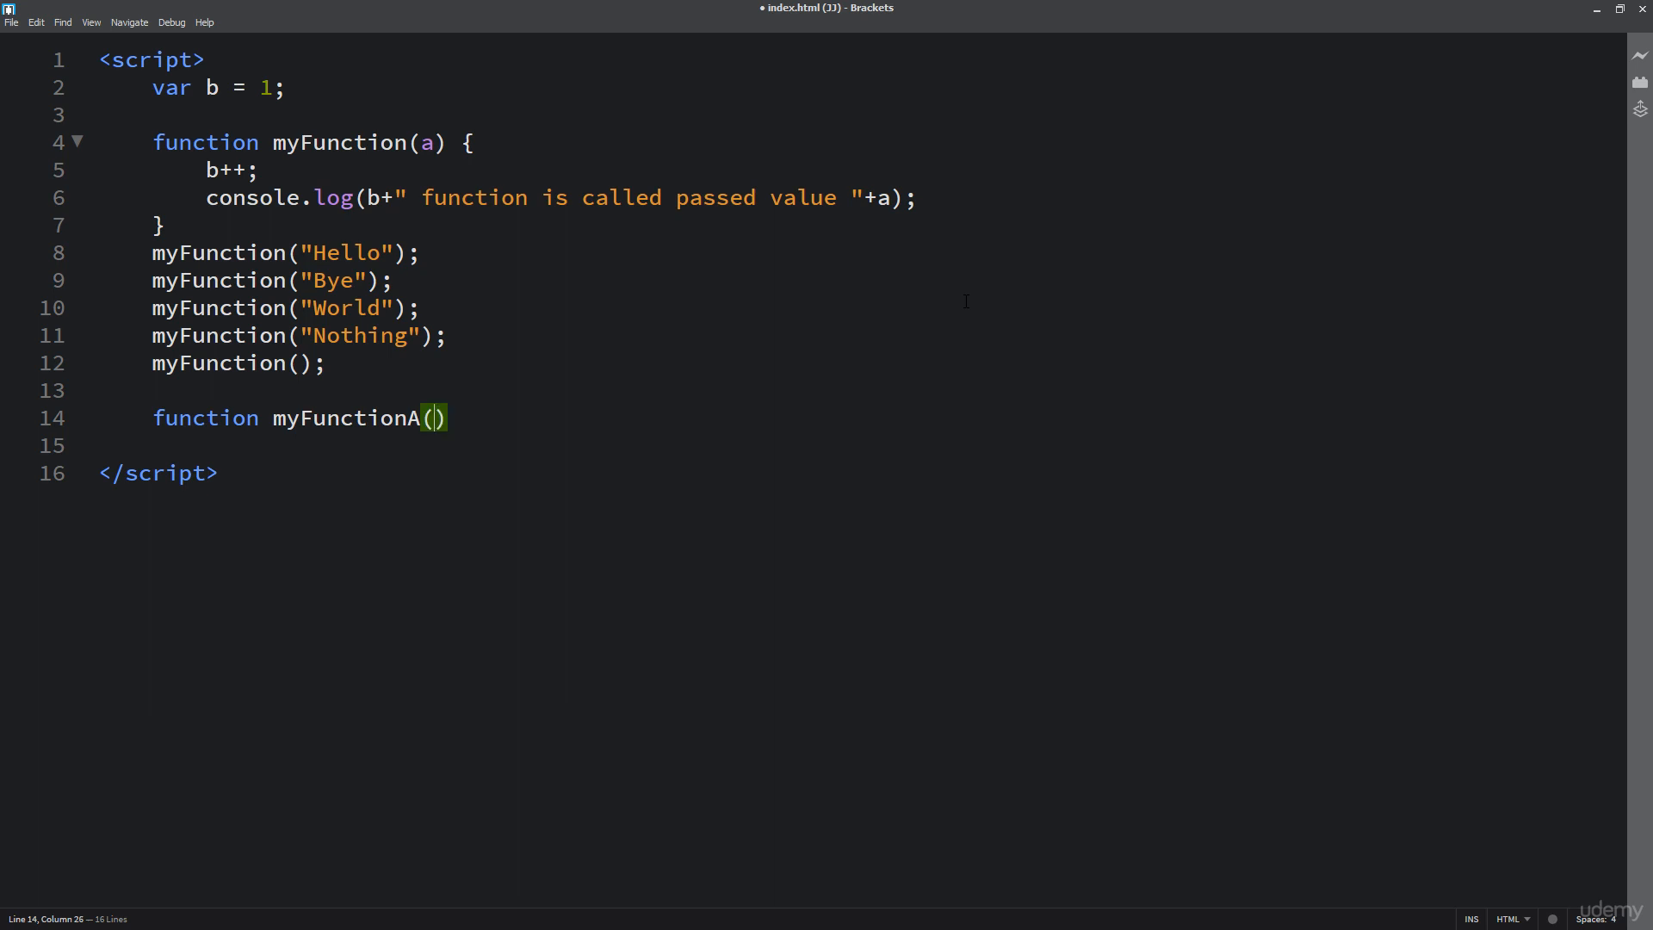
{"action": "type", "text": "a"}
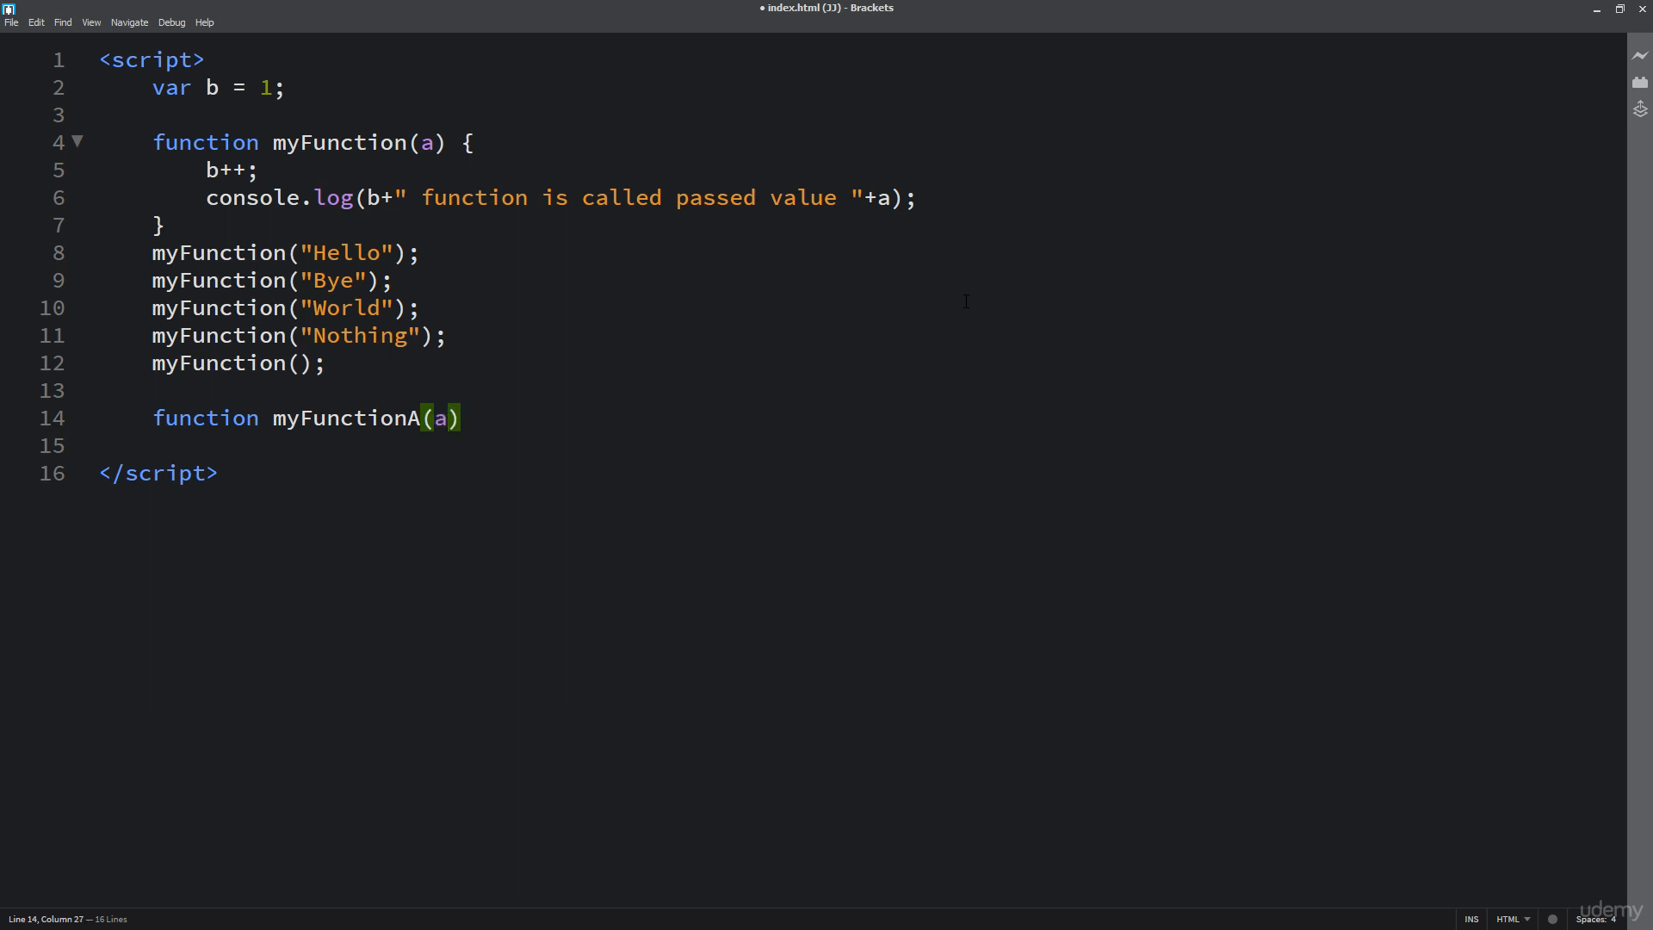
{"action": "type", "text": "{"}
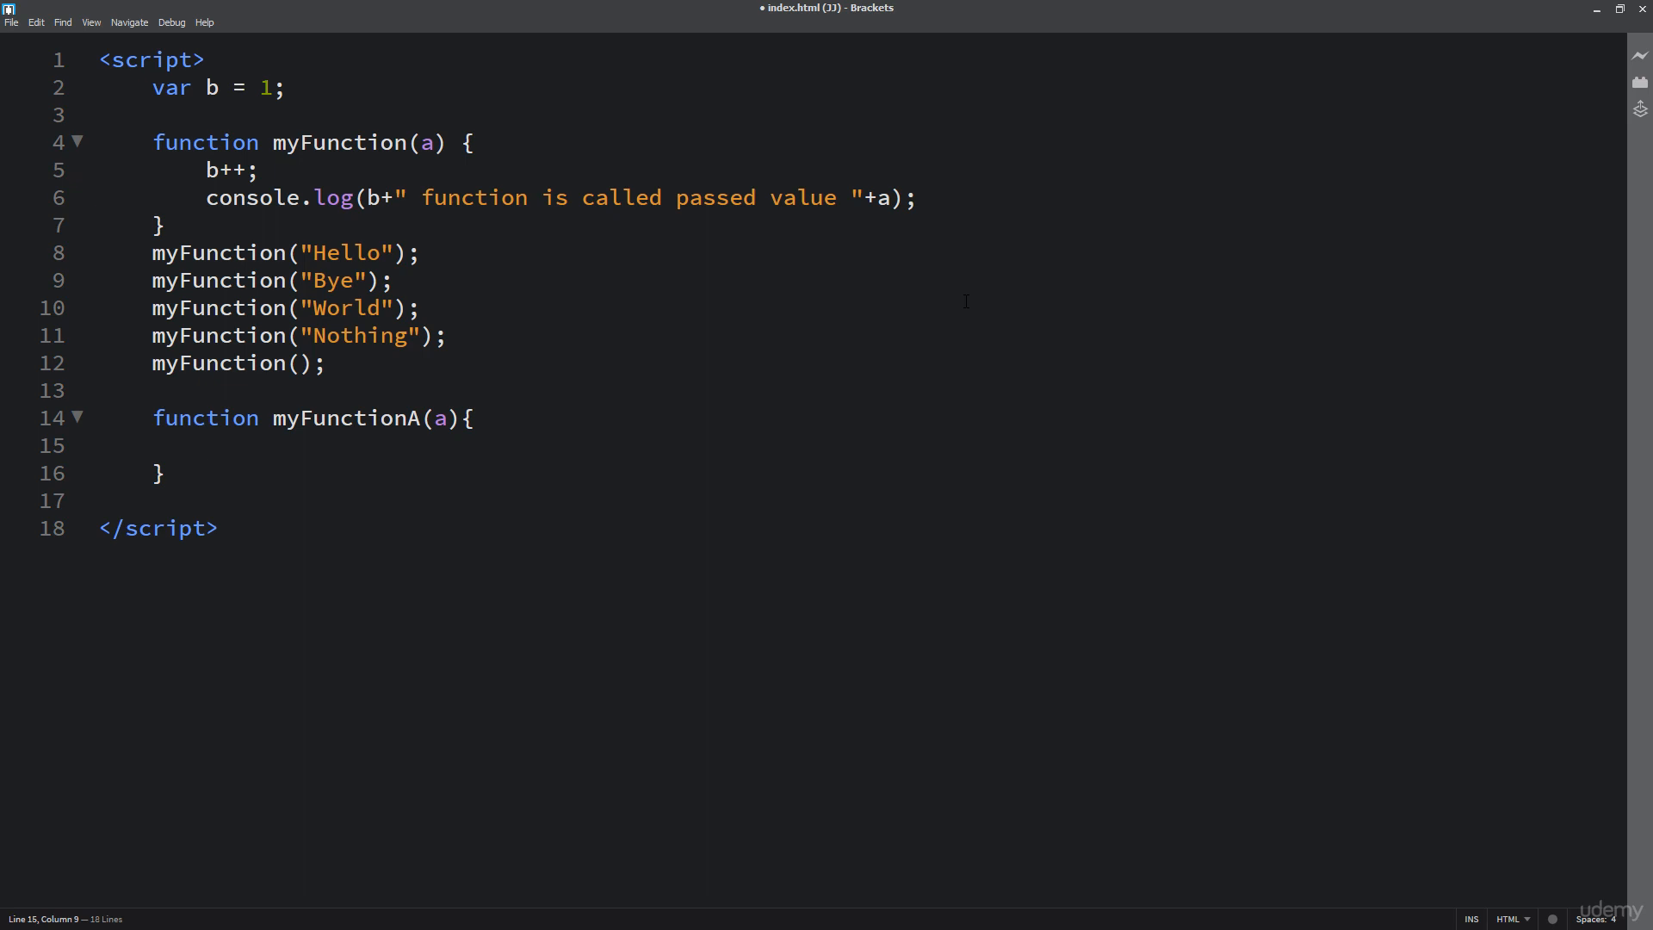
Step: Give myFunctionA the body return a + b and move to a new line after it
{"action": "type", "text": "reut"}
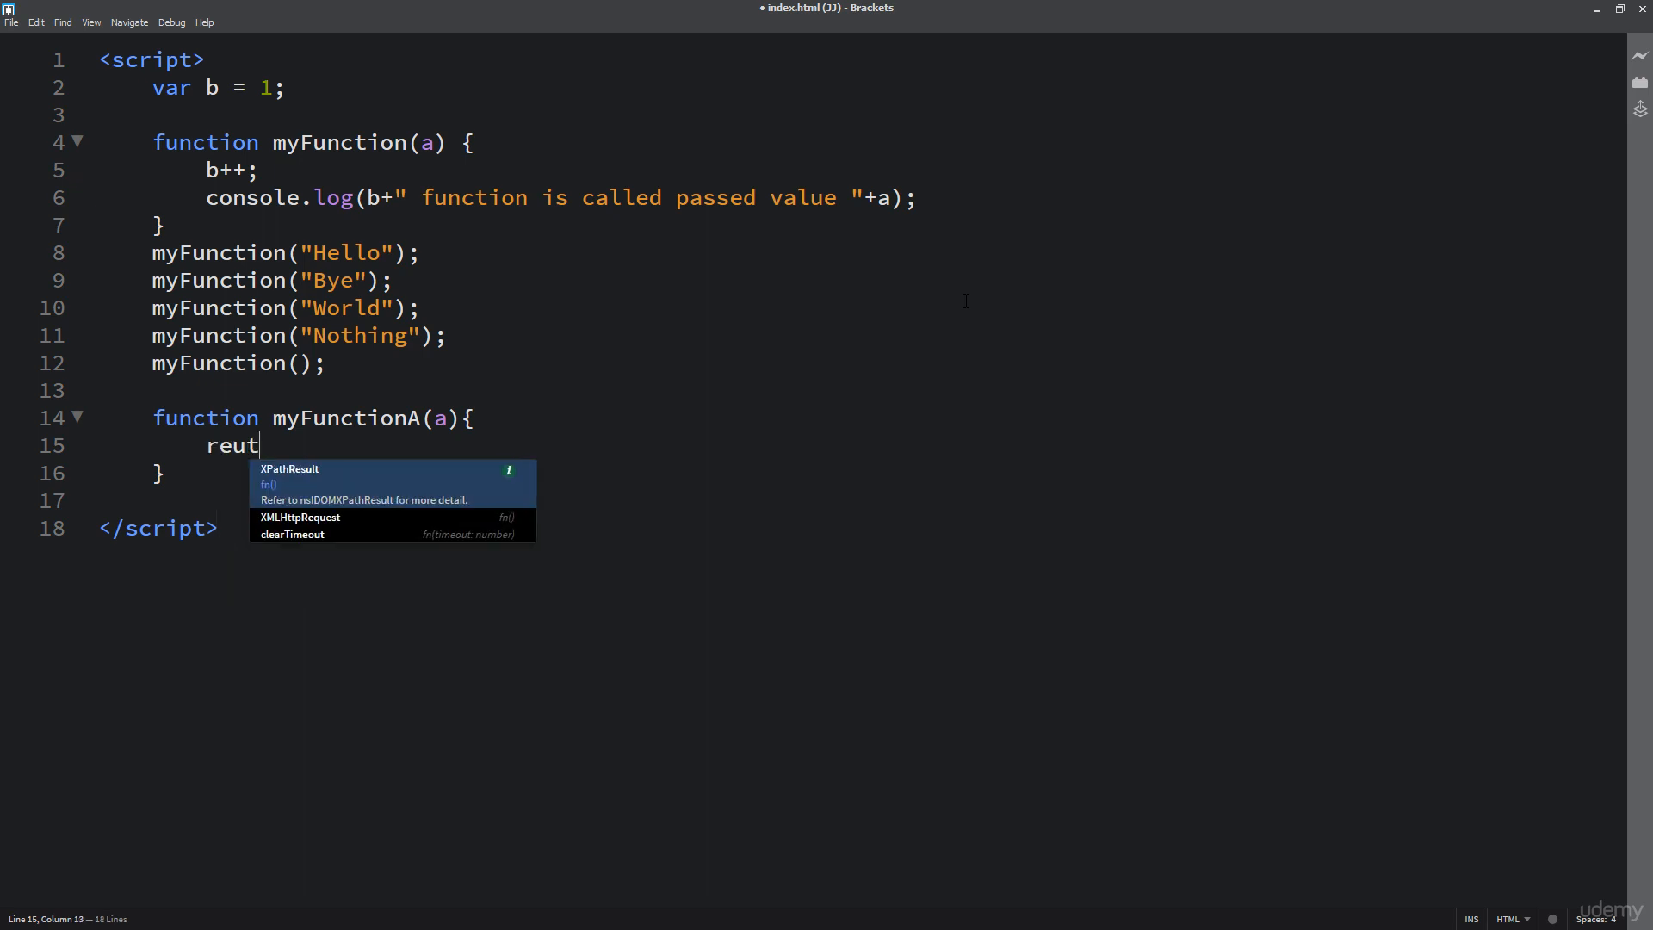
{"action": "type", "text": "urn"}
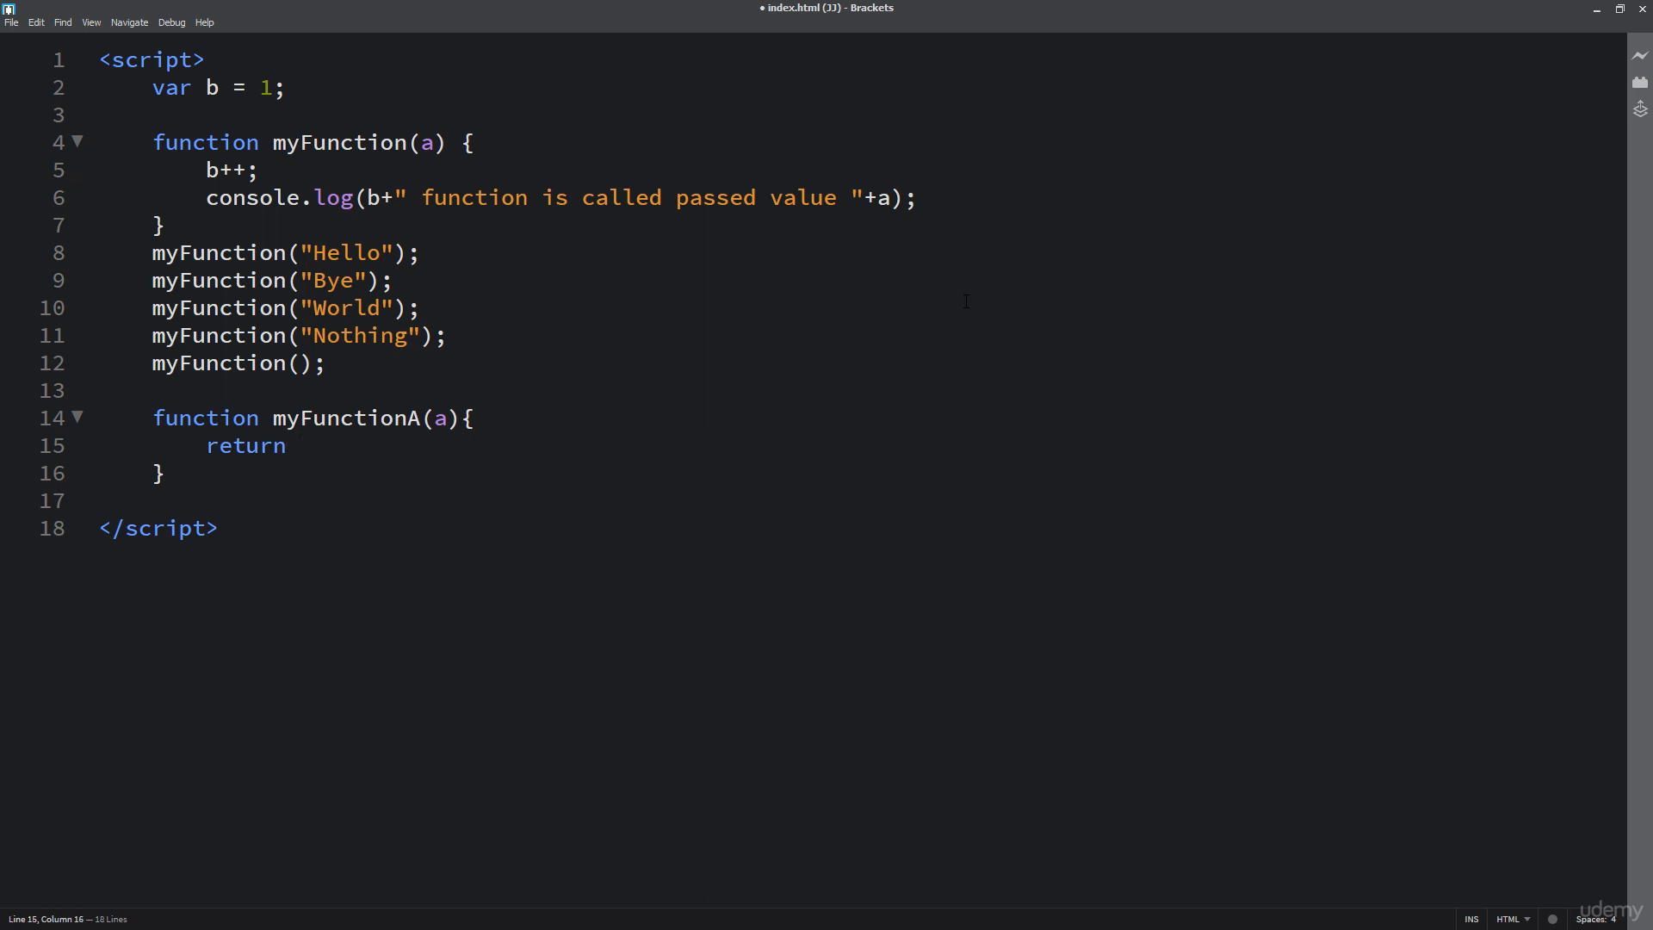
{"action": "type", "text": "a +"}
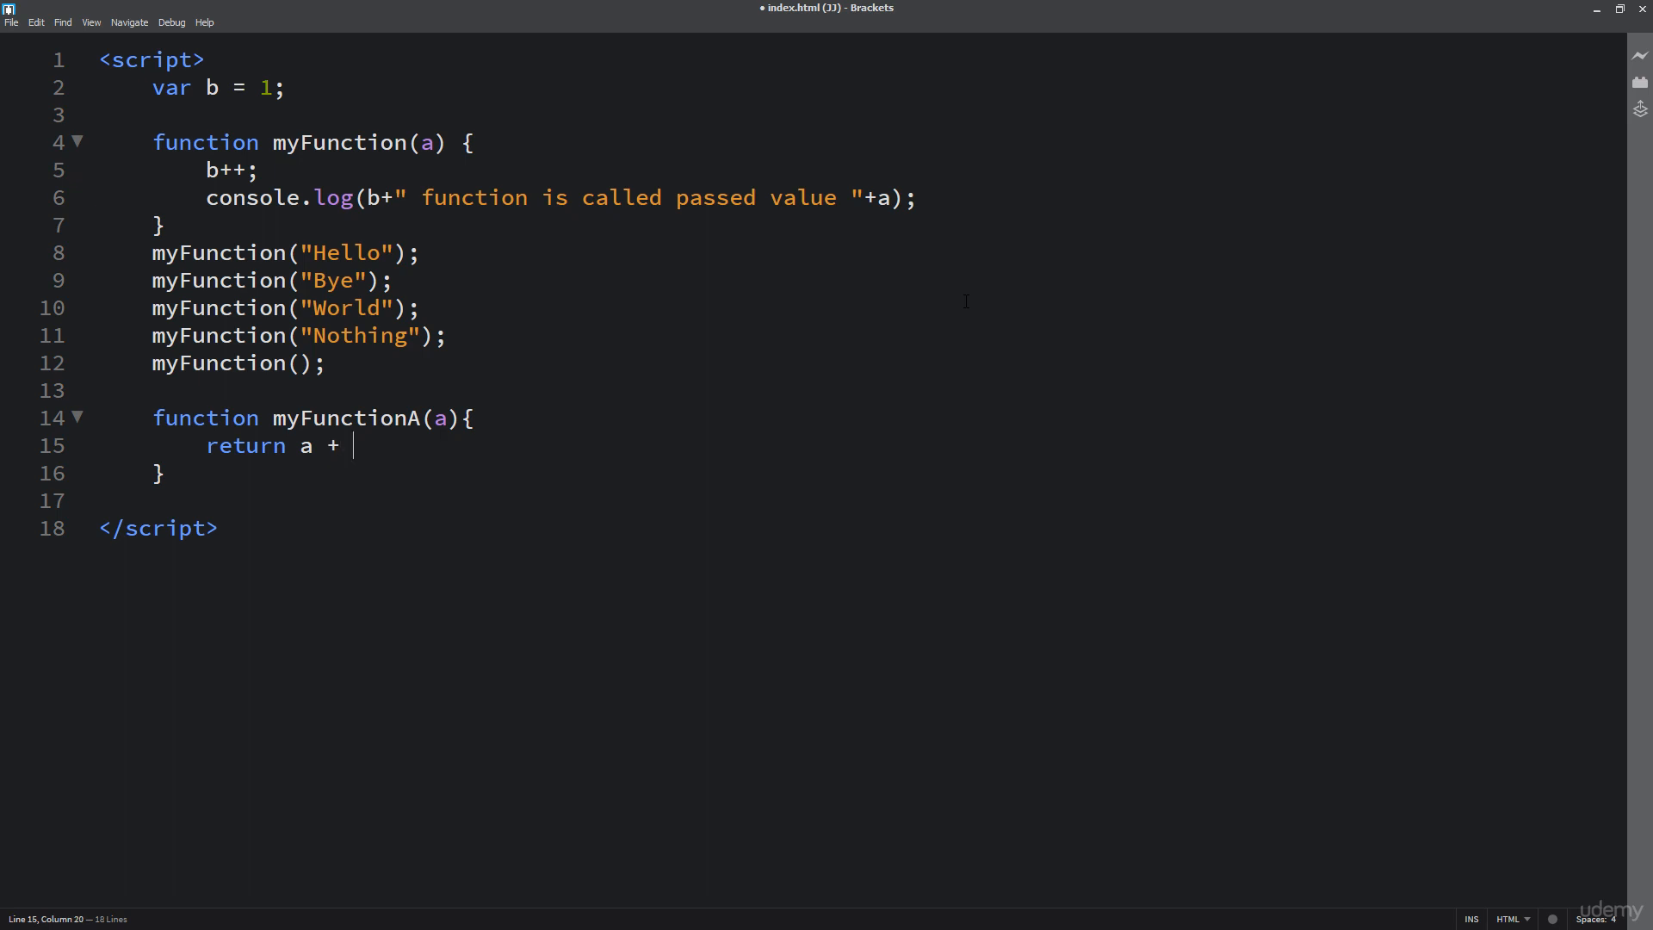
{"action": "type", "text": "b;"}
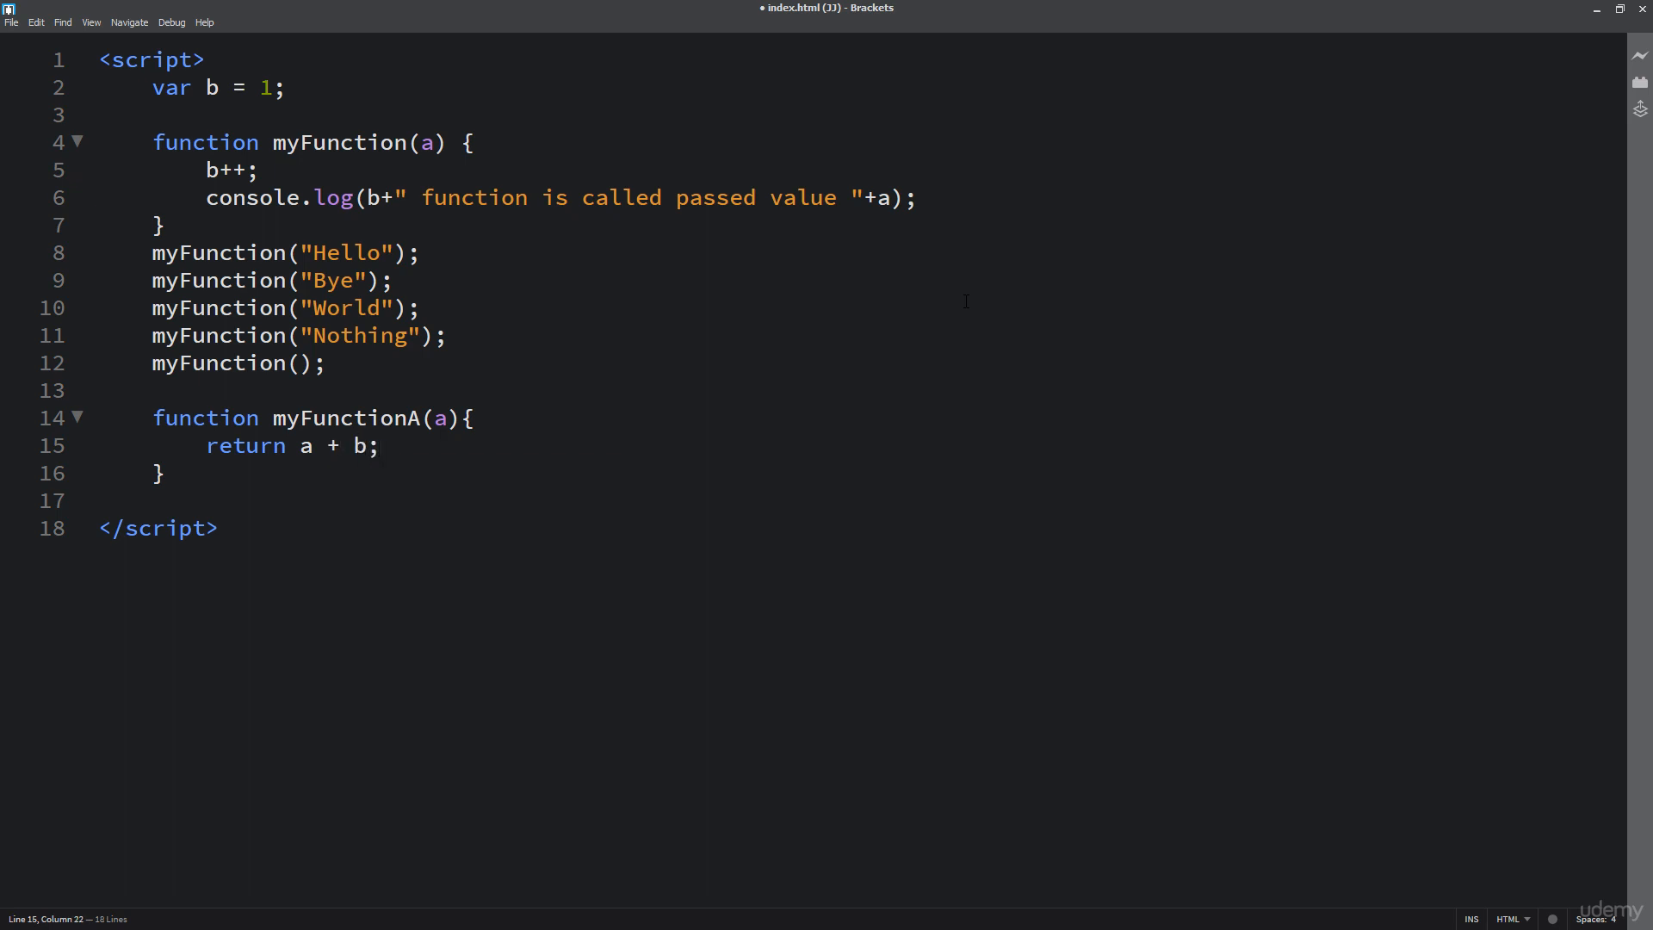
{"action": "key", "text": "Enter"}
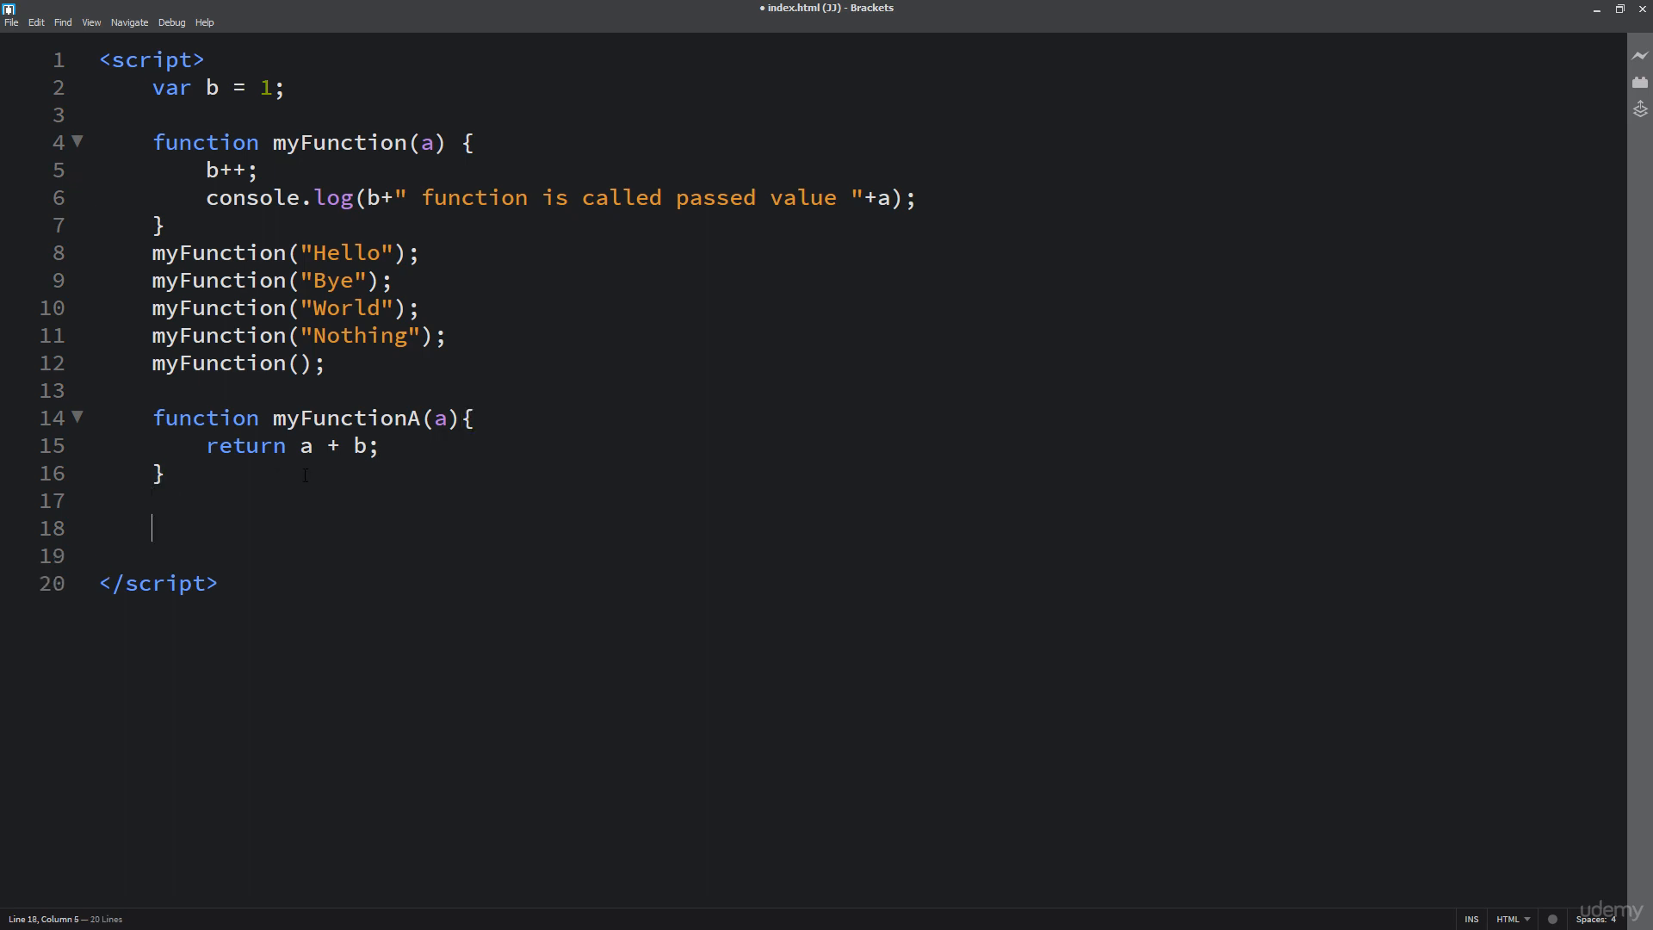
Step: Write console.log(myFunctionA(5)); and duplicate it onto the following lines
{"action": "type", "text": "myFunctio"}
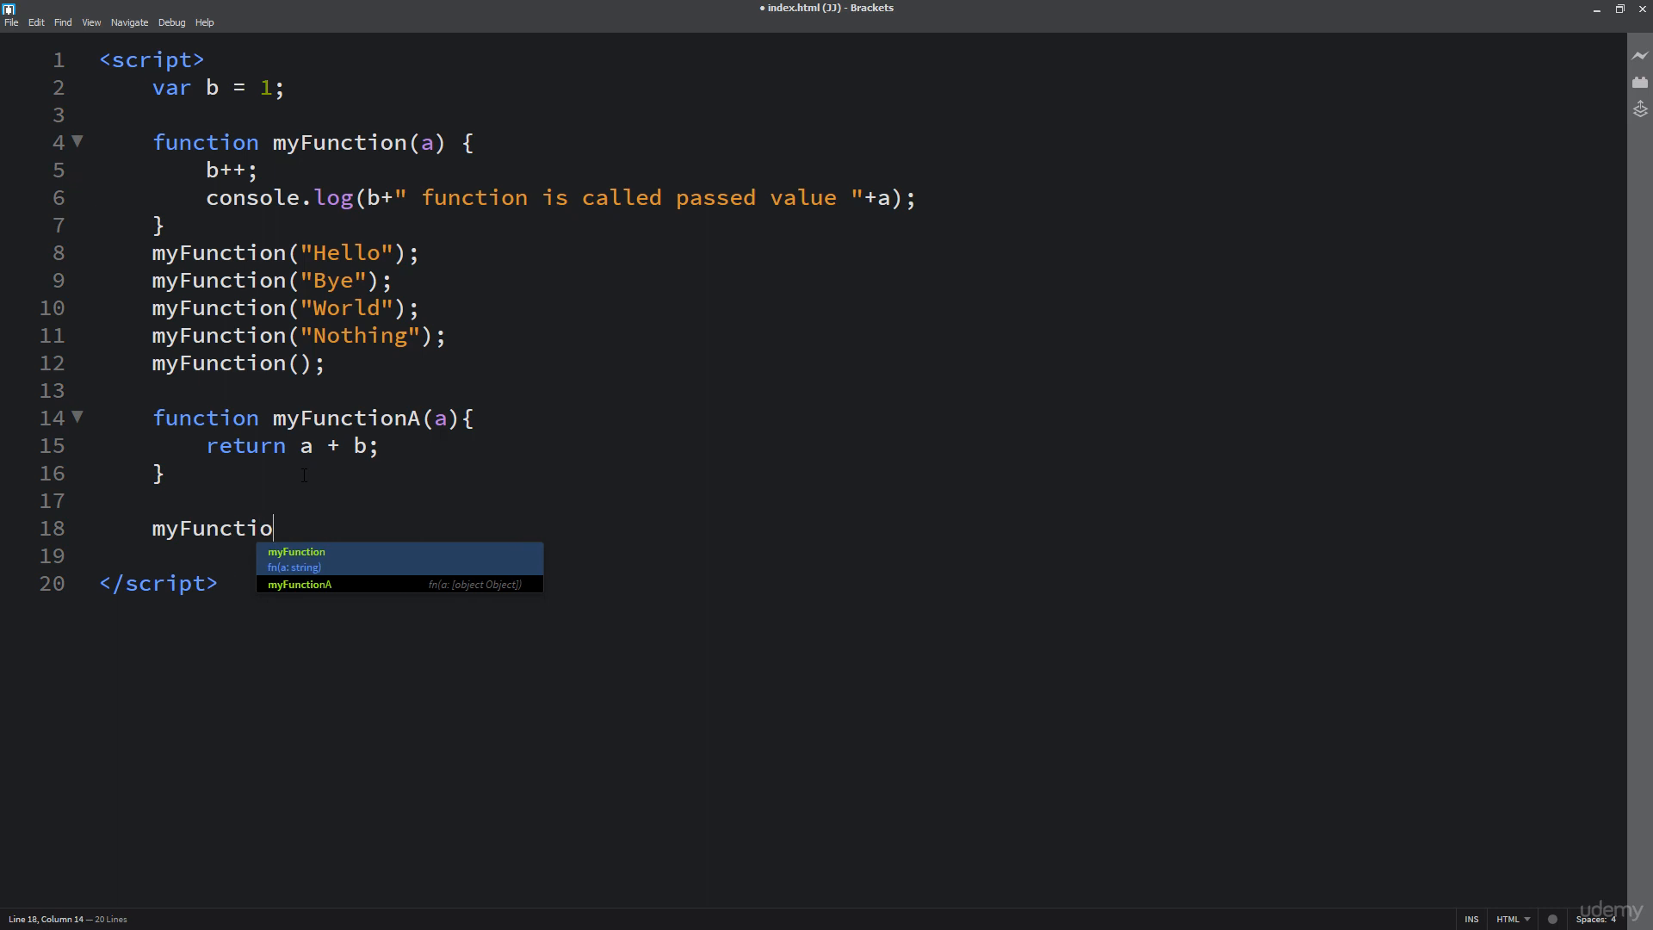
{"action": "type", "text": "nA("}
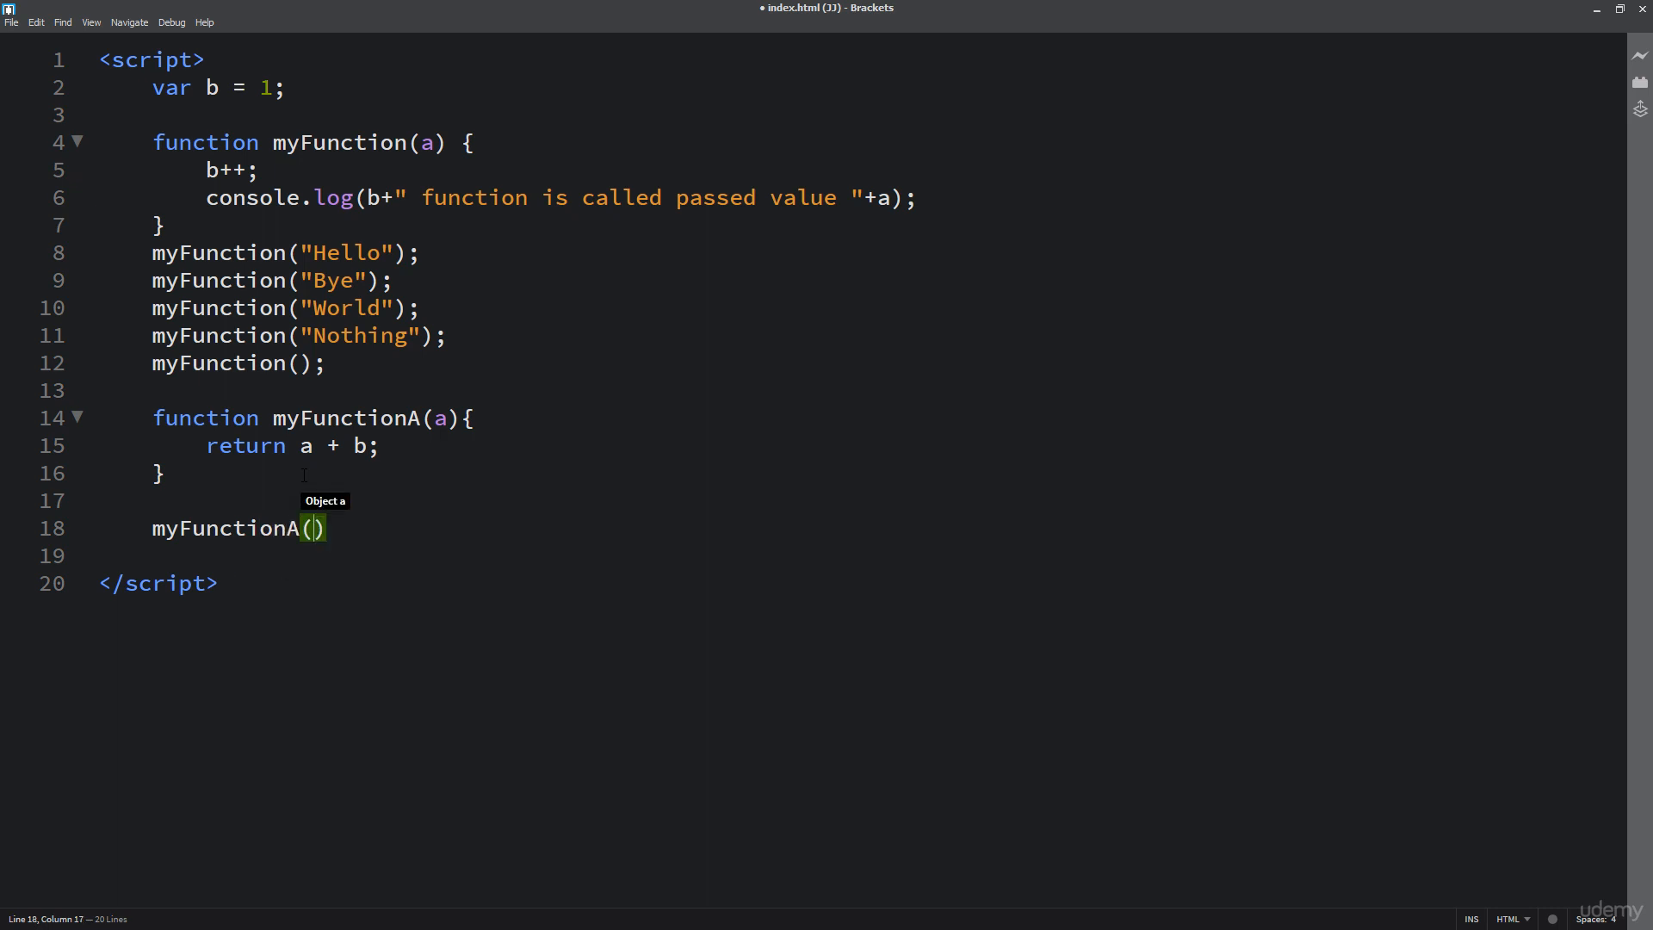
{"action": "type", "text": "5"}
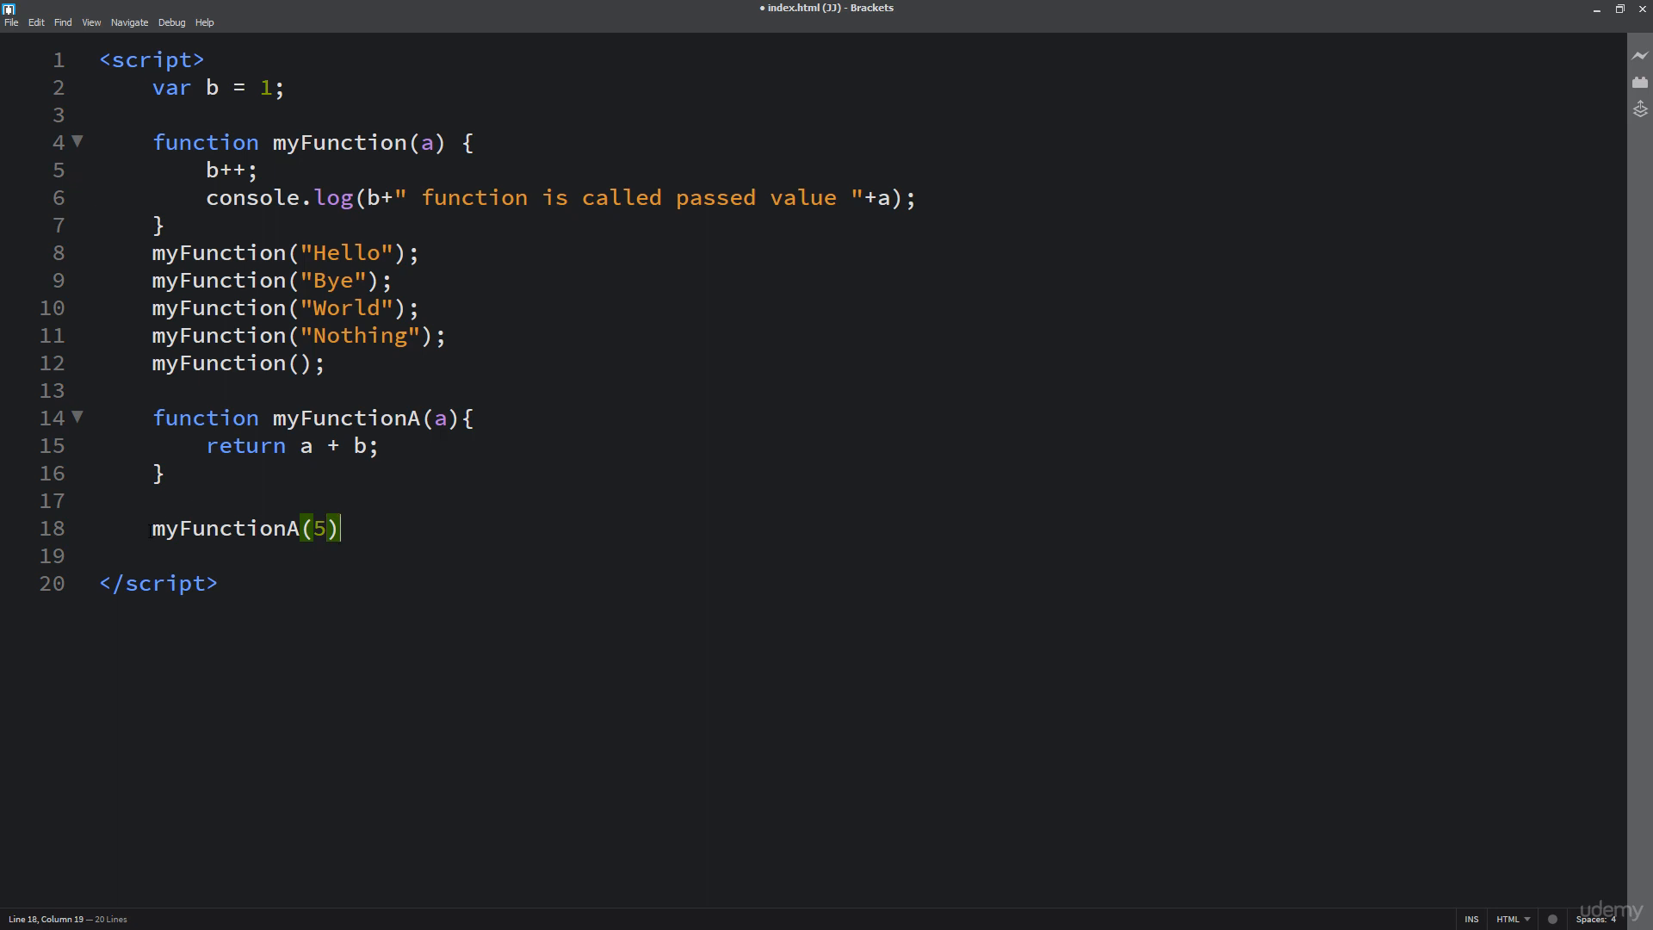
{"action": "type", "text": "console.log("}
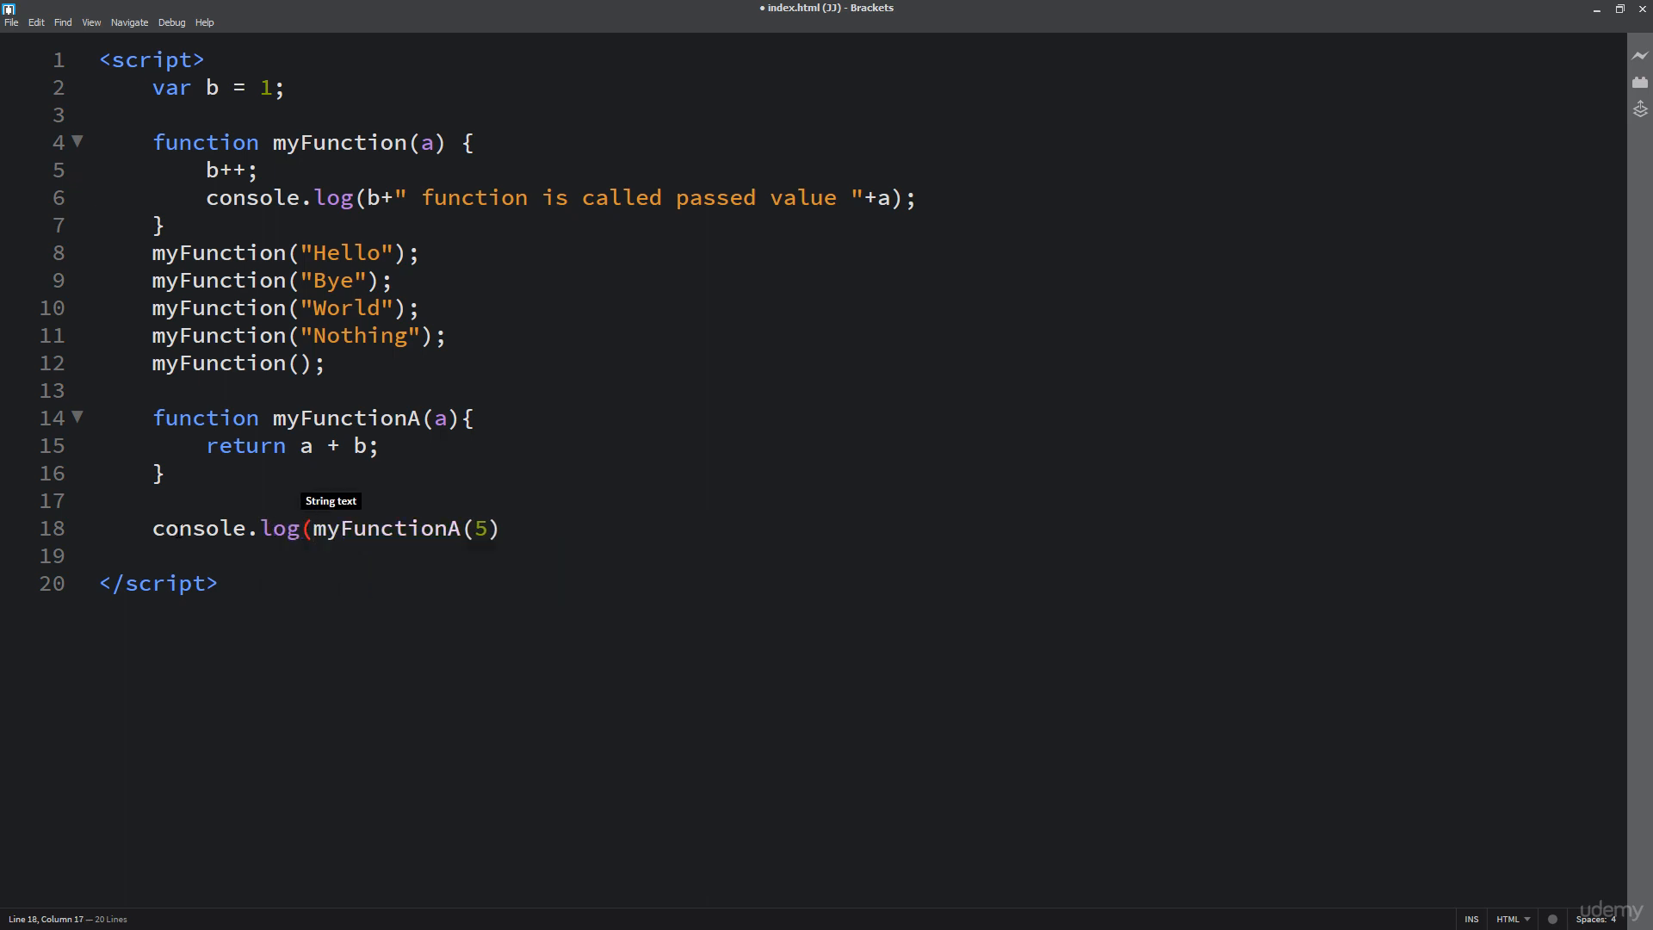
{"action": "type", "text": ");"}
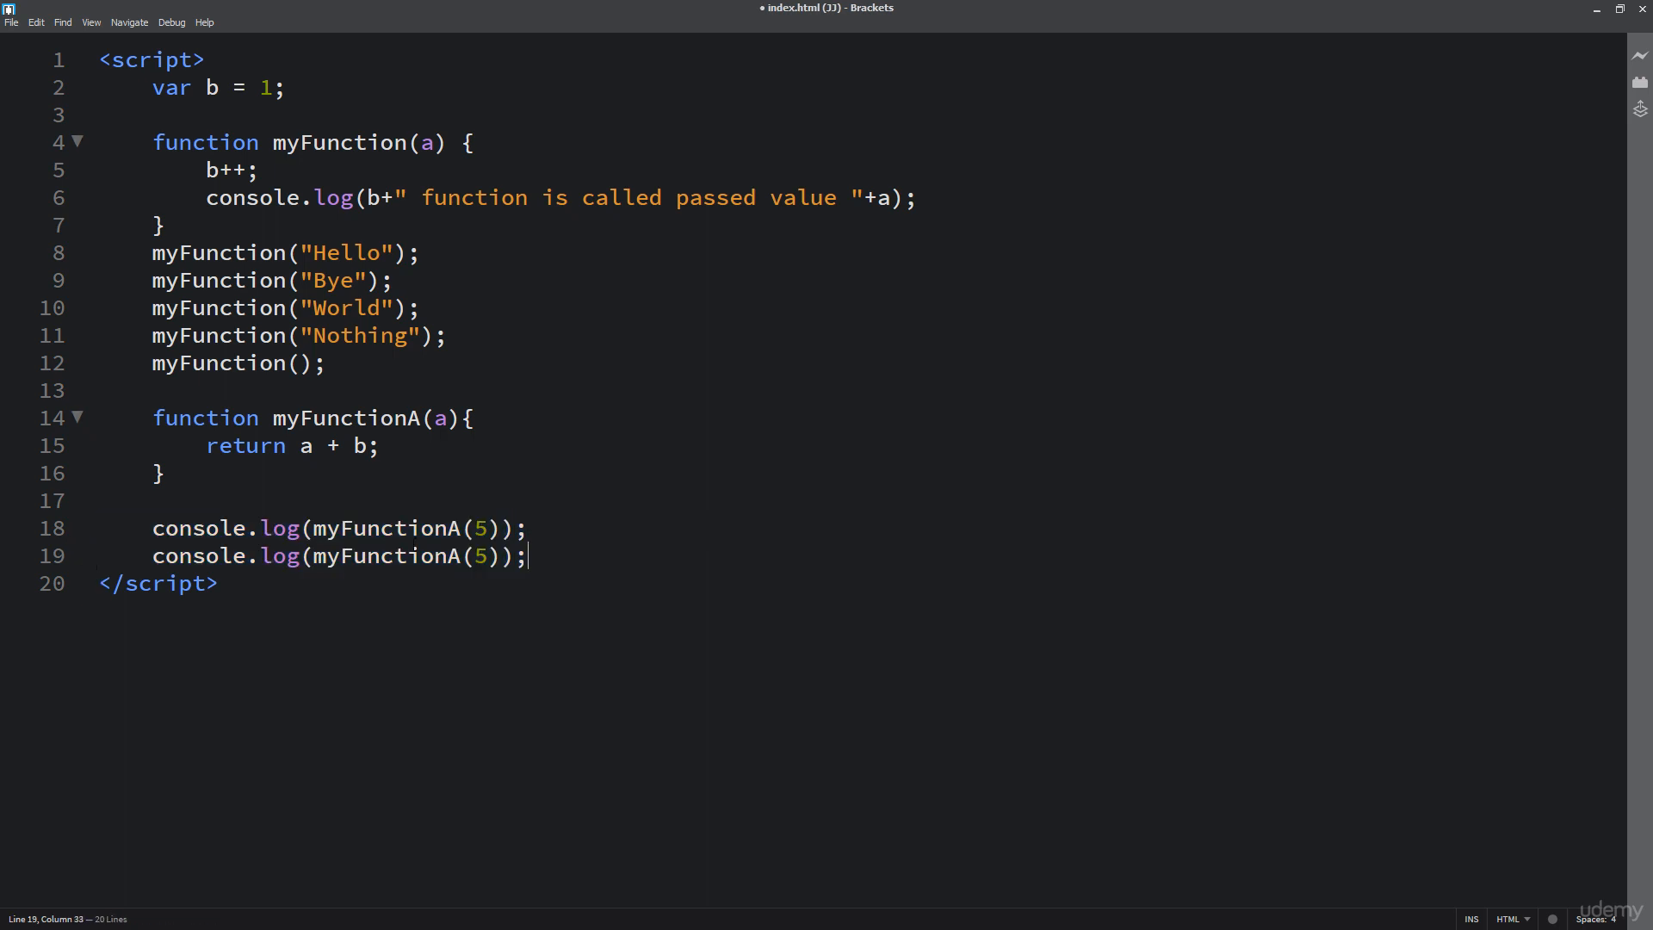
{"action": "key", "text": "Enter"}
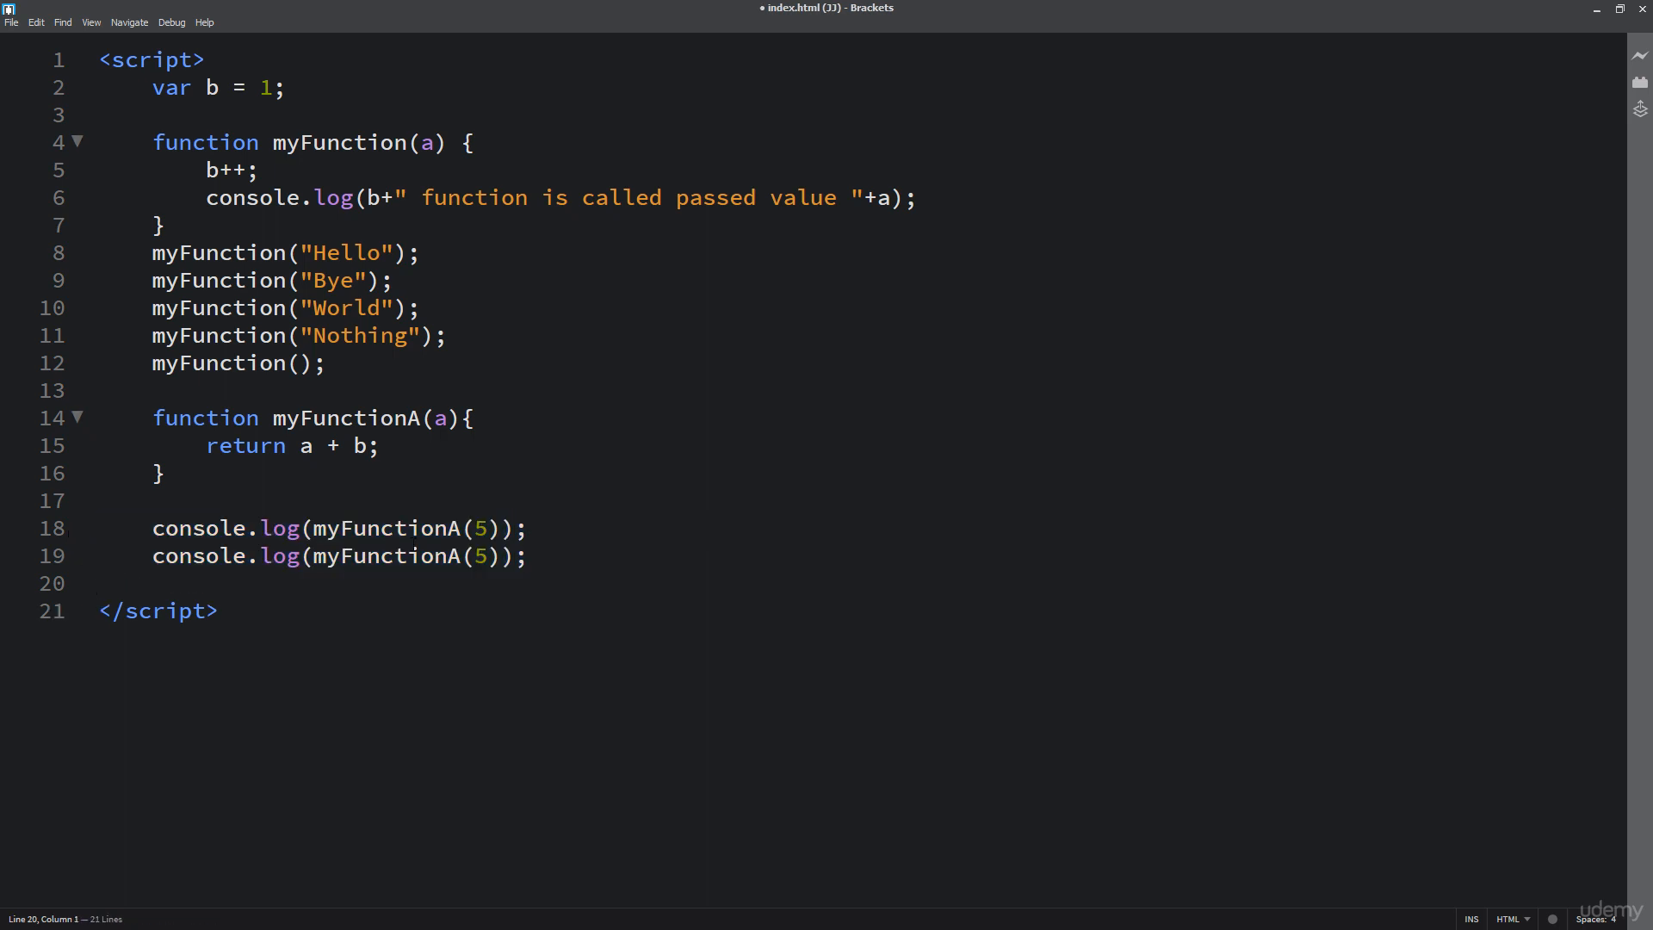
{"action": "type", "text": "console.log(myFunctionA(5));"}
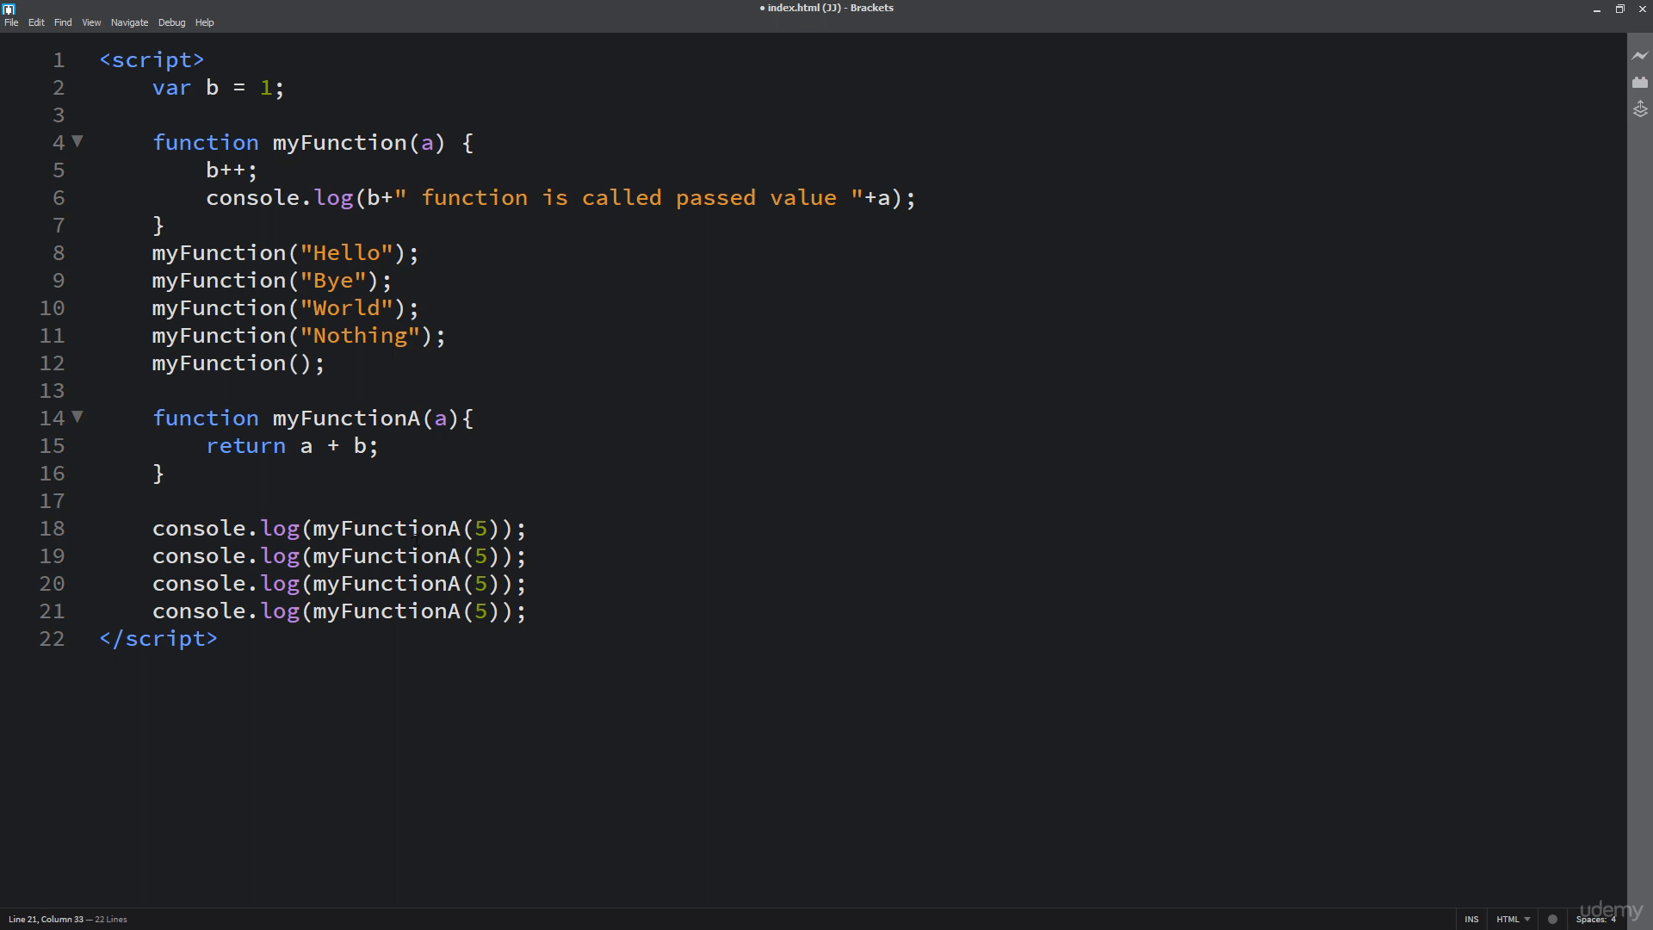
Step: Change the duplicated calls' arguments to 58, 32 and 33
{"action": "left_click", "coordinate": [475, 556]}
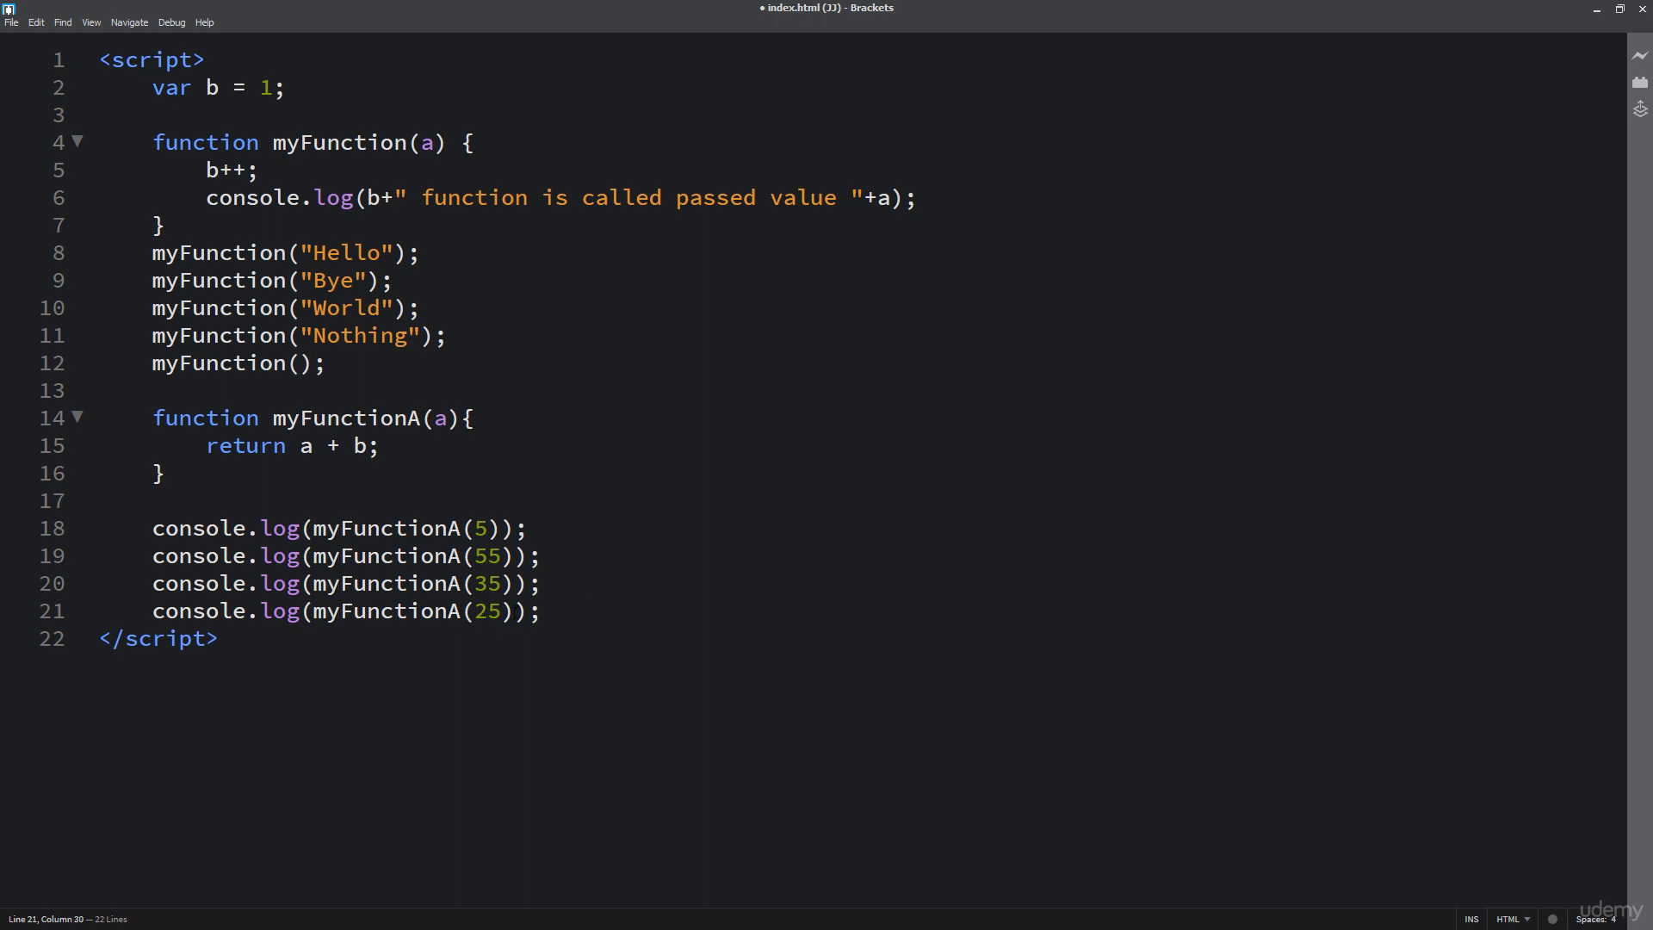
{"action": "type", "text": "33"}
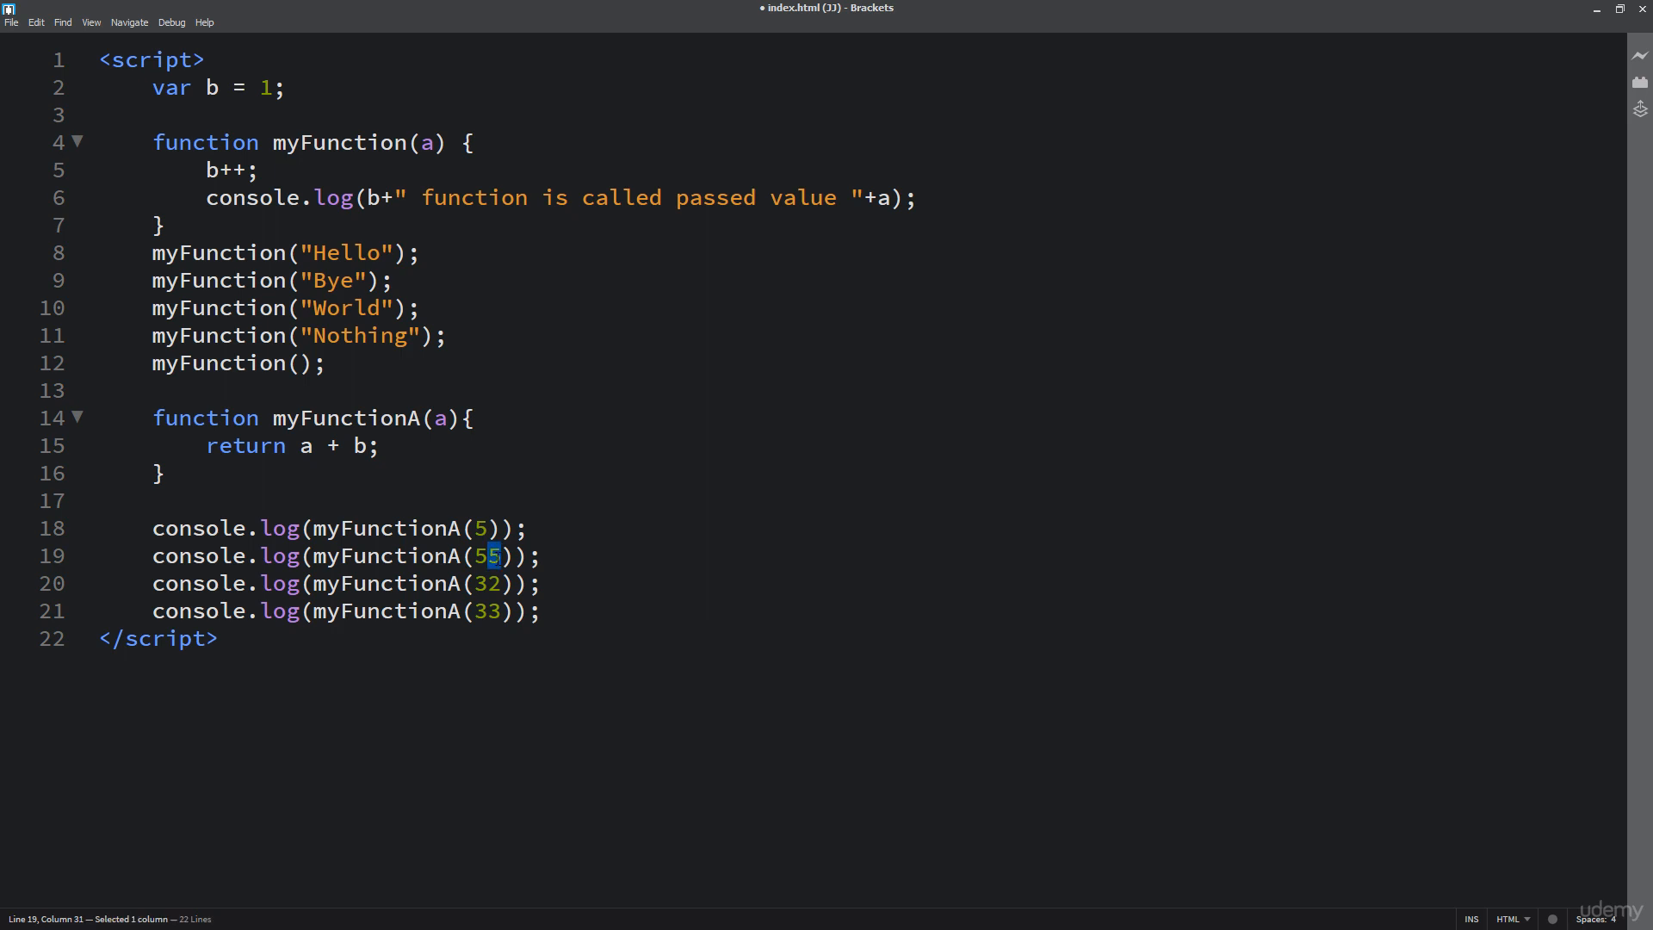
{"action": "type", "text": "8"}
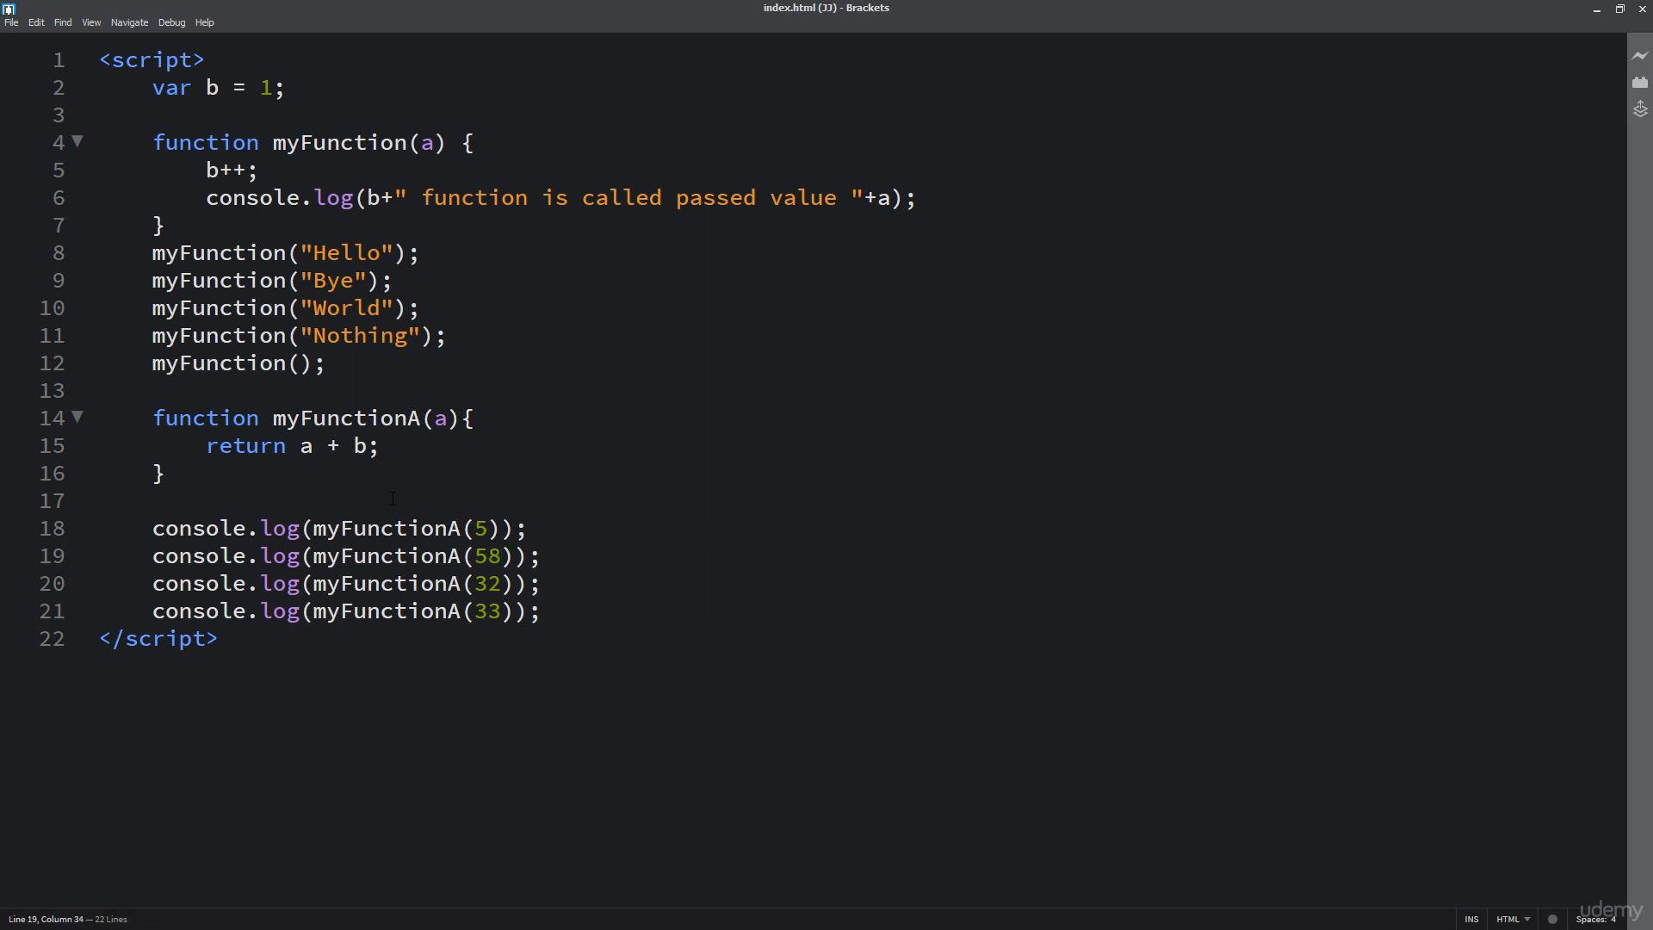
{"action": "left_click", "coordinate": [542, 556]}
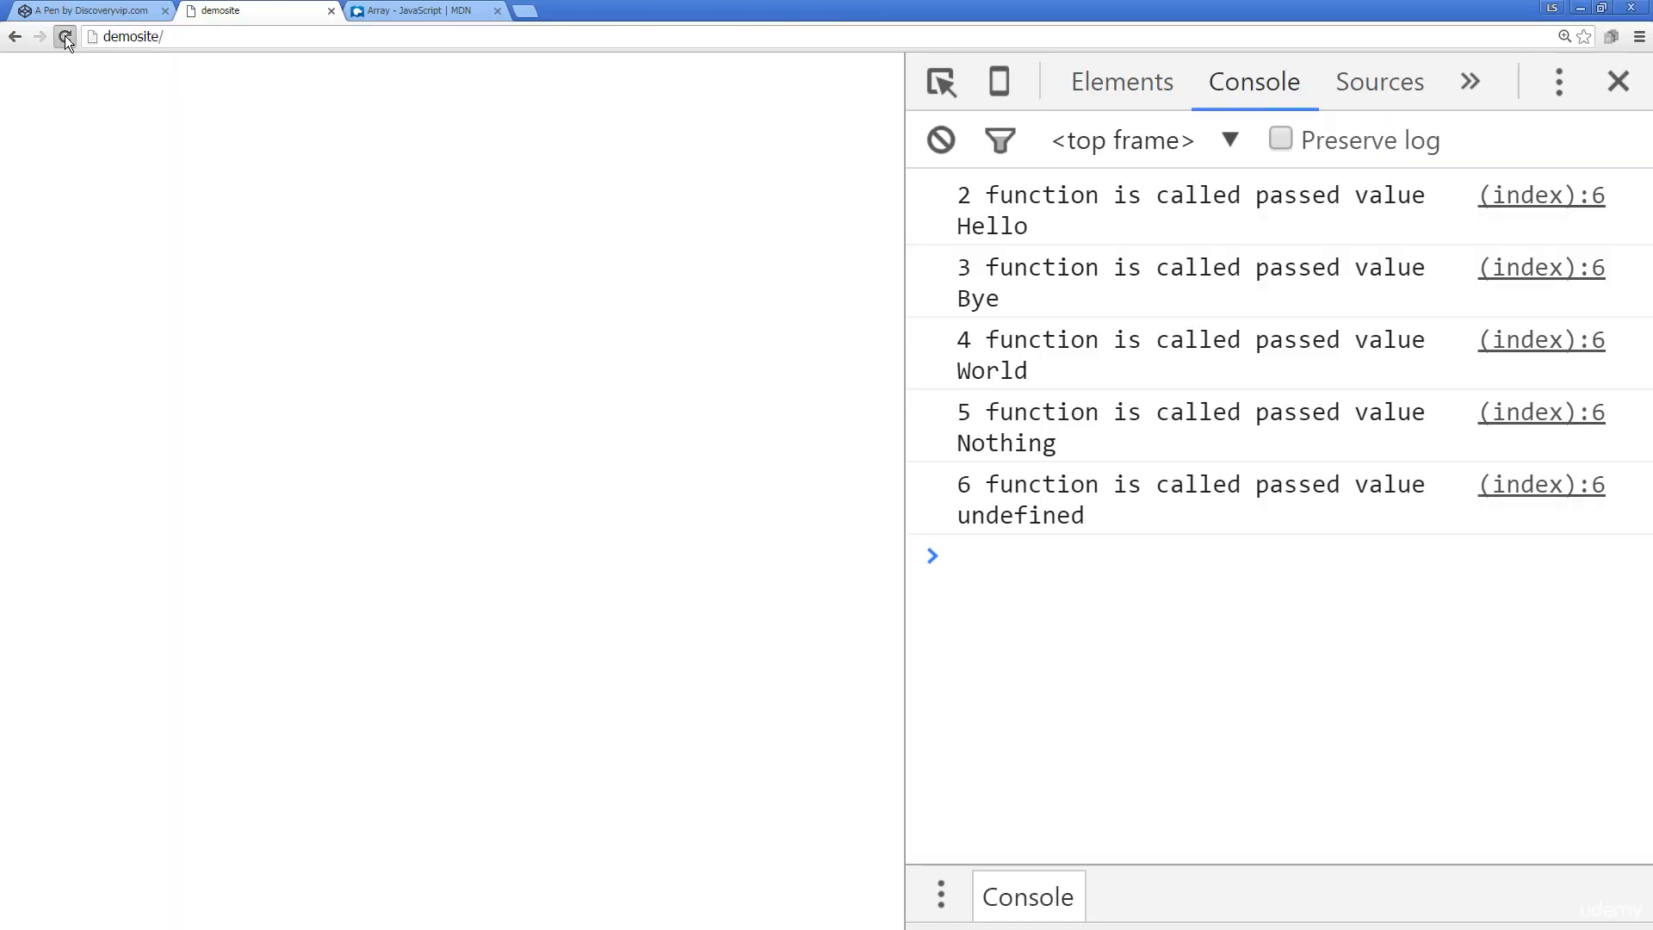
Step: Reload the page so the console logs 11, 64, 38 and 39
{"action": "left_click", "coordinate": [63, 36]}
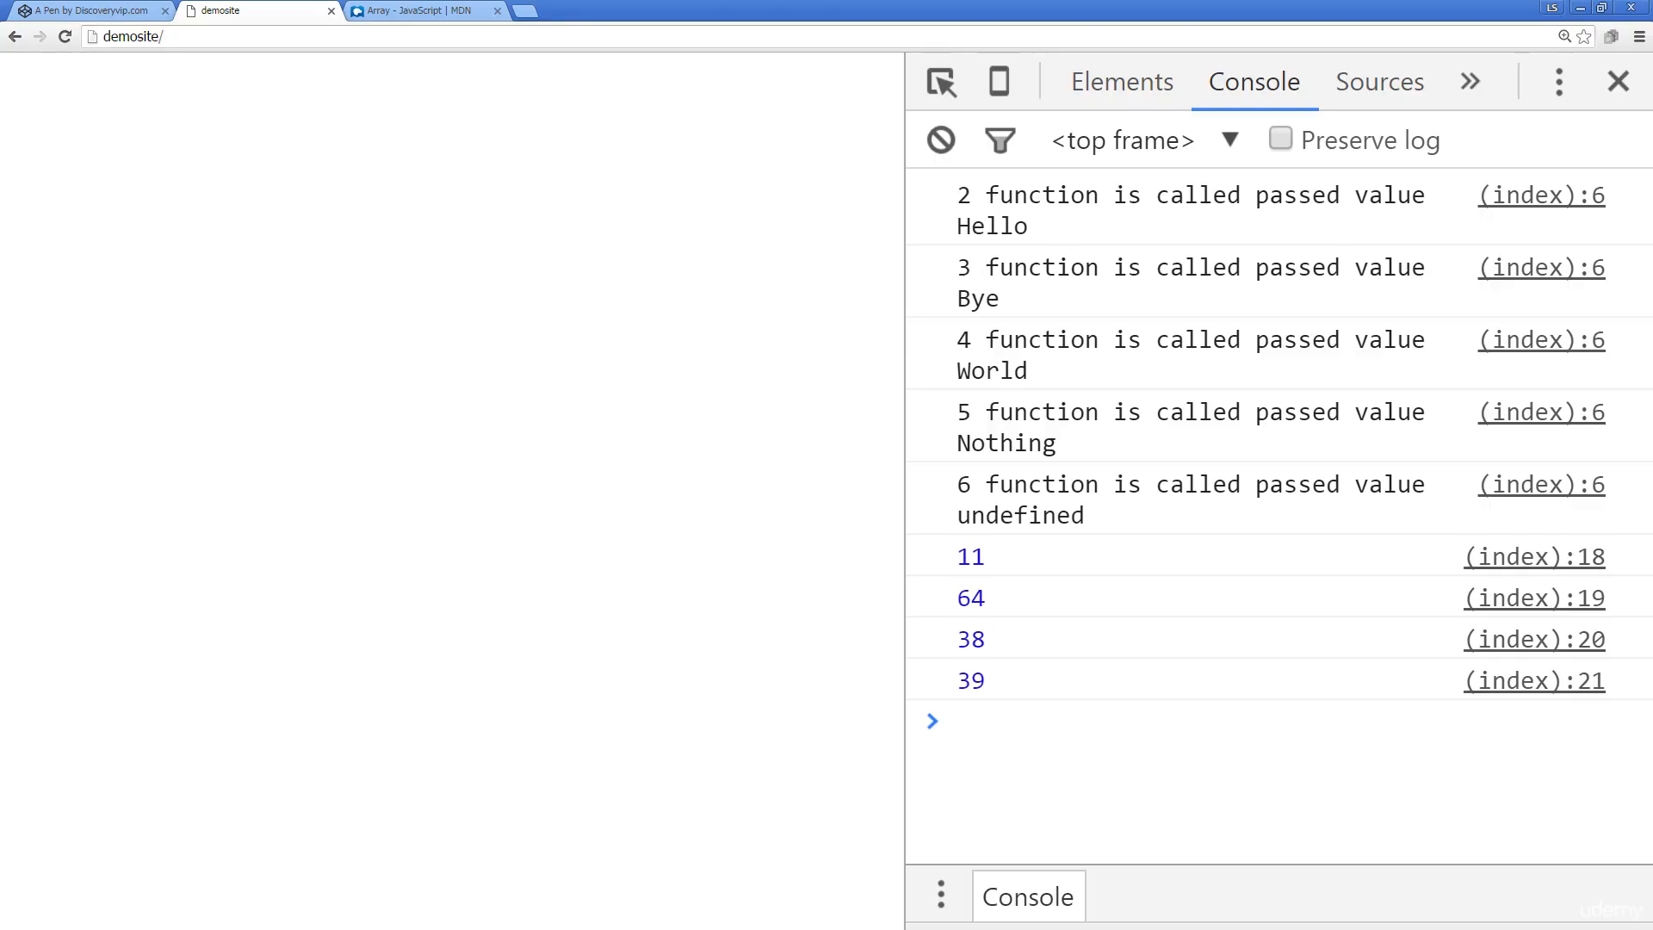
{"action": "mouse_move", "coordinate": [974, 644]}
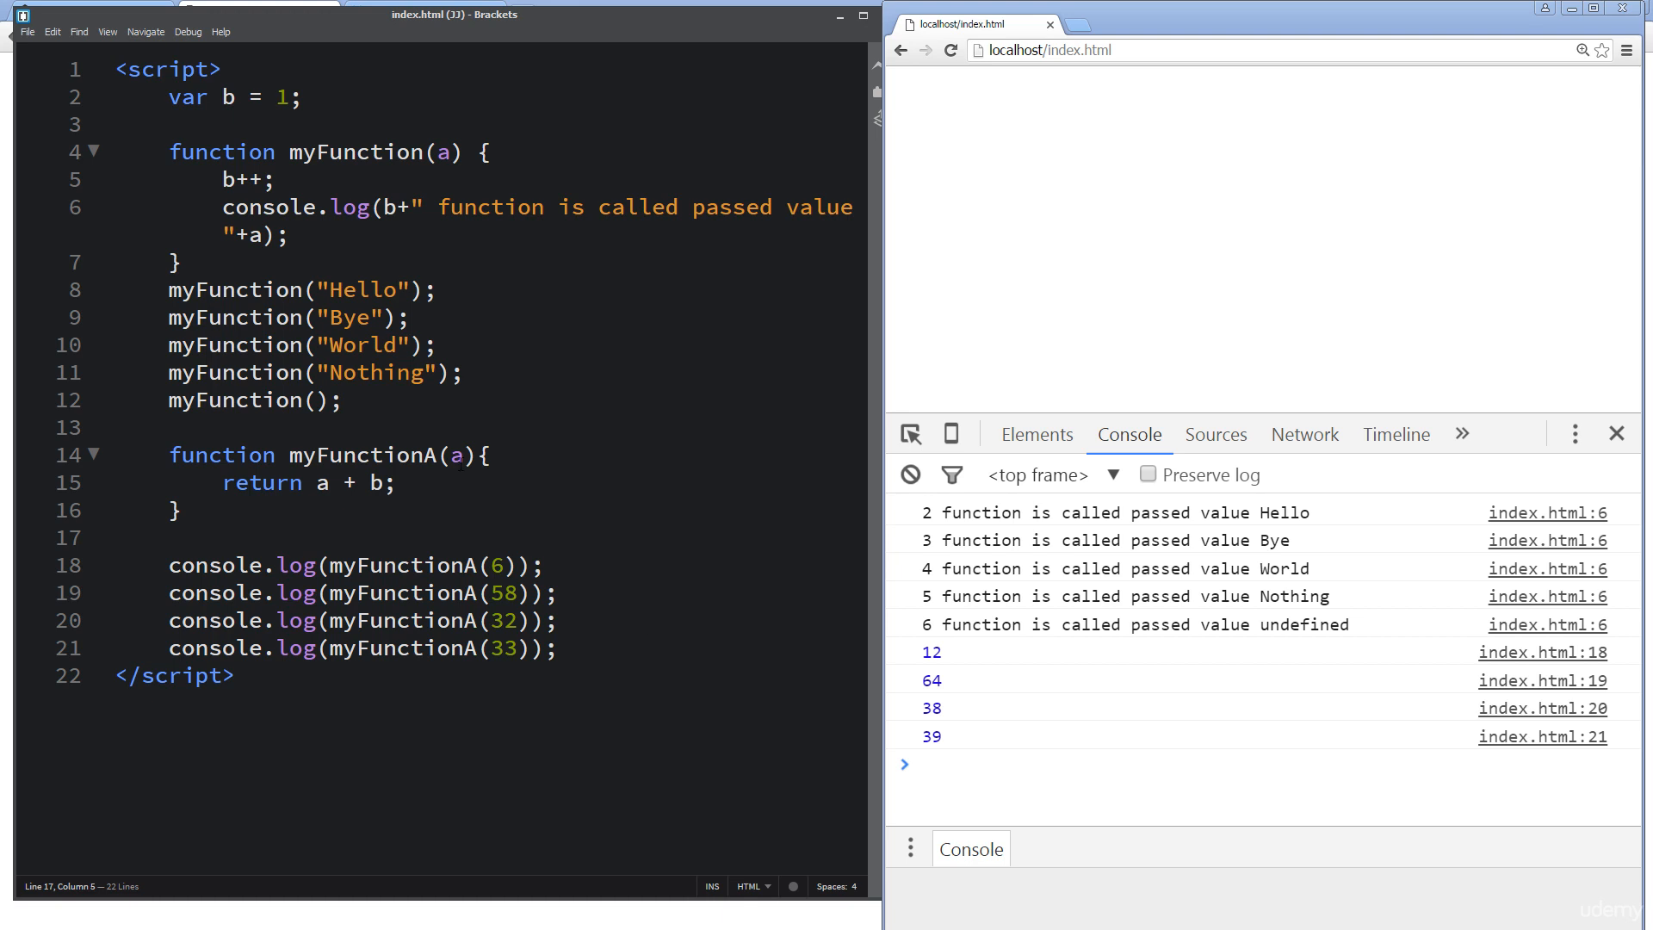
Step: Change myFunctionA to take (a,c) and return a * c
{"action": "left_click", "coordinate": [463, 455]}
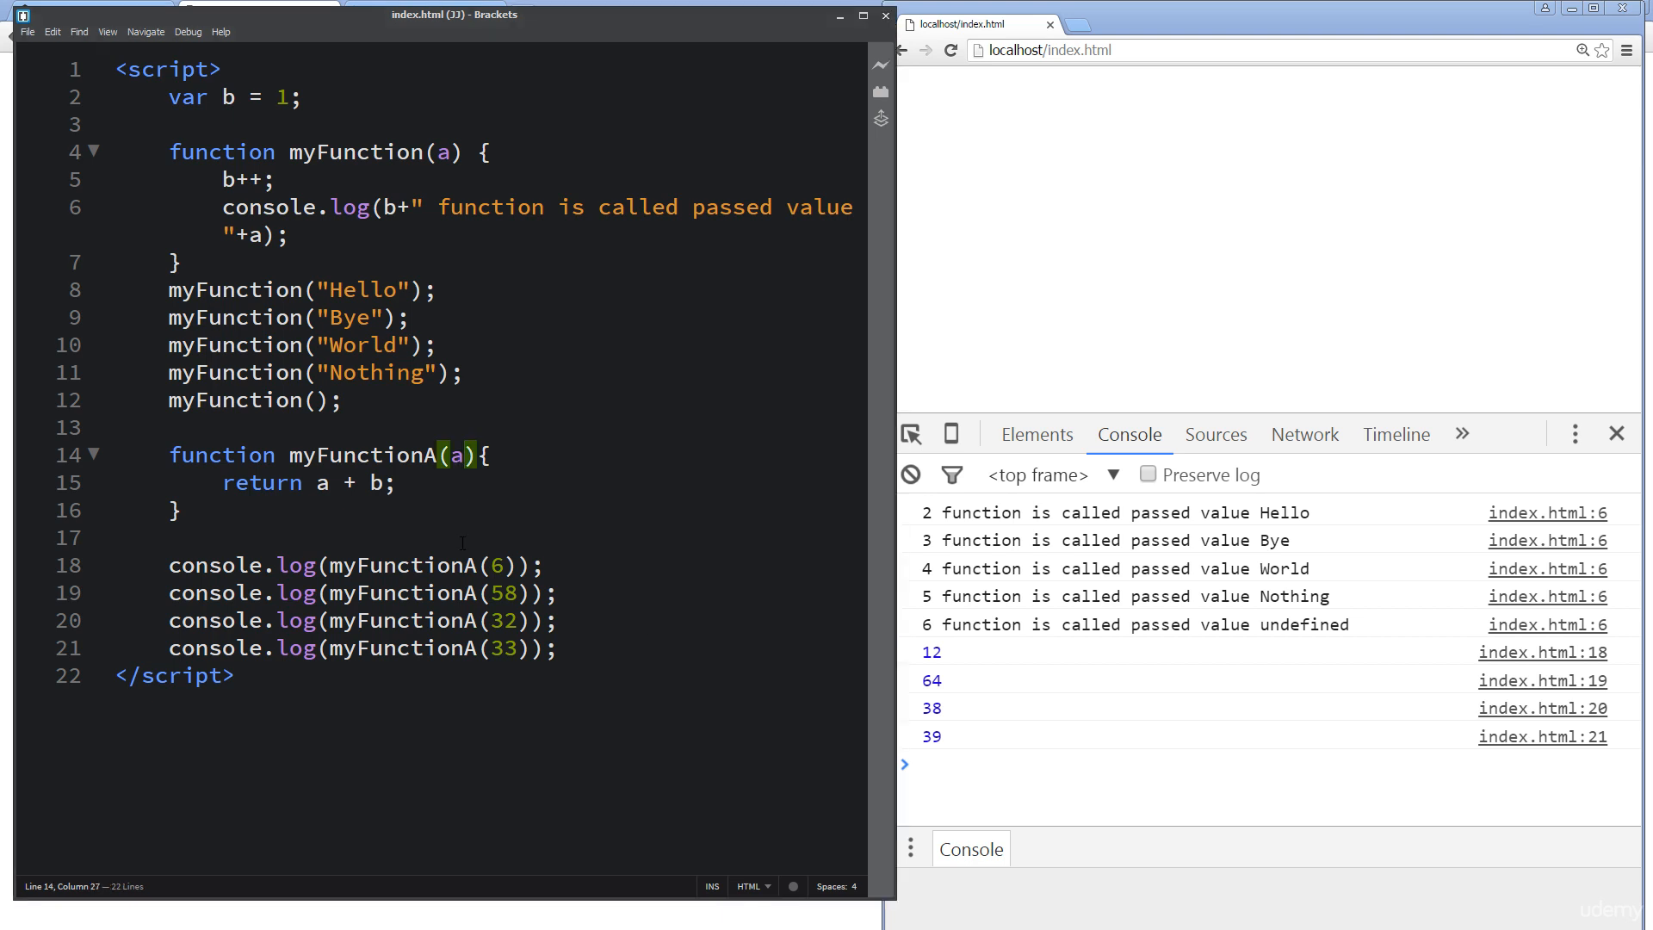
{"action": "type", "text": ","}
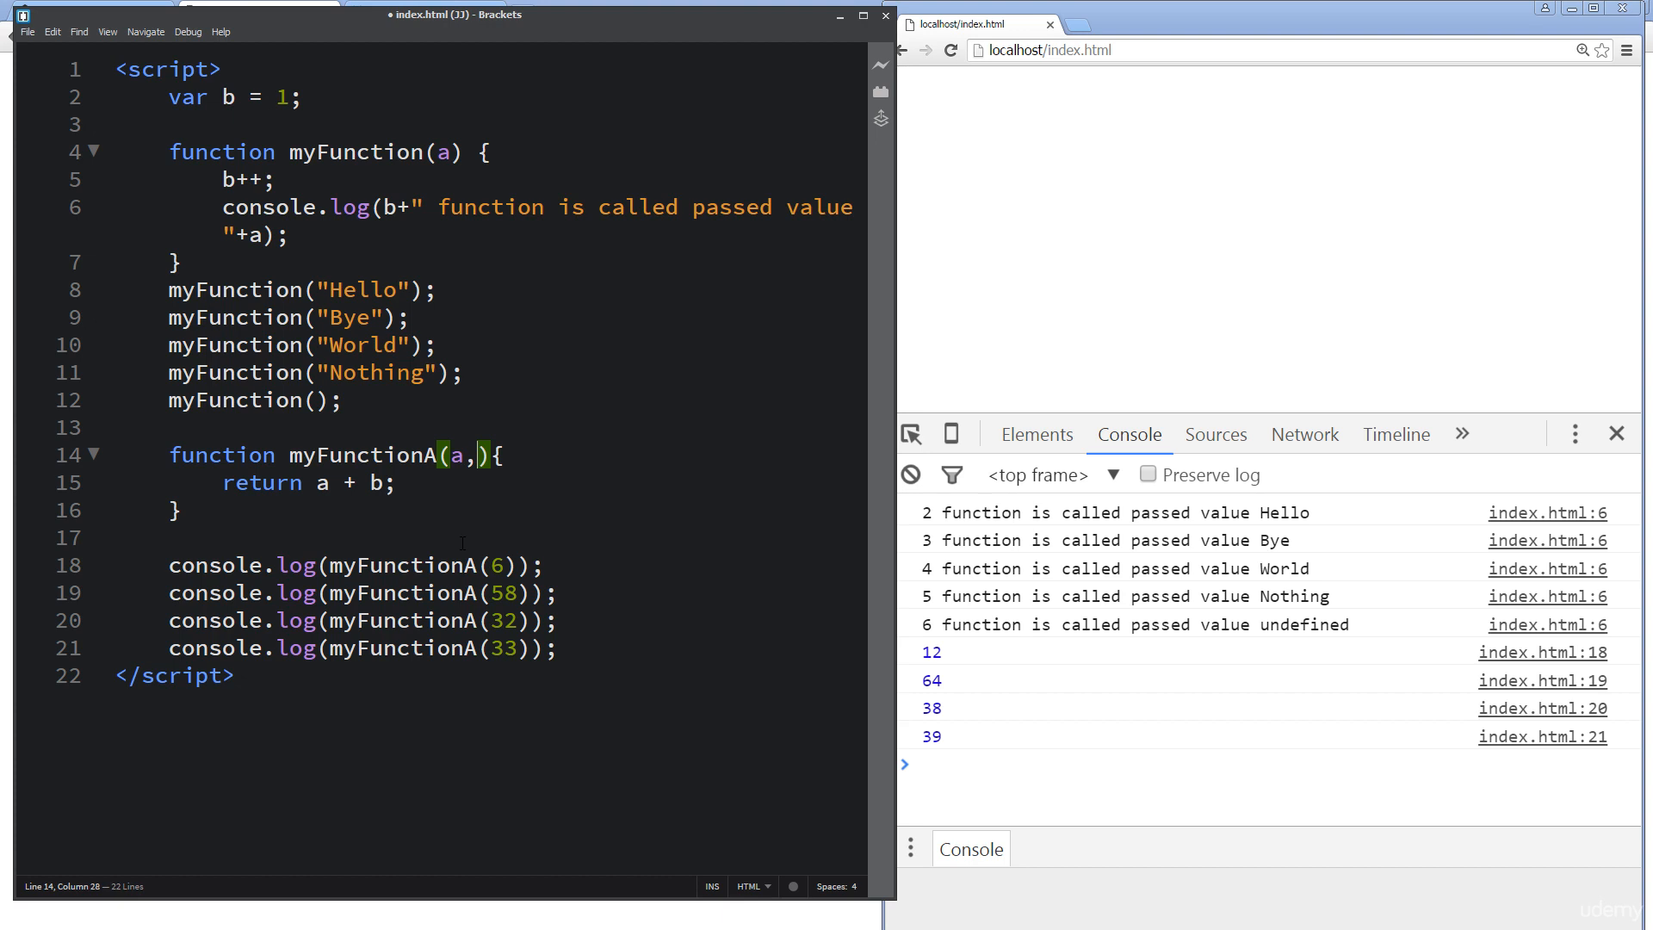
{"action": "type", "text": "c"}
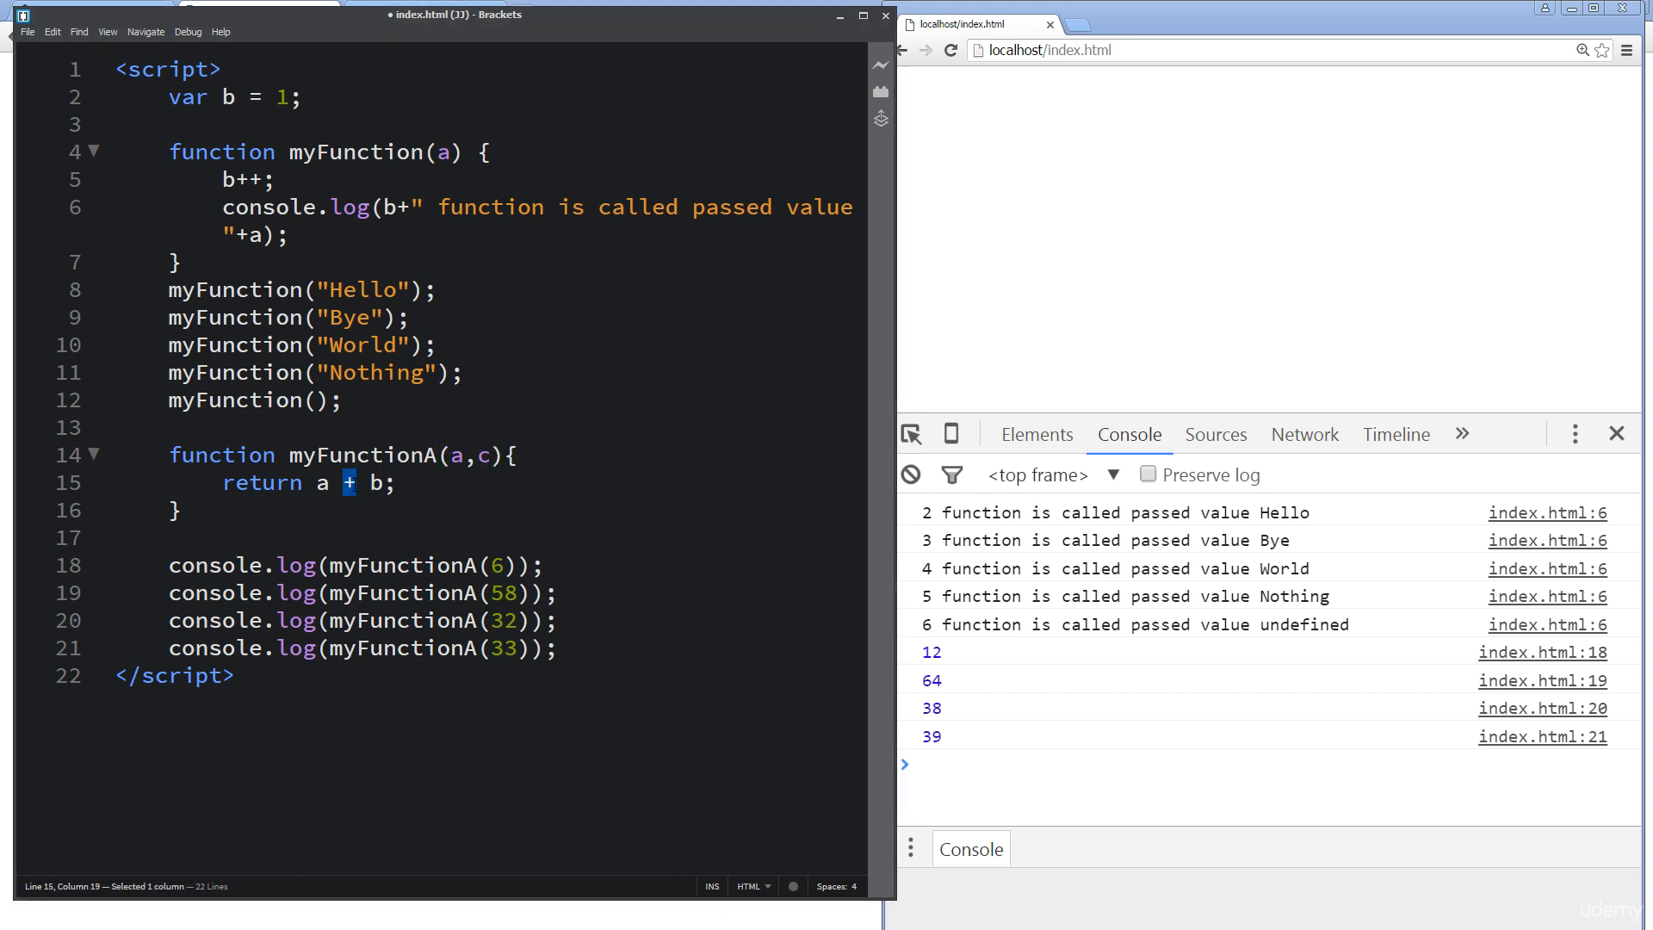
{"action": "type", "text": "*"}
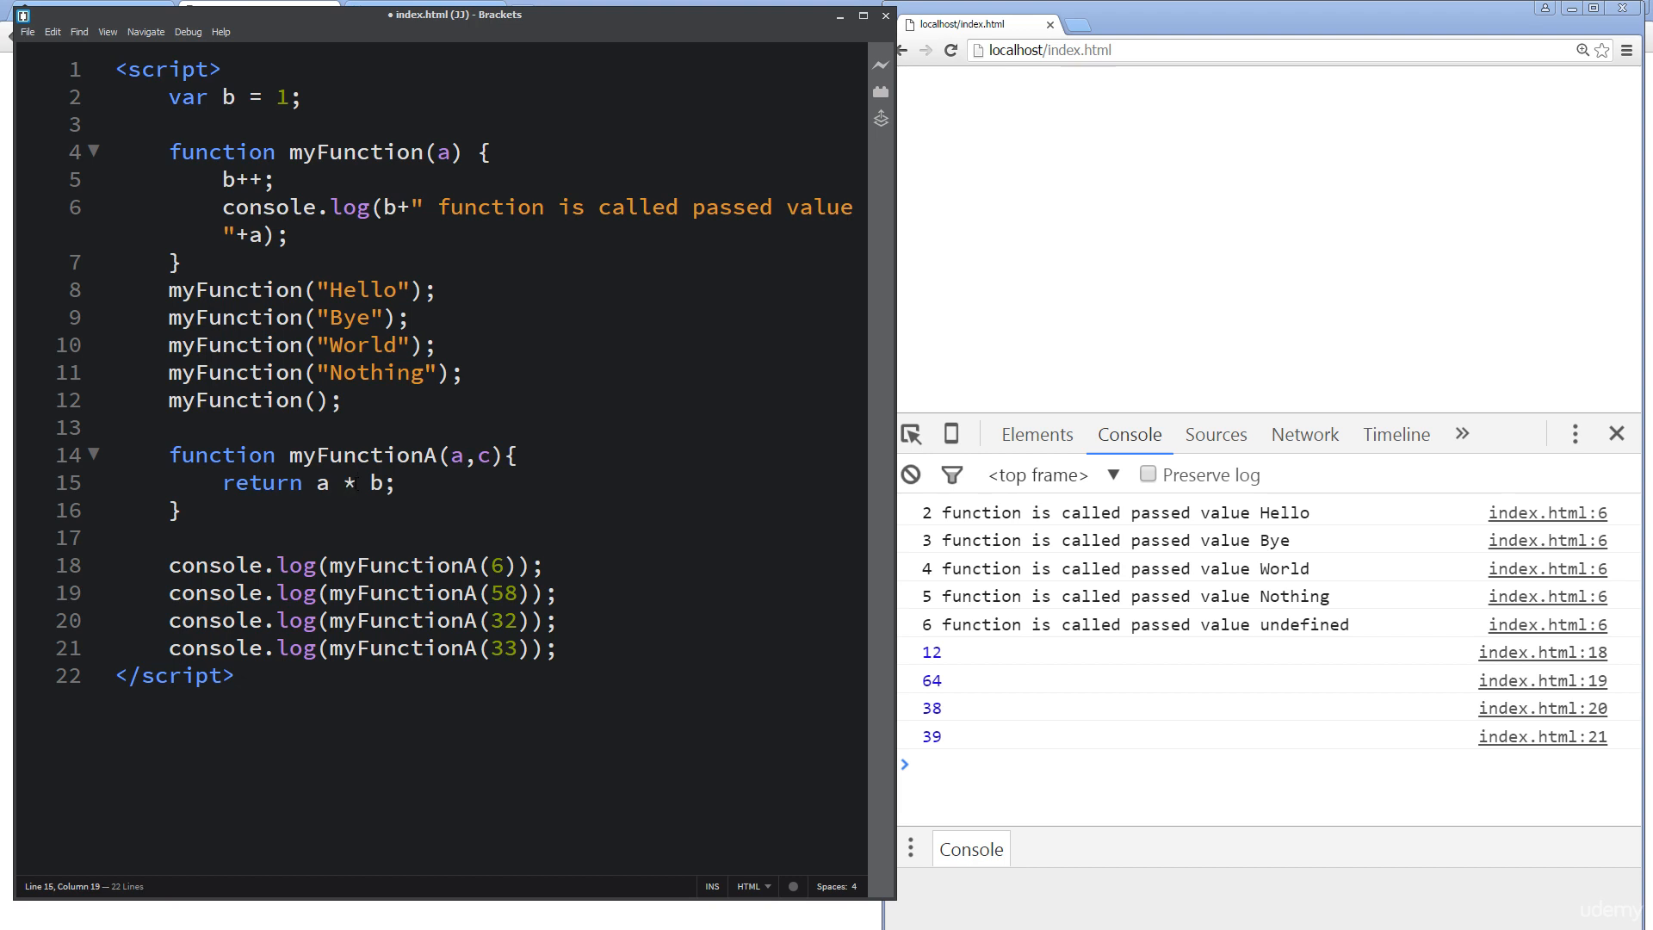
{"action": "type", "text": "c"}
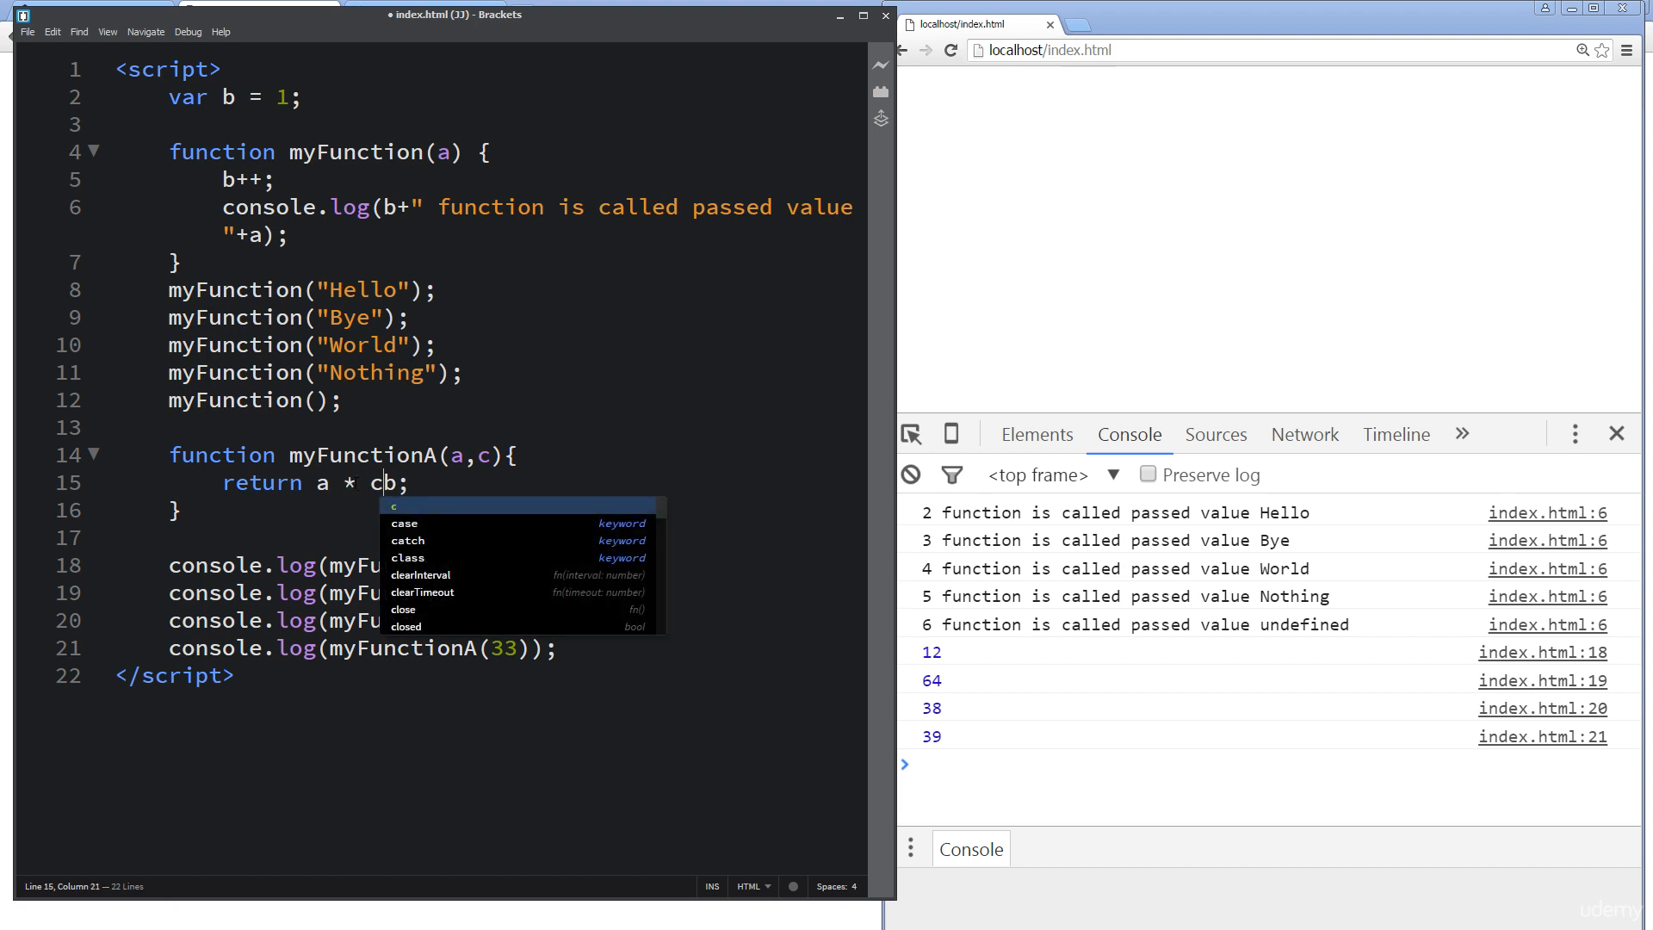
{"action": "key", "text": "Backspace"}
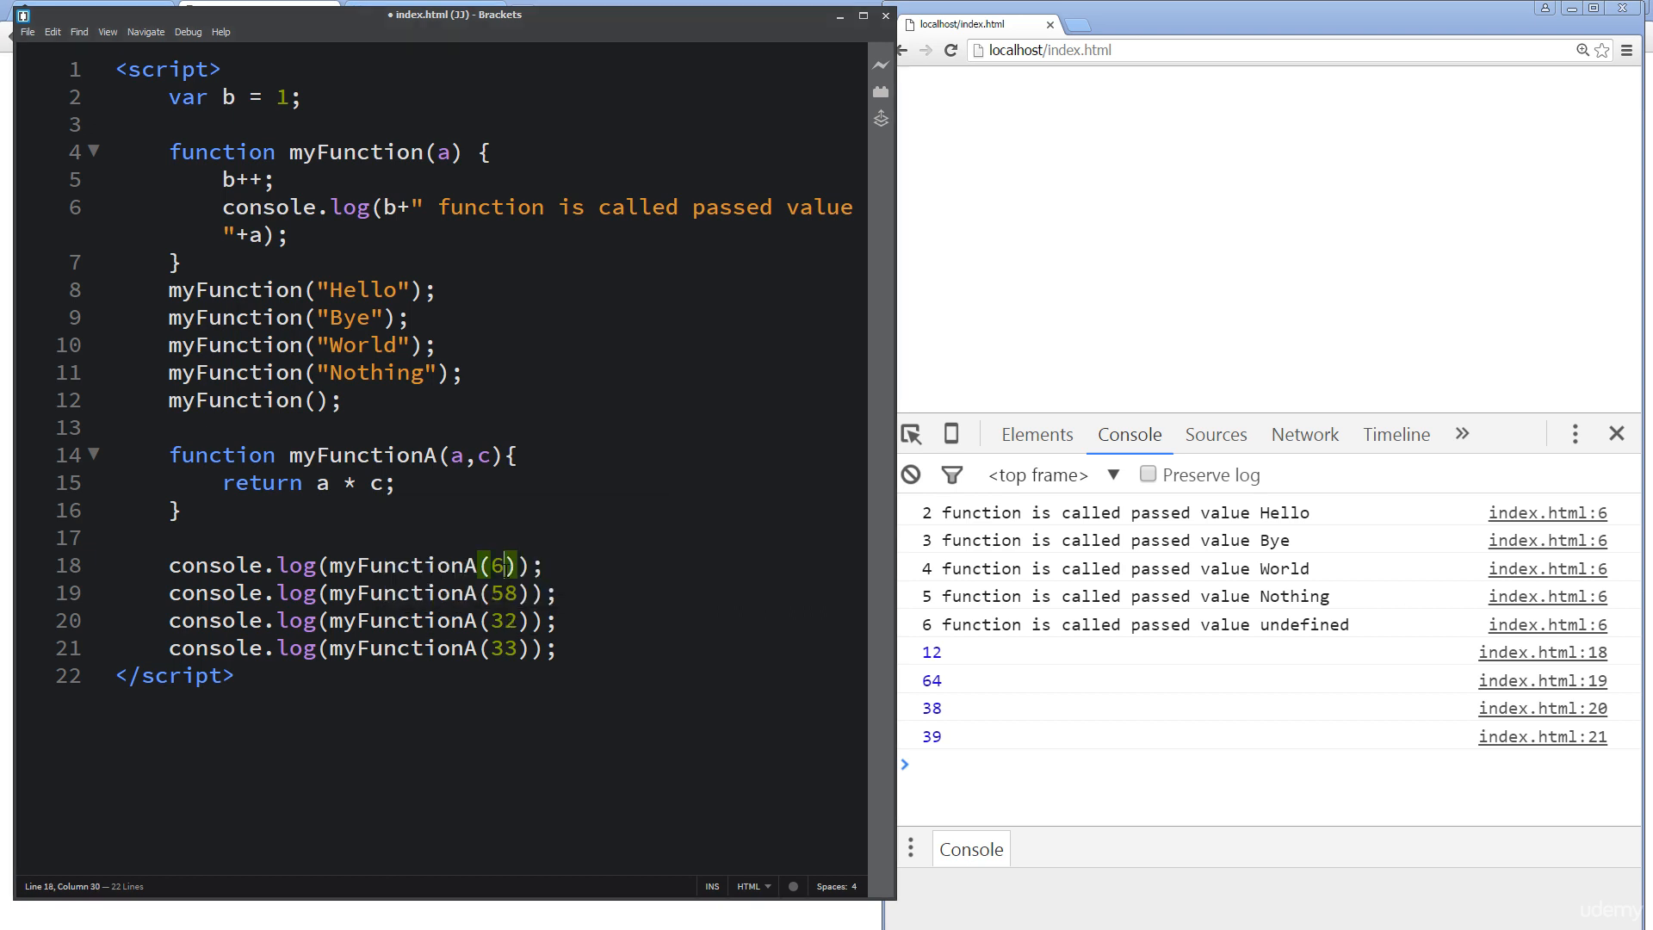
Step: Pass second arguments 76, 5, 8 and 9 to the four myFunctionA calls
{"action": "type", "text": ",8"}
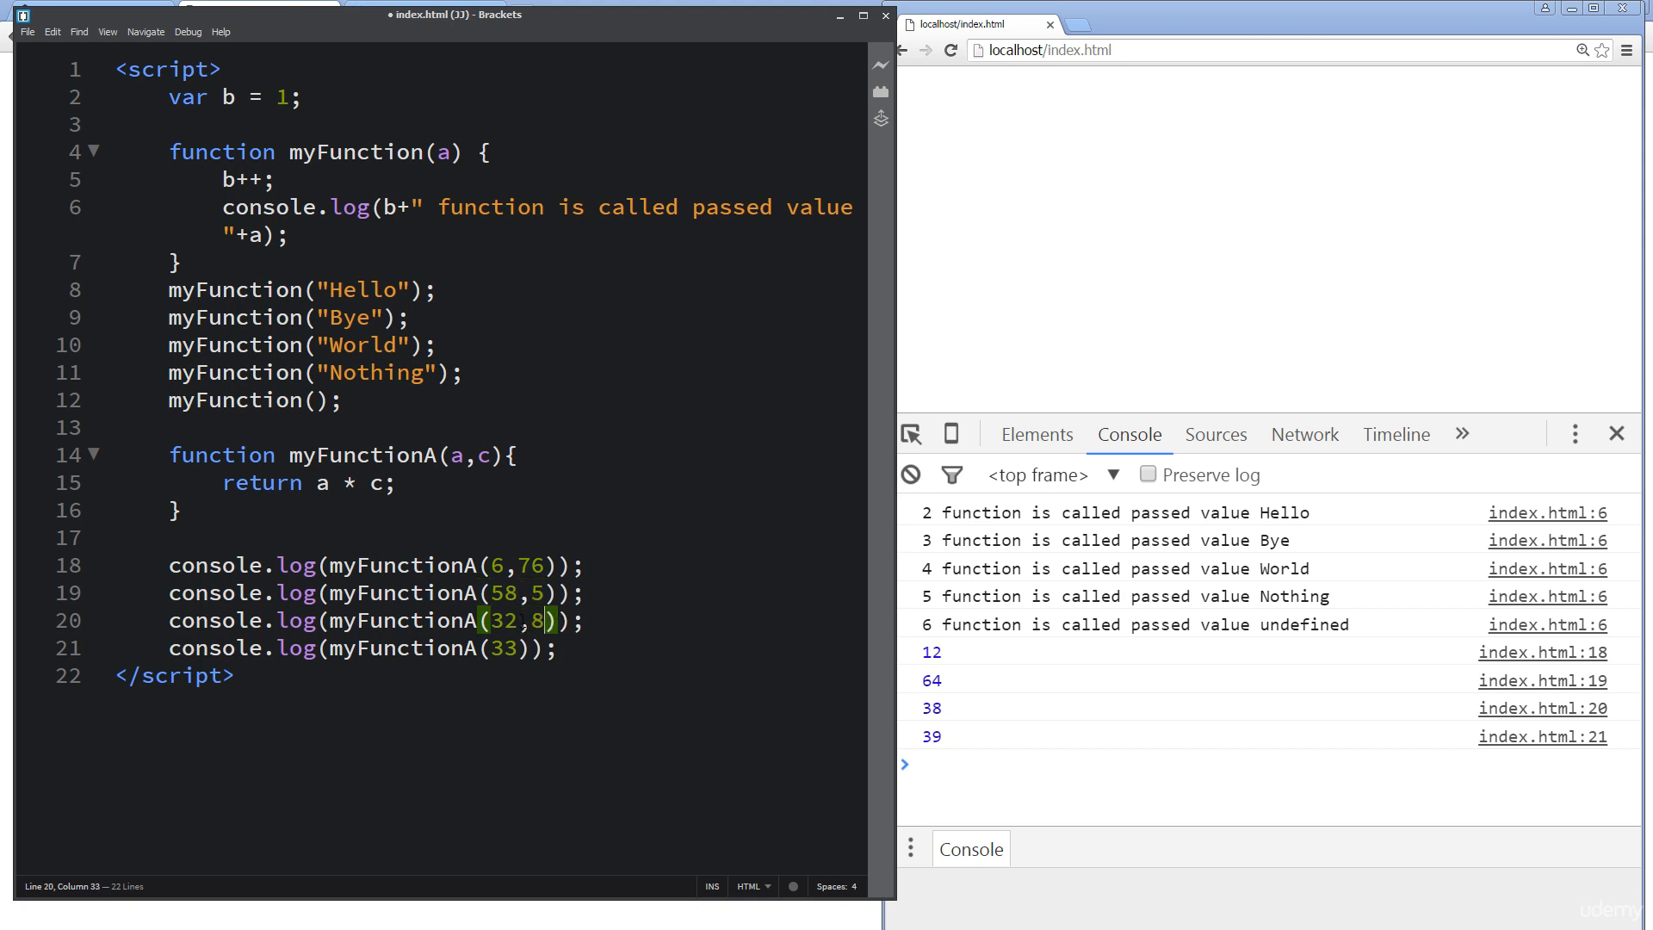
{"action": "type", "text": ",9"}
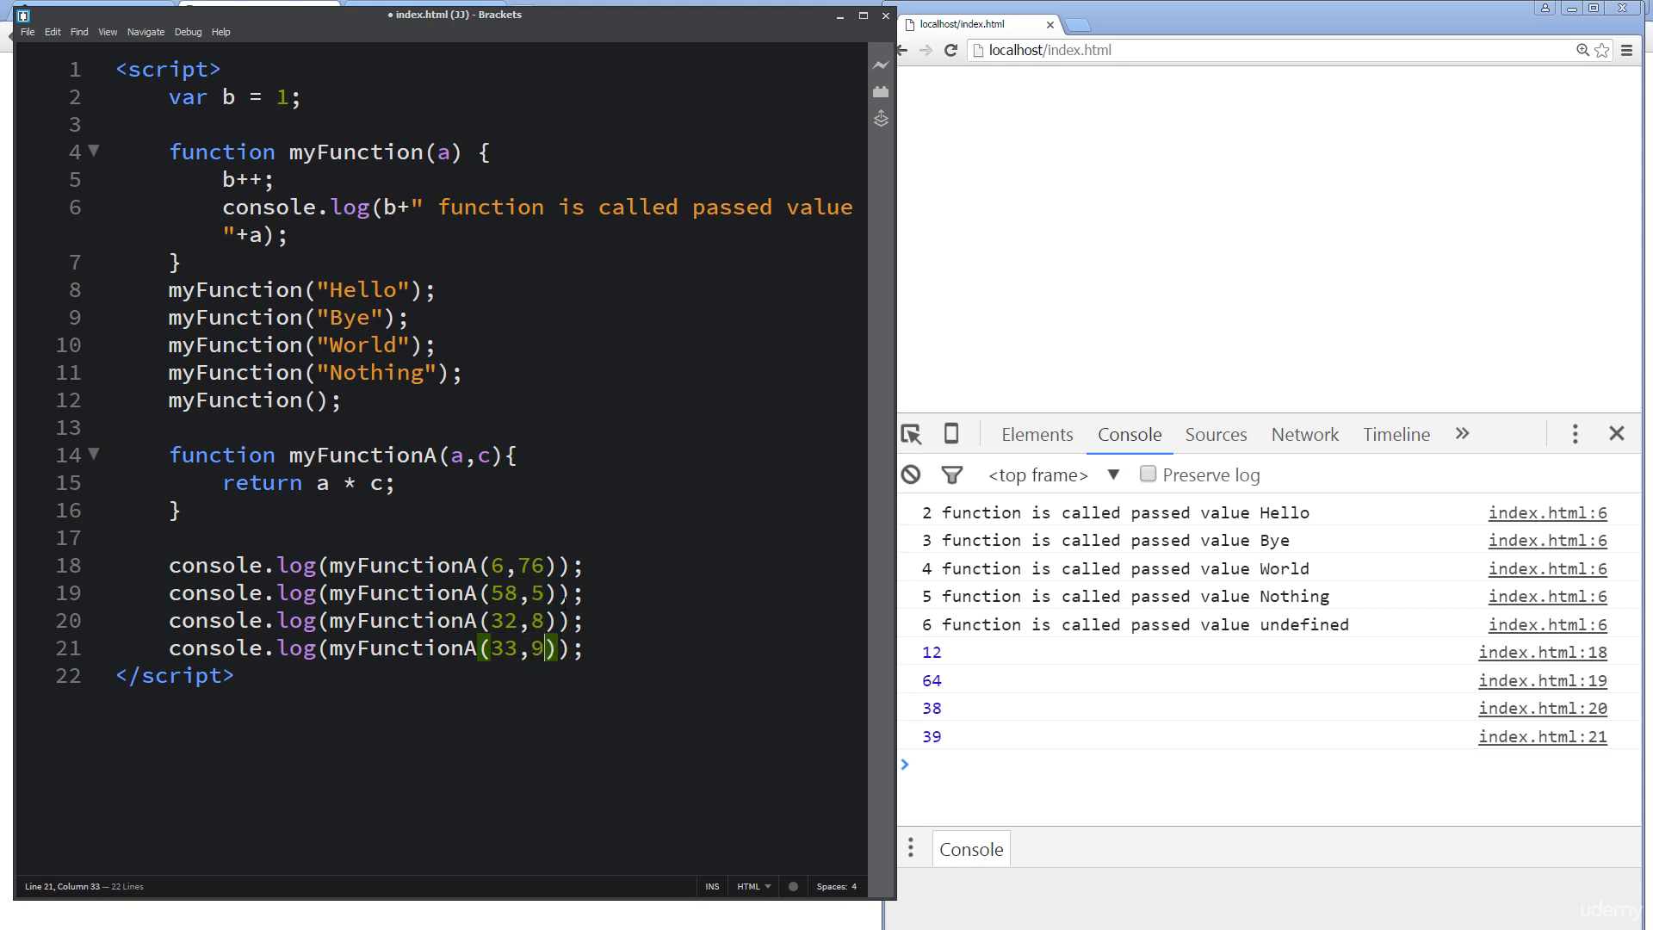
{"action": "left_click", "coordinate": [951, 49]}
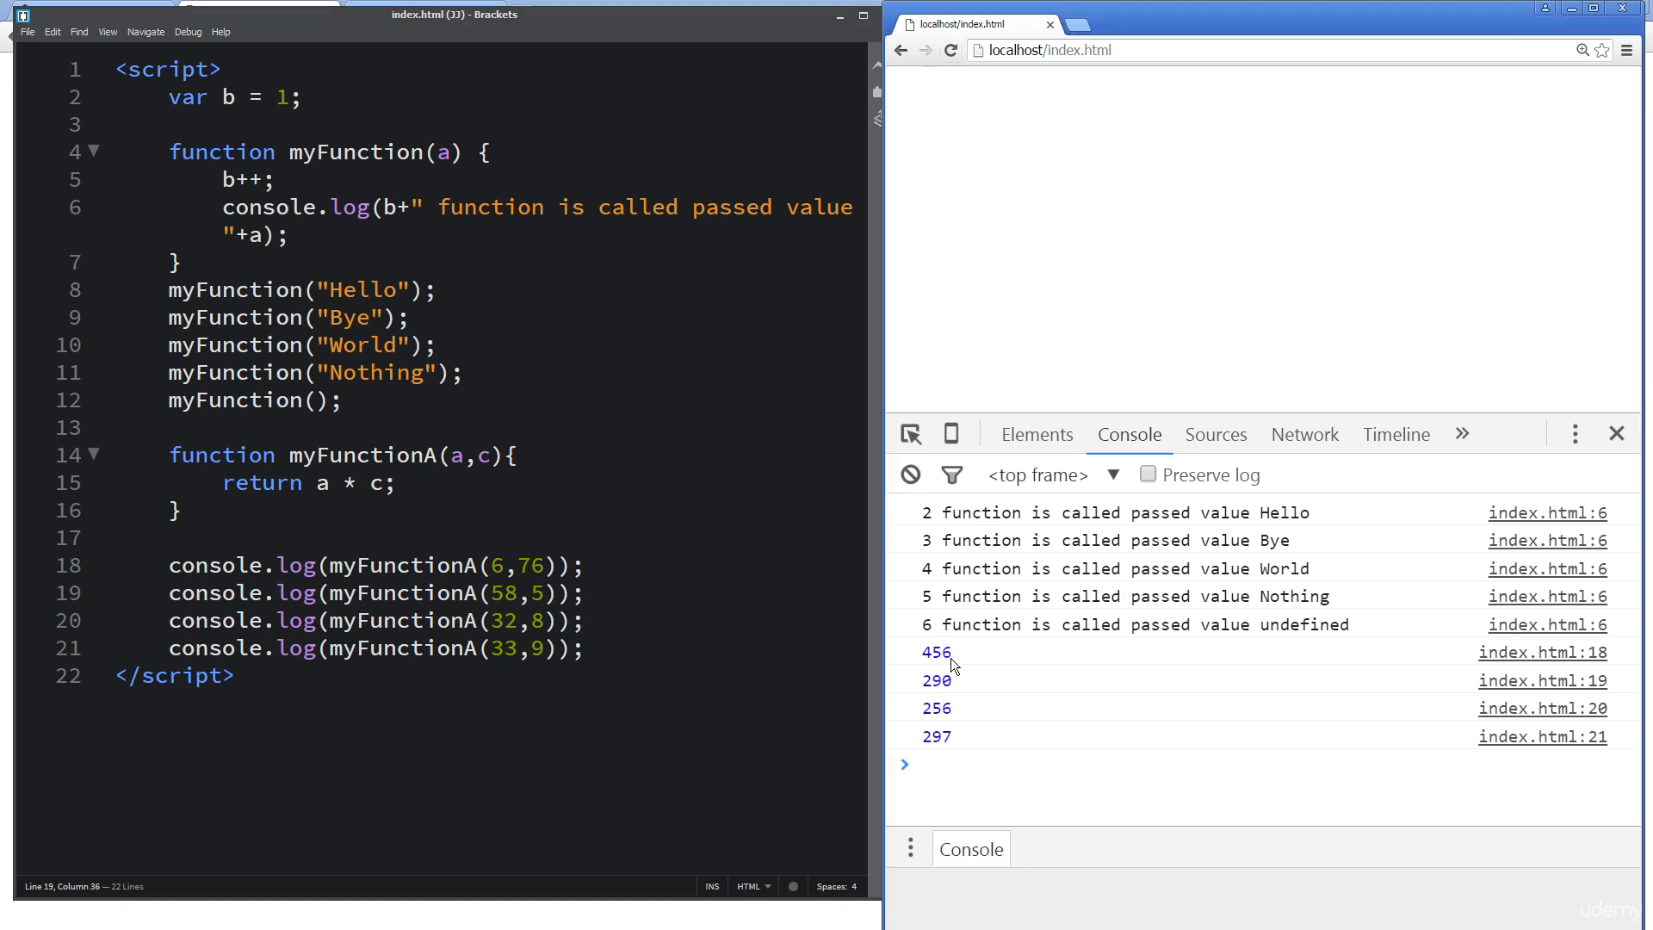
{"action": "mouse_move", "coordinate": [937, 678]}
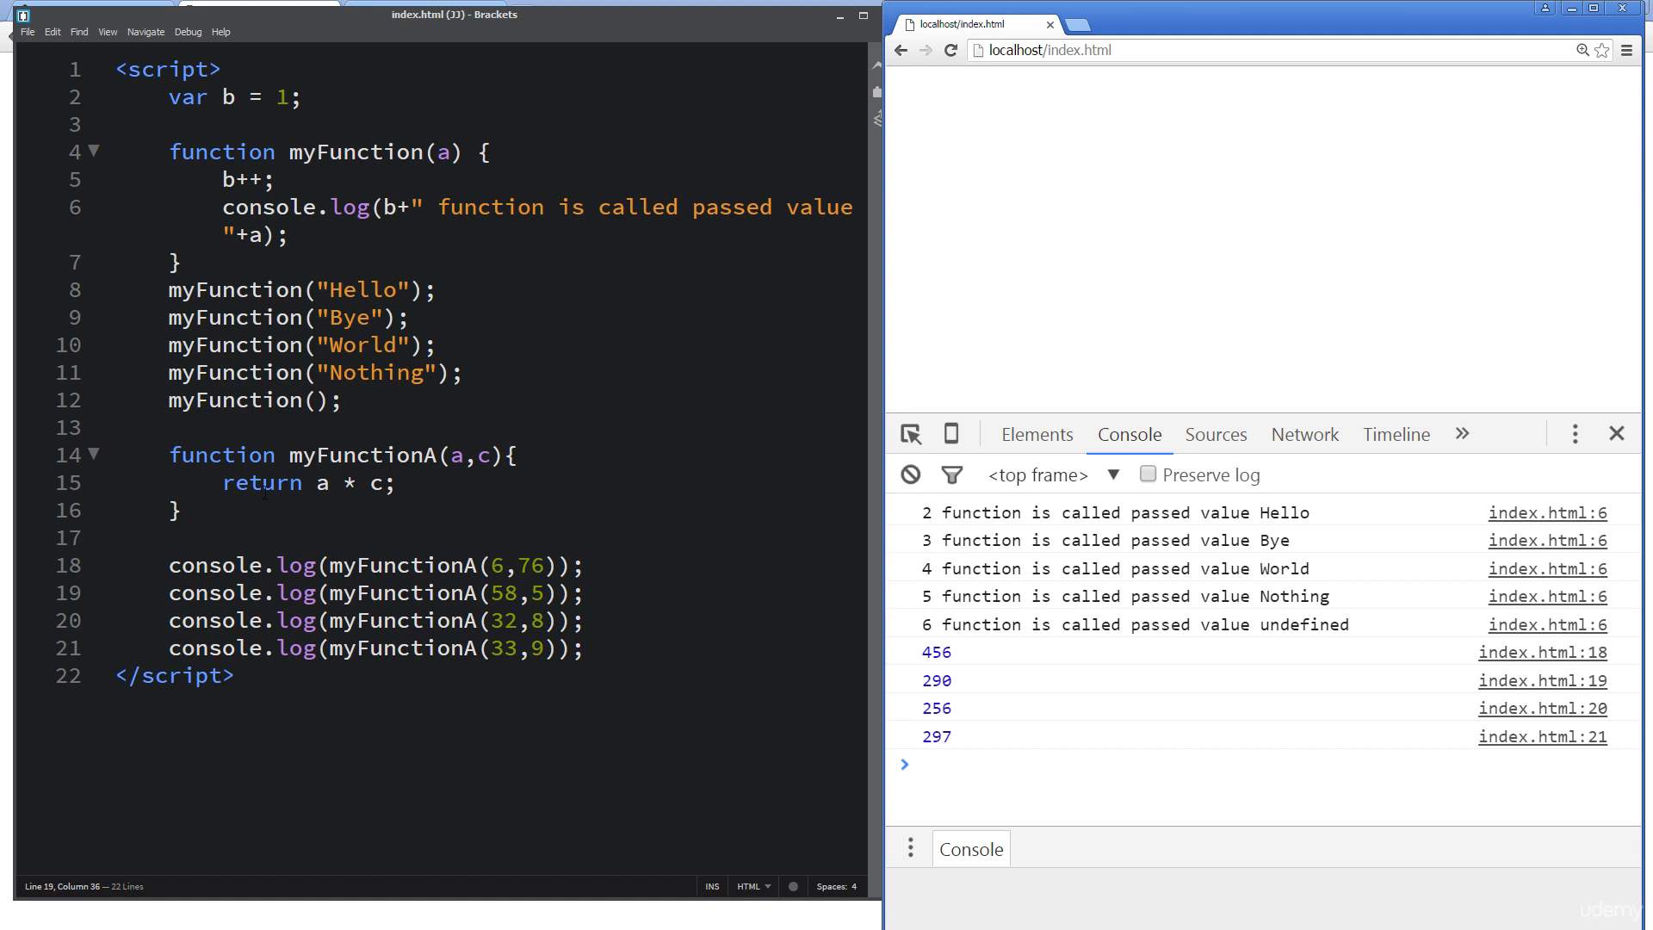
{"action": "mouse_move", "coordinate": [496, 269]}
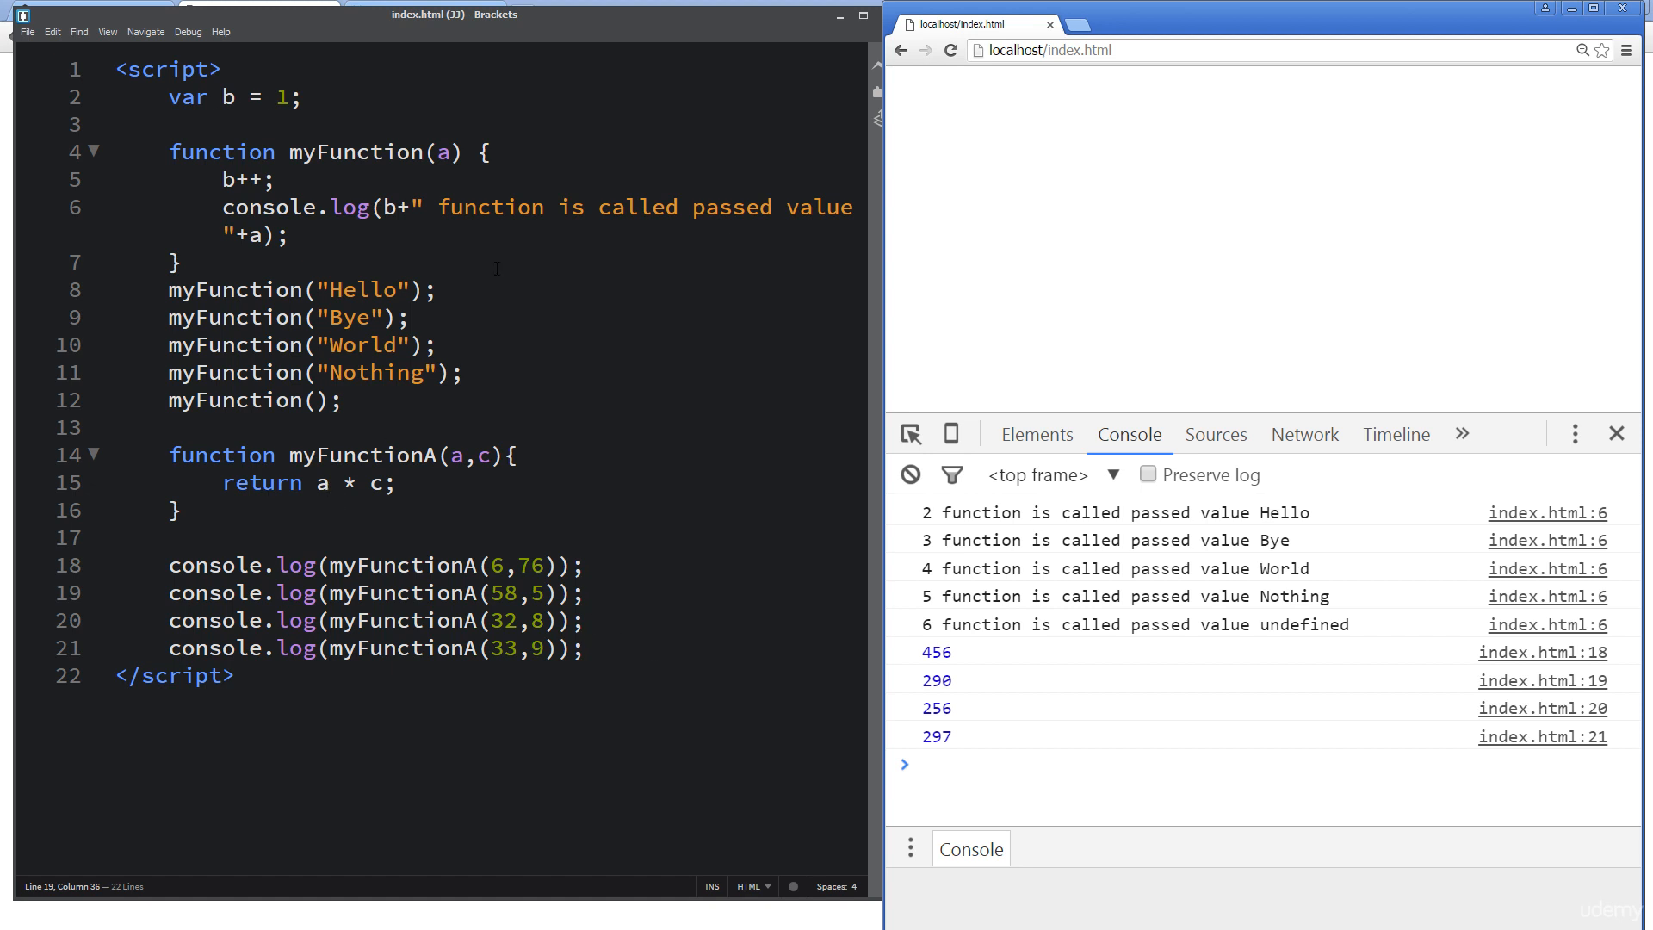
Step: Place the cursor back in myFunctionA's body to open a line above the return
{"action": "left_click", "coordinate": [515, 454]}
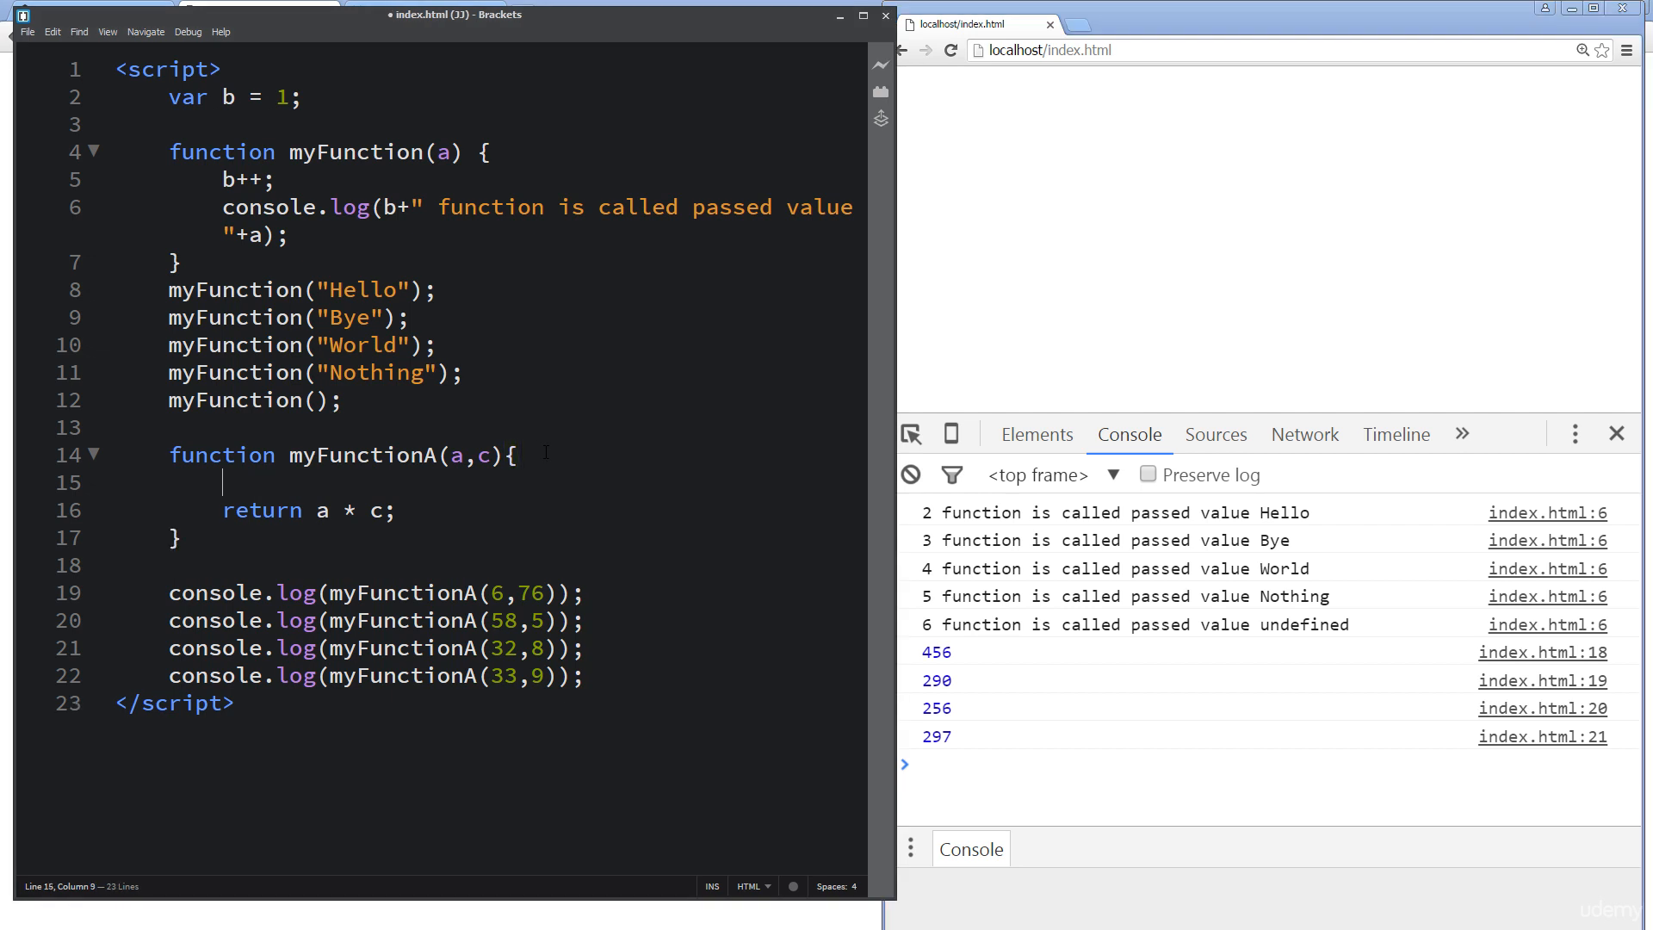
Step: Make myFunctionA compute var d = a + c + b, increment b with b++, and return d
{"action": "type", "text": "var d ="}
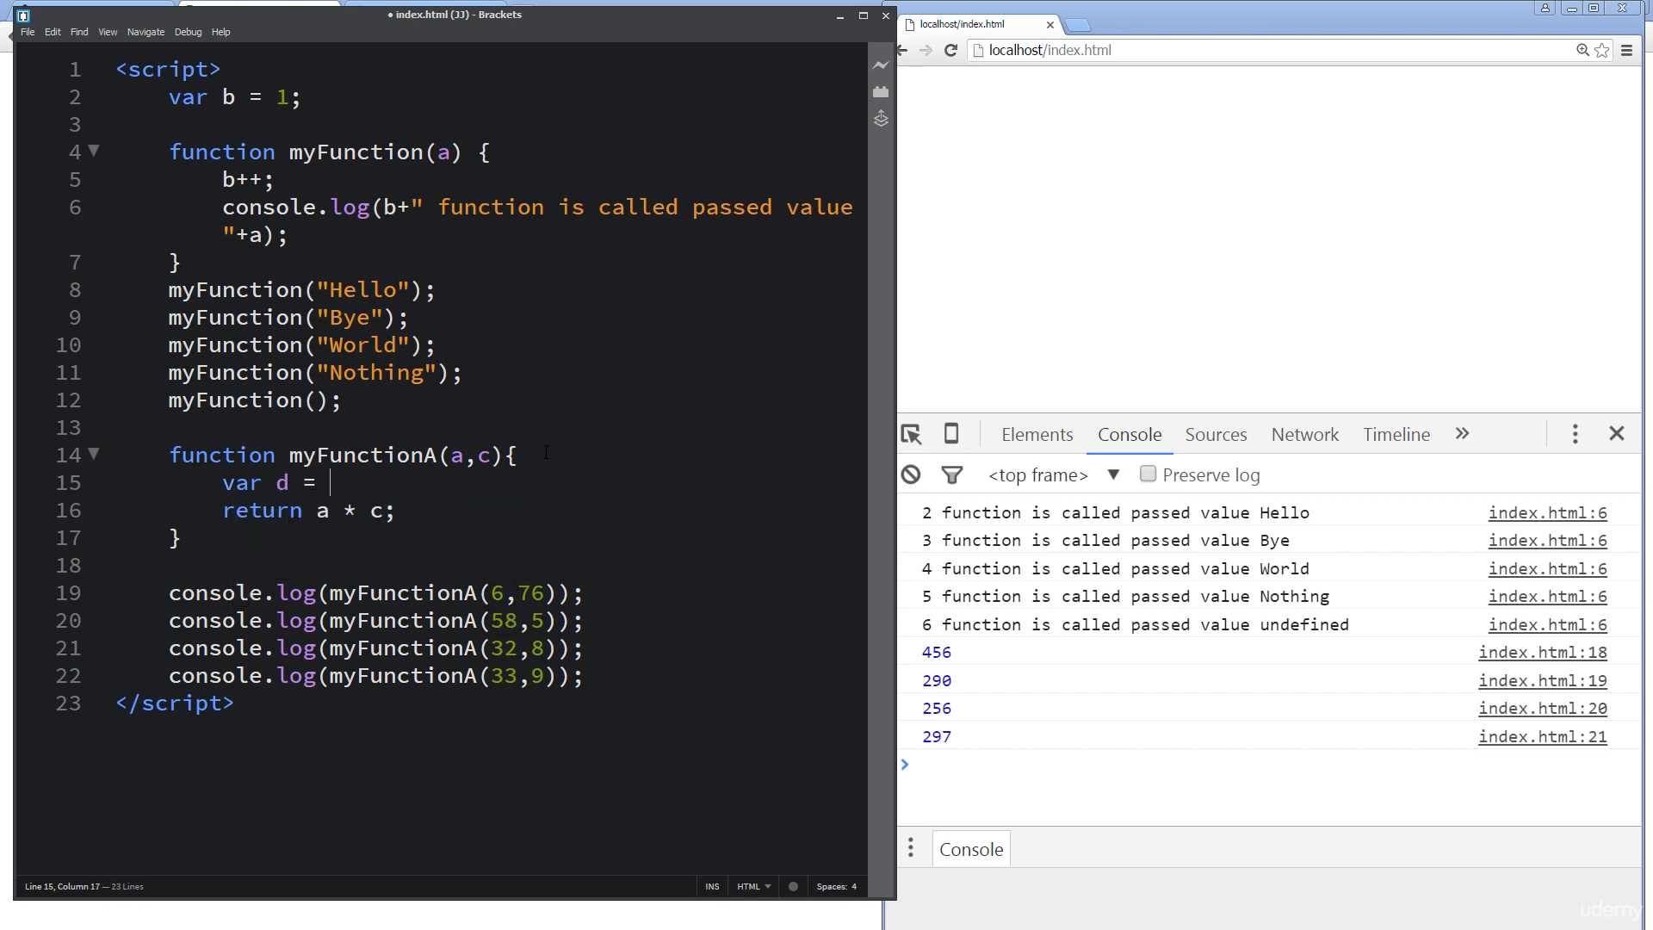
{"action": "type", "text": "a + c + b;"}
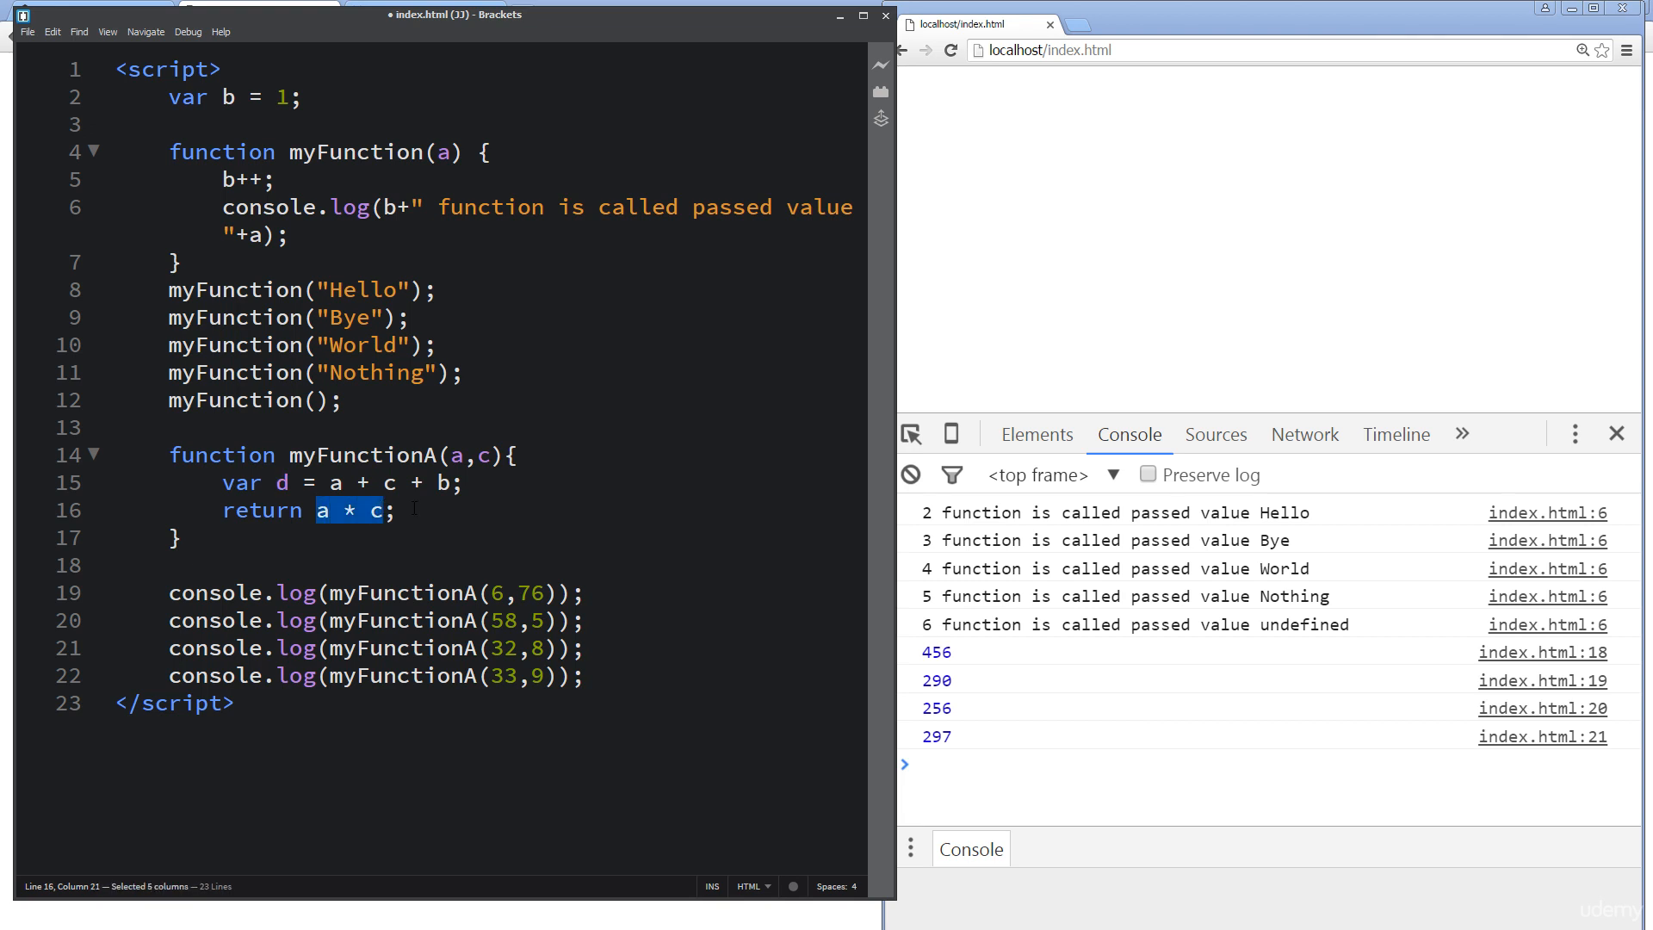
{"action": "type", "text": "d"}
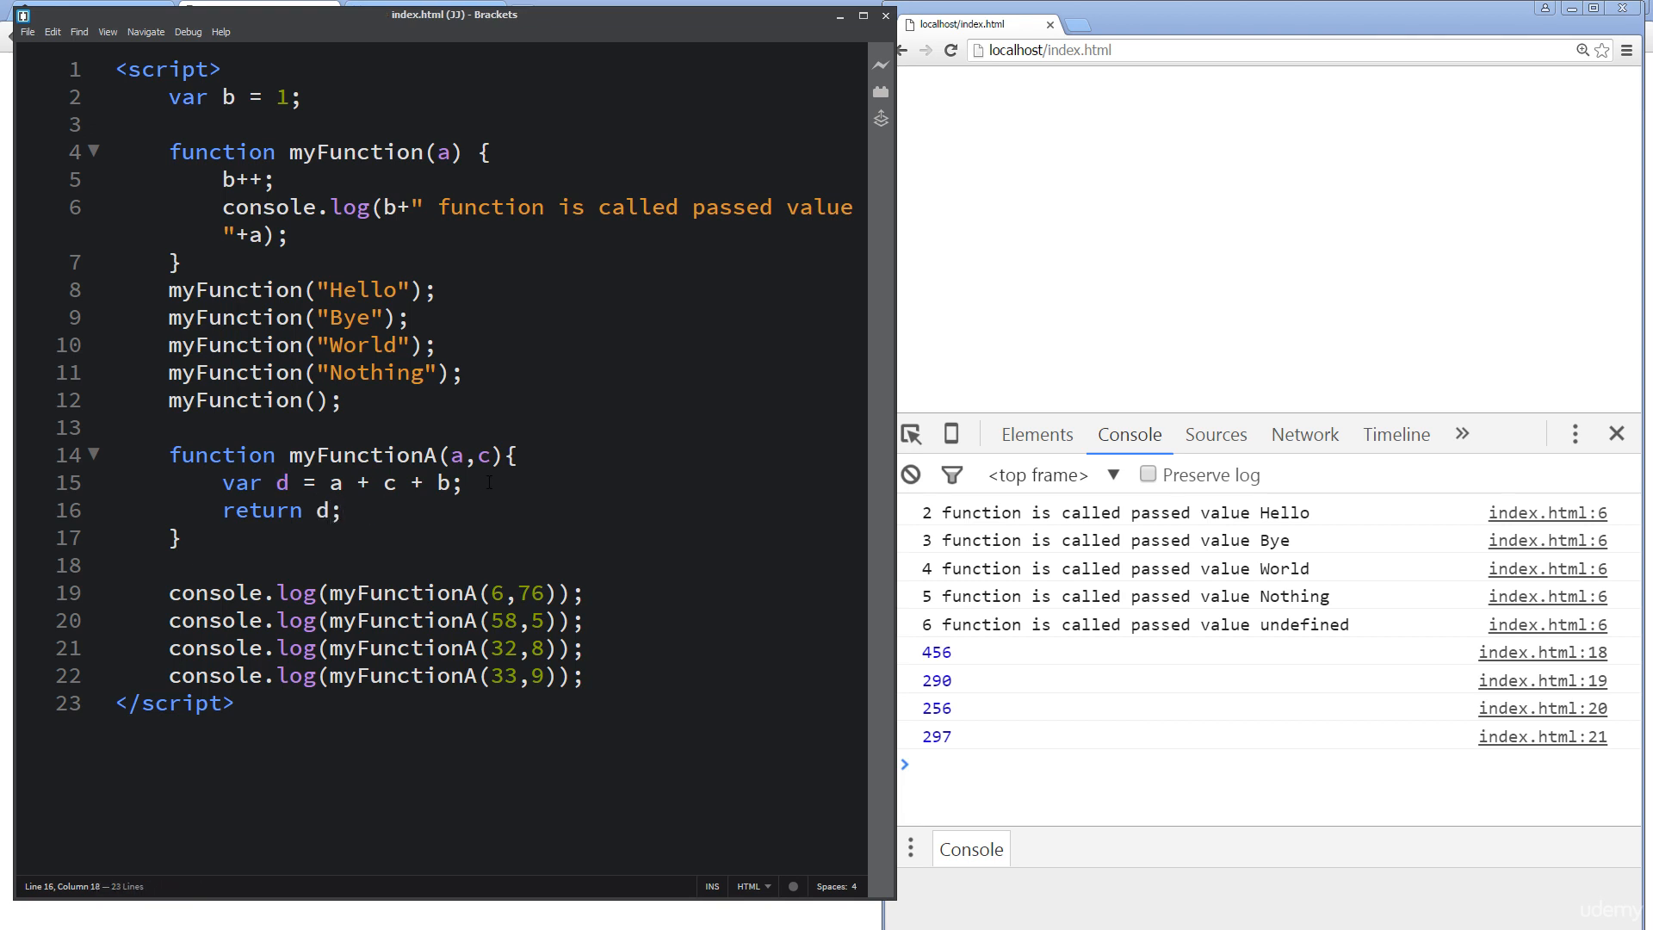
{"action": "type", "text": "b="}
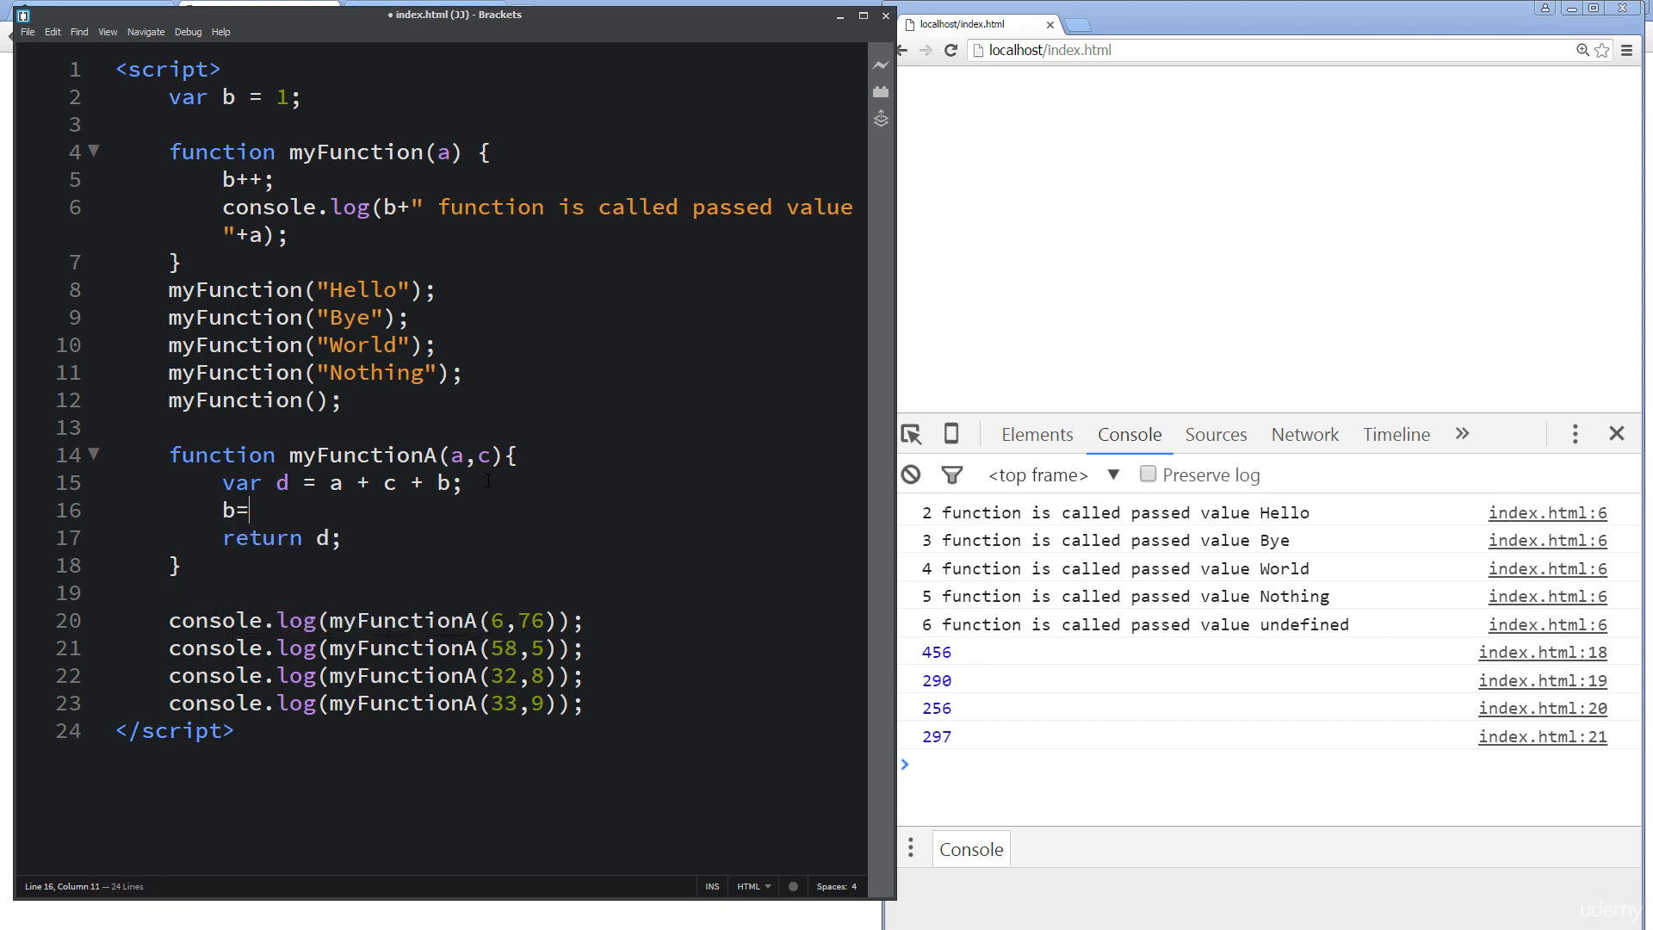
{"action": "type", "text": "++"}
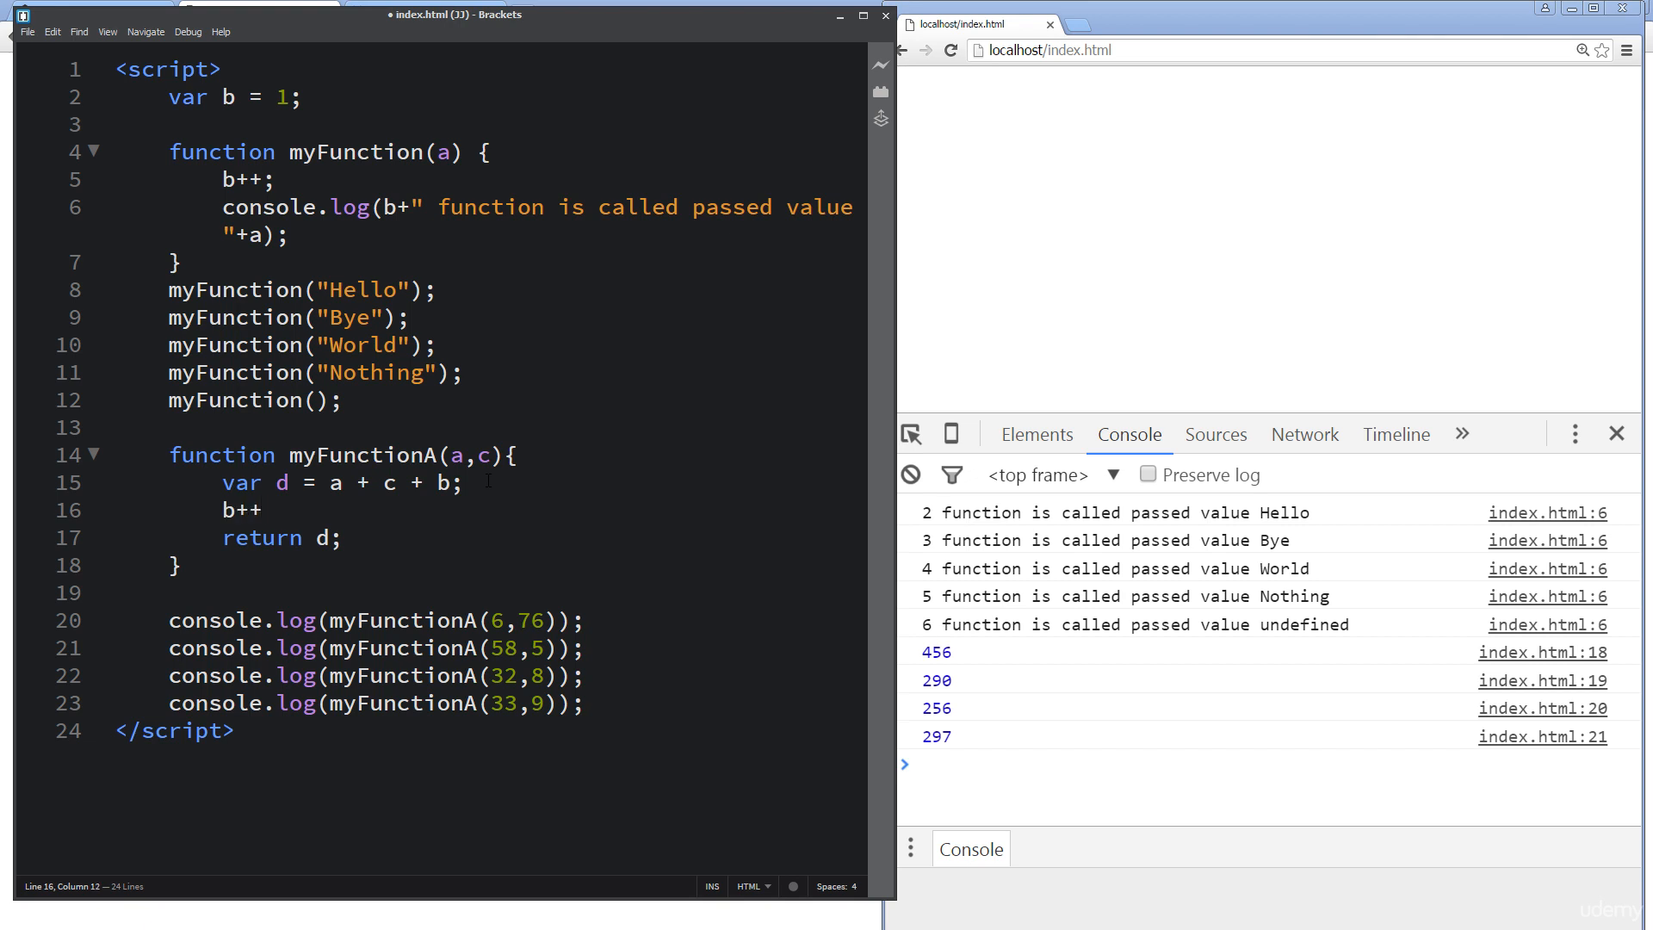
{"action": "type", "text": ";"}
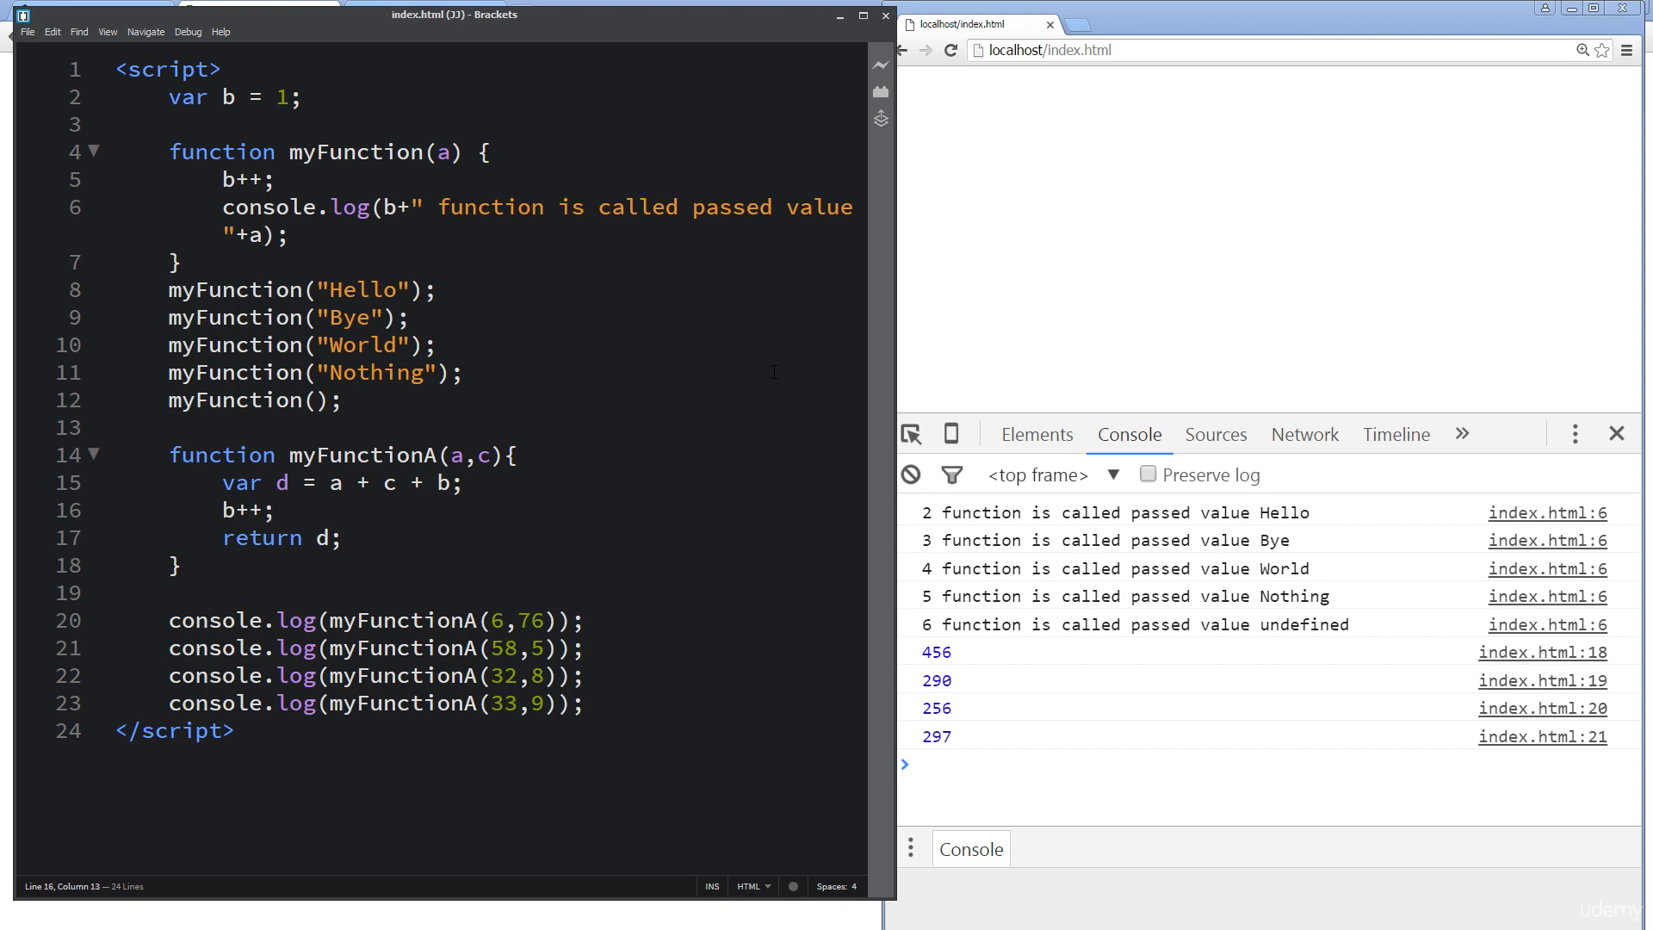
{"action": "left_click", "coordinate": [950, 50]}
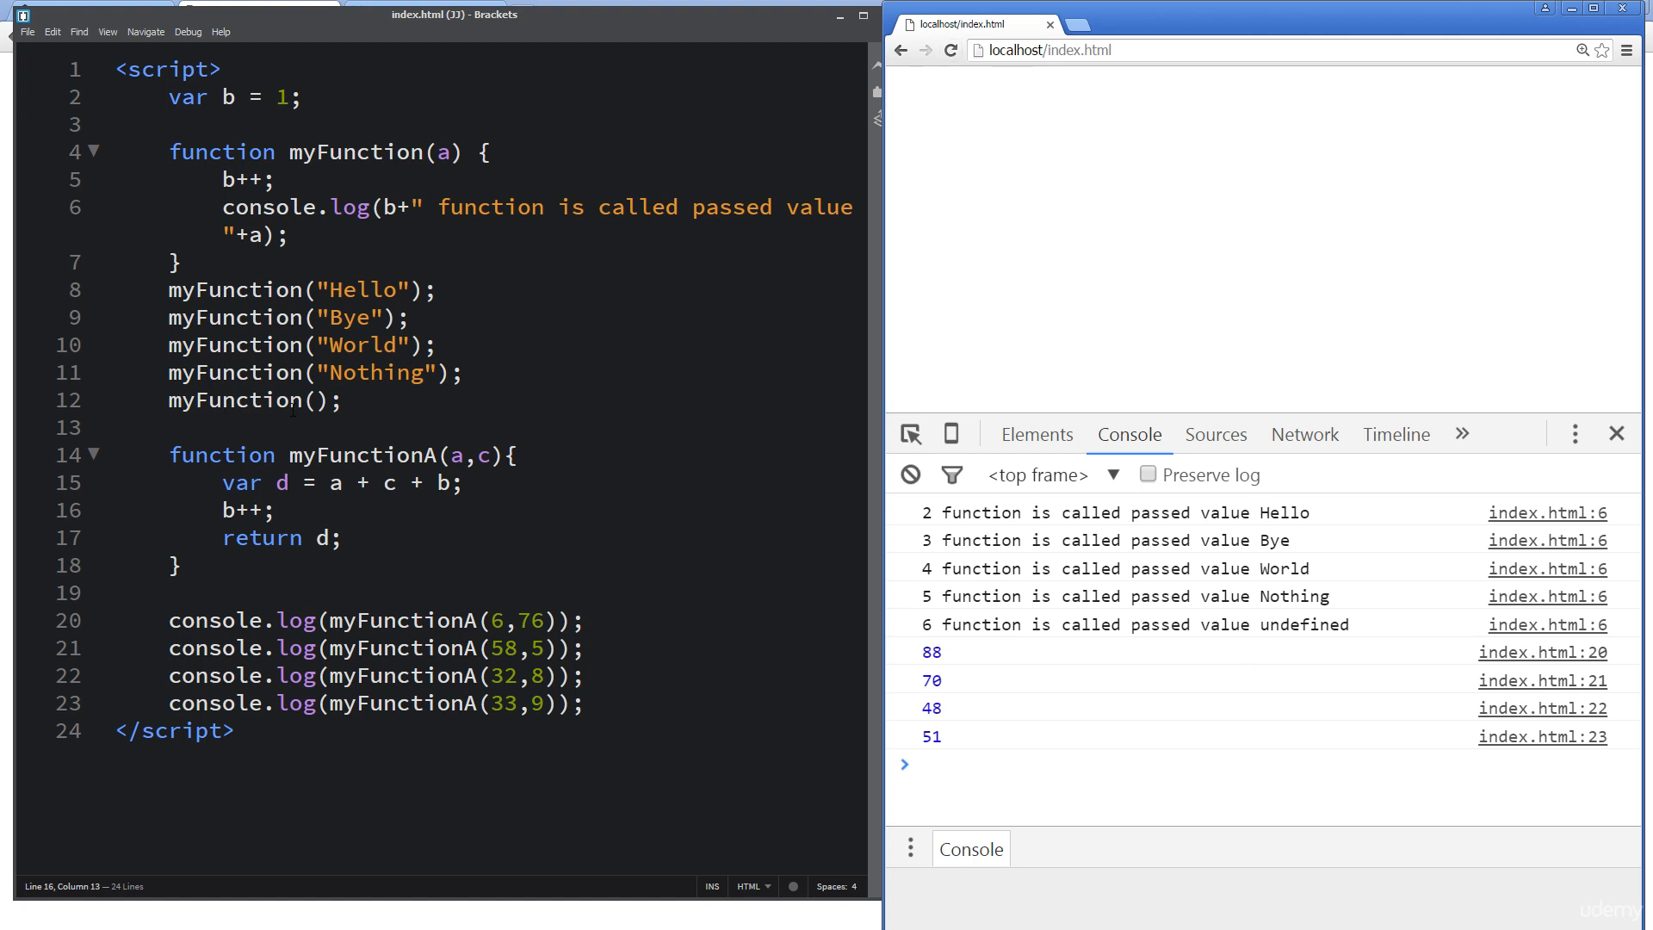
{"action": "mouse_move", "coordinate": [298, 508]}
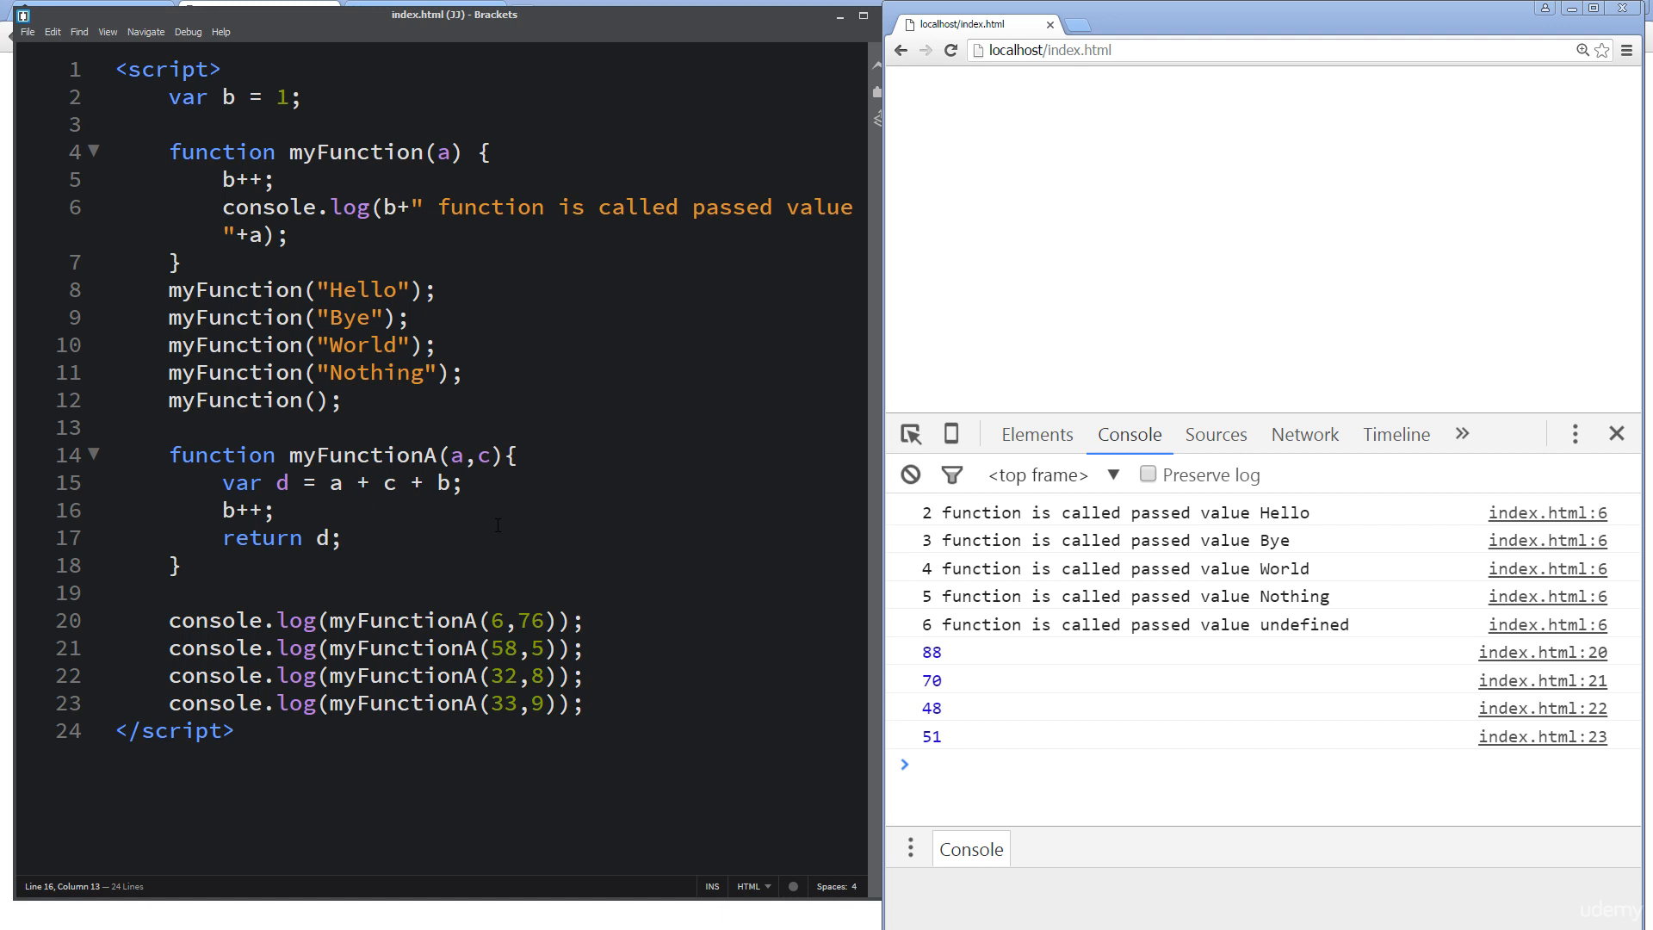
Step: Move the cursor below the four console.log calls to open blank lines there
{"action": "left_click", "coordinate": [609, 702]}
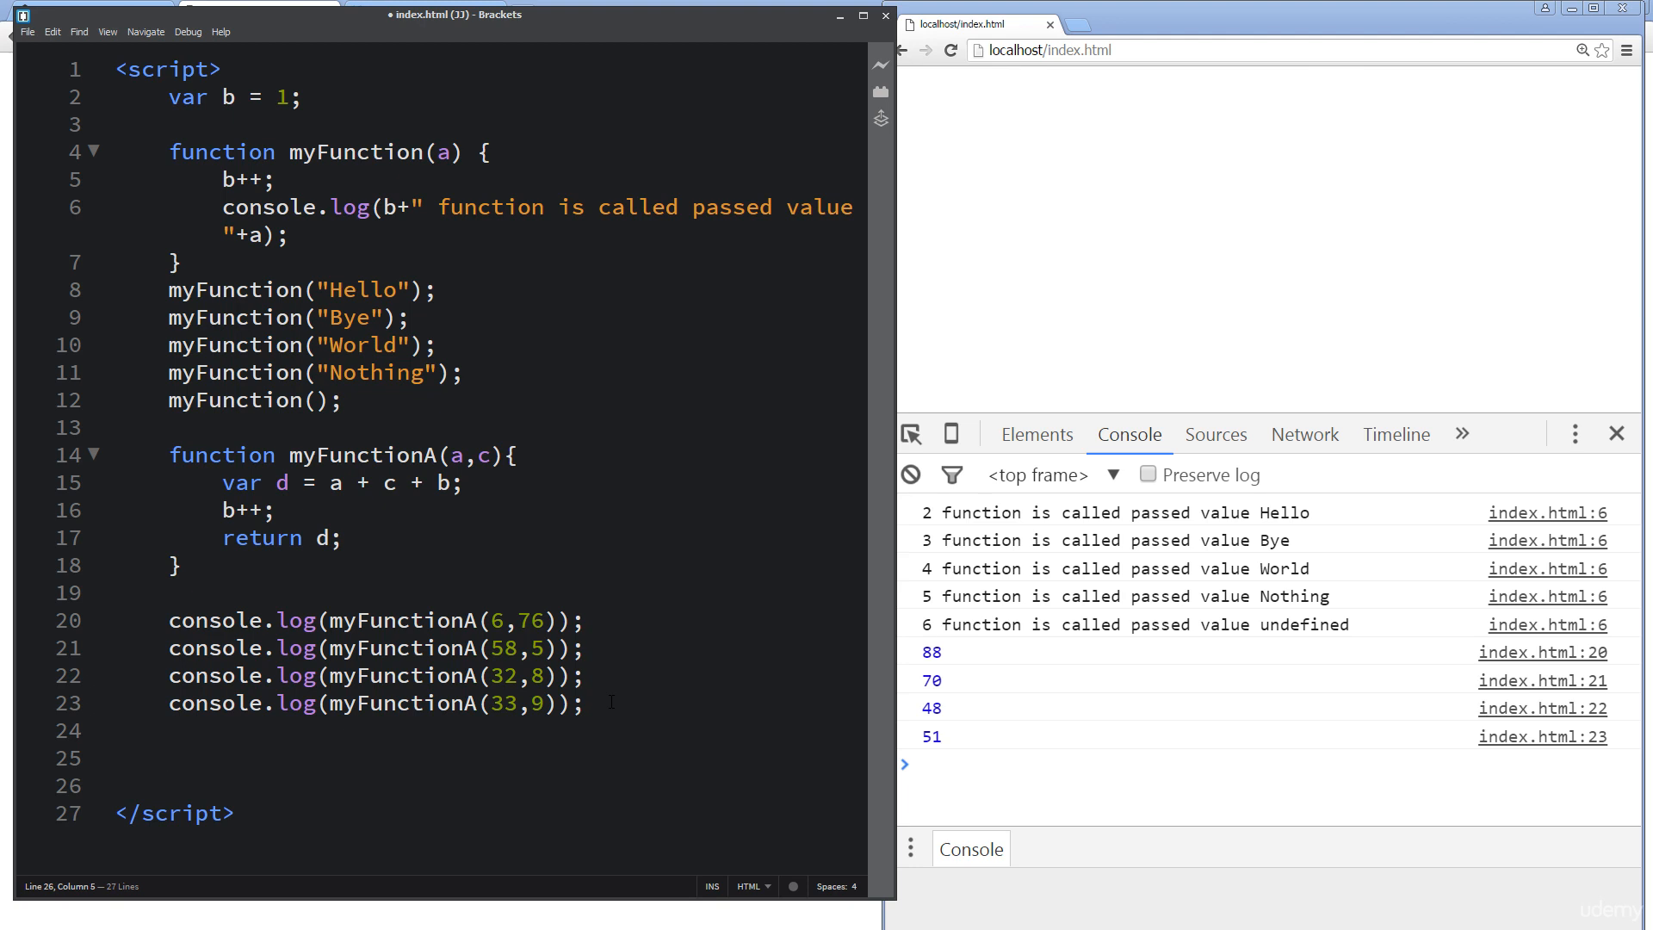
Step: Declare var myObj = {firstName:"one",lastname:"two"}; above a placeholder 'function' line
{"action": "type", "text": "function"}
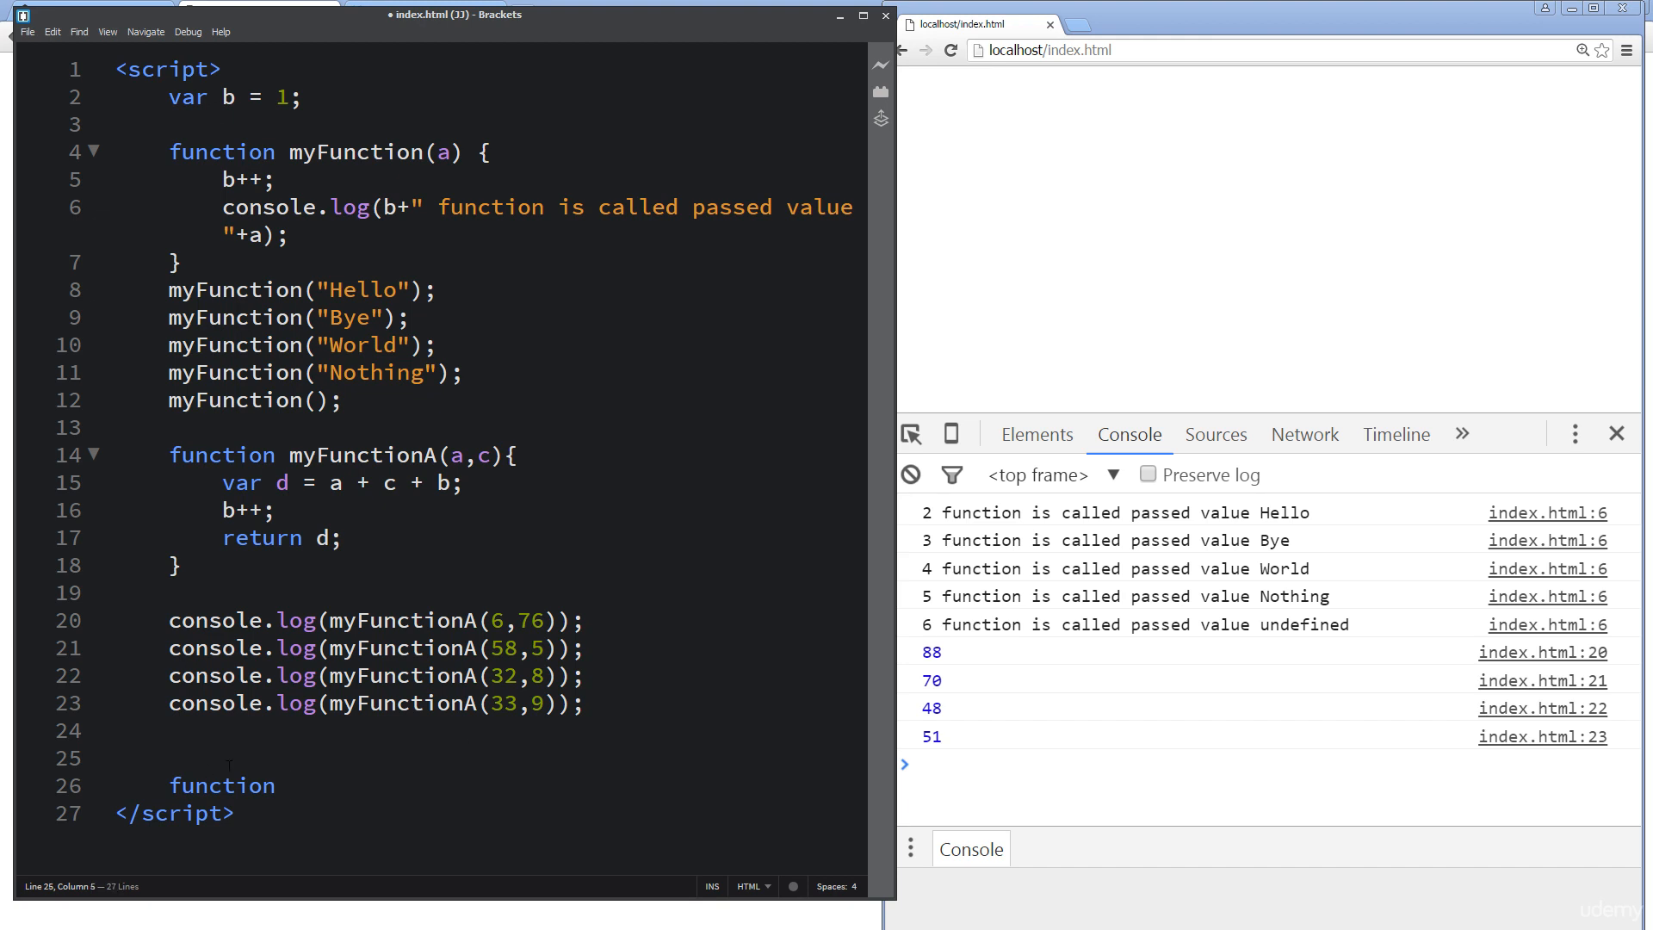
{"action": "type", "text": "var myOb"}
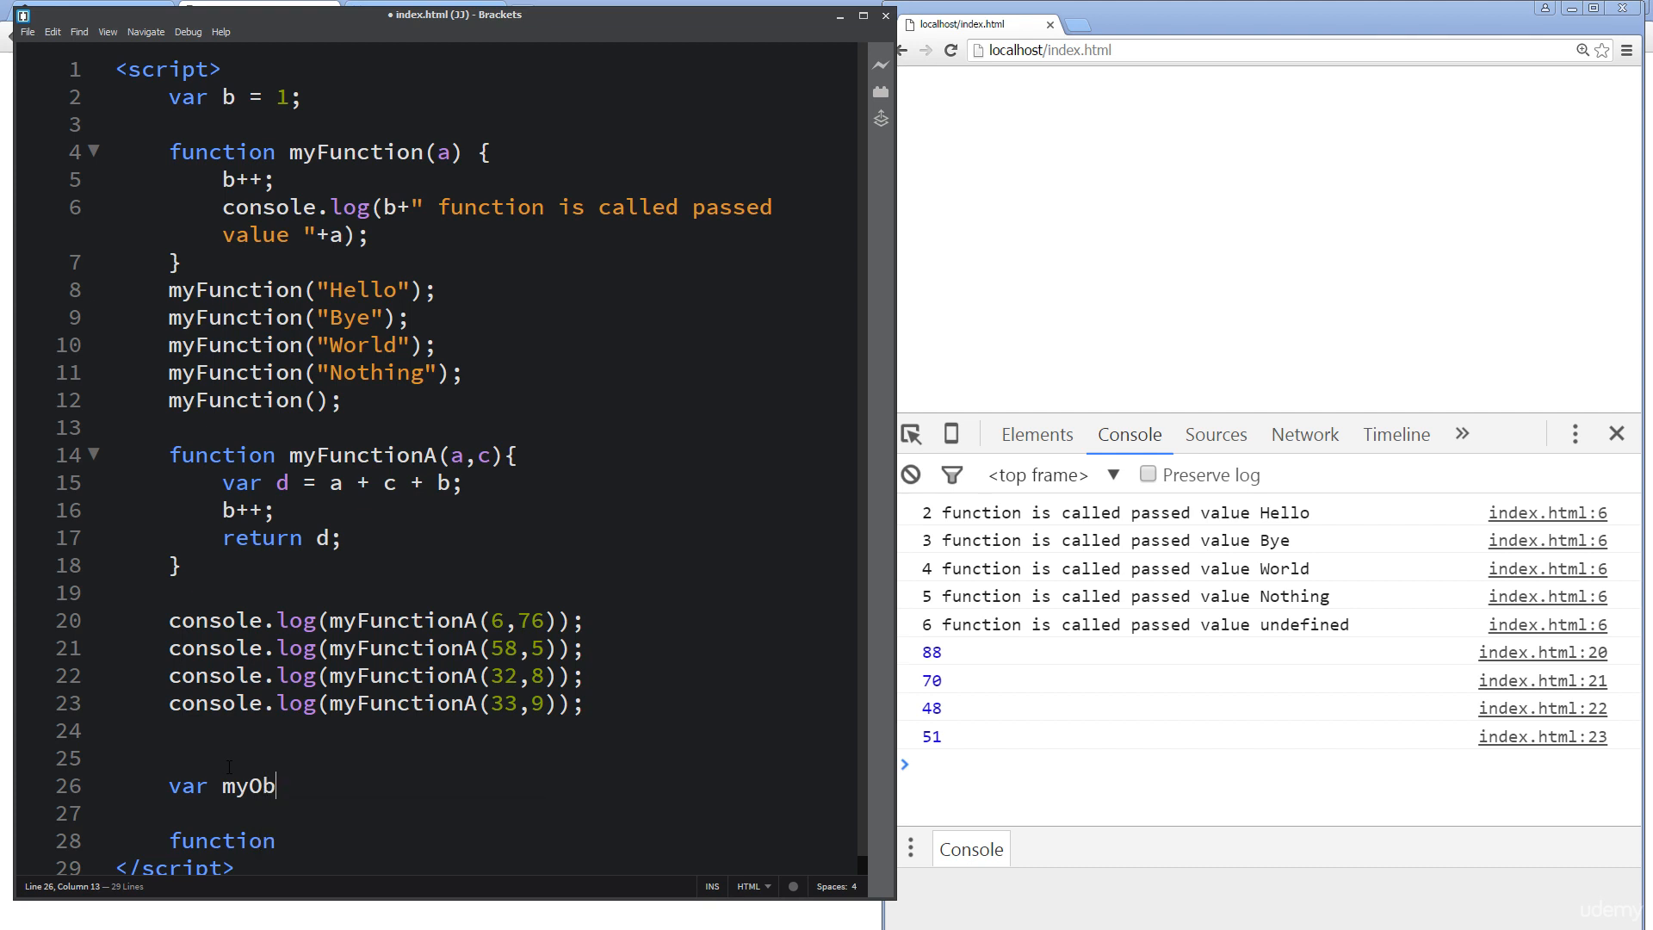
{"action": "type", "text": "j ="}
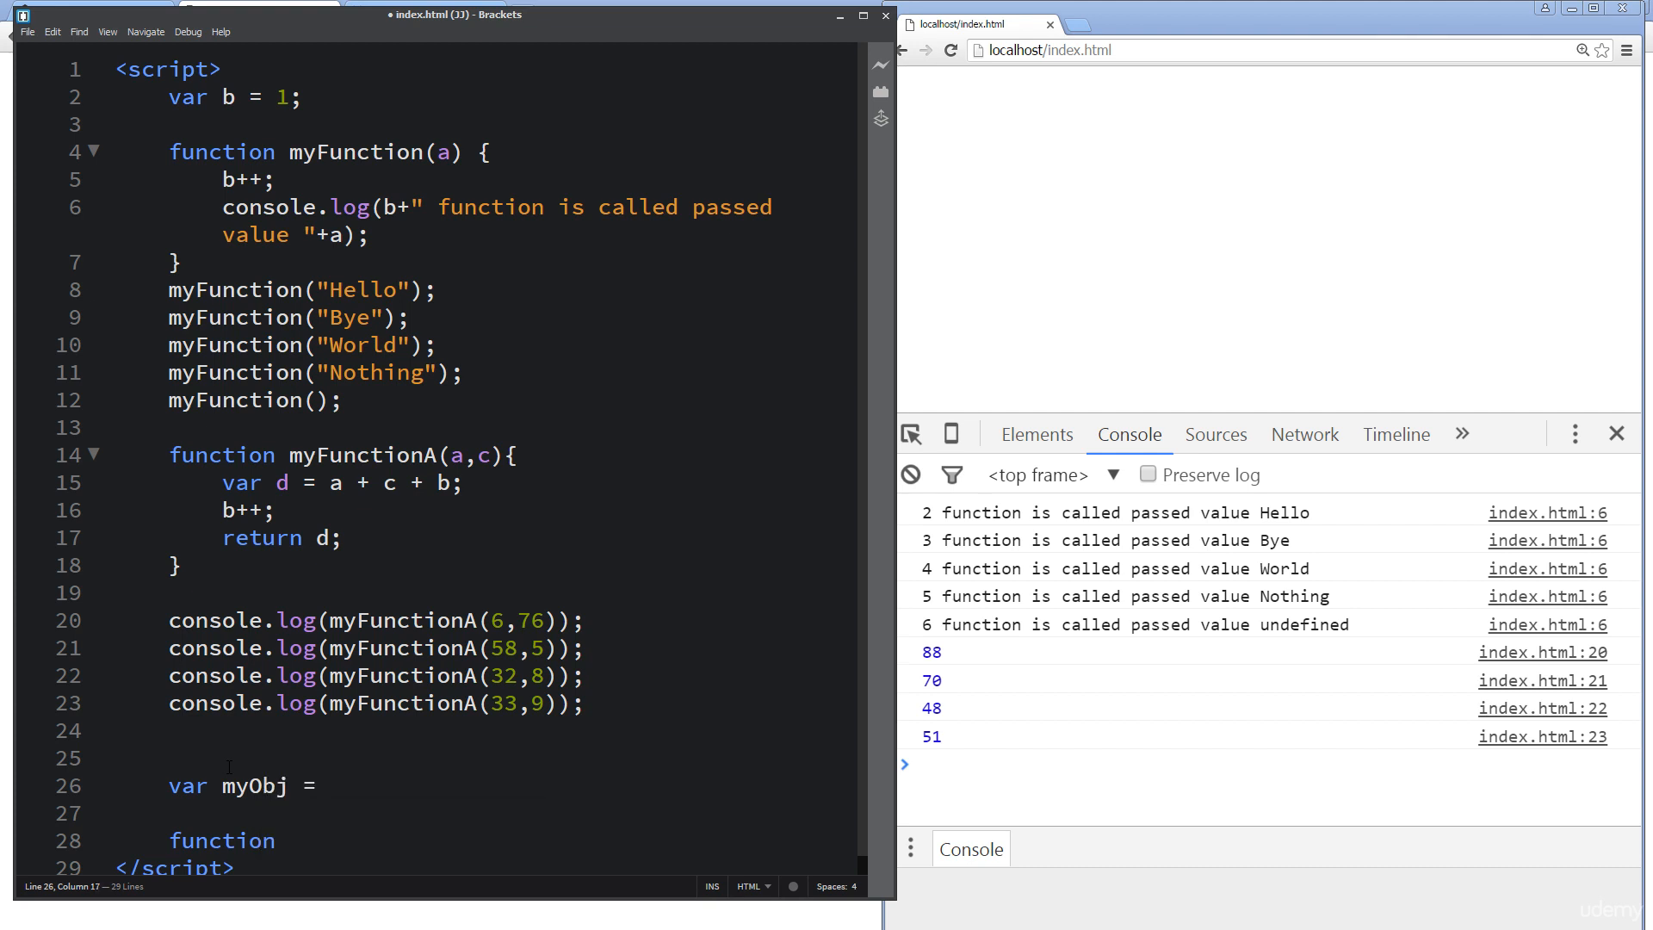
{"action": "type", "text": "{}"}
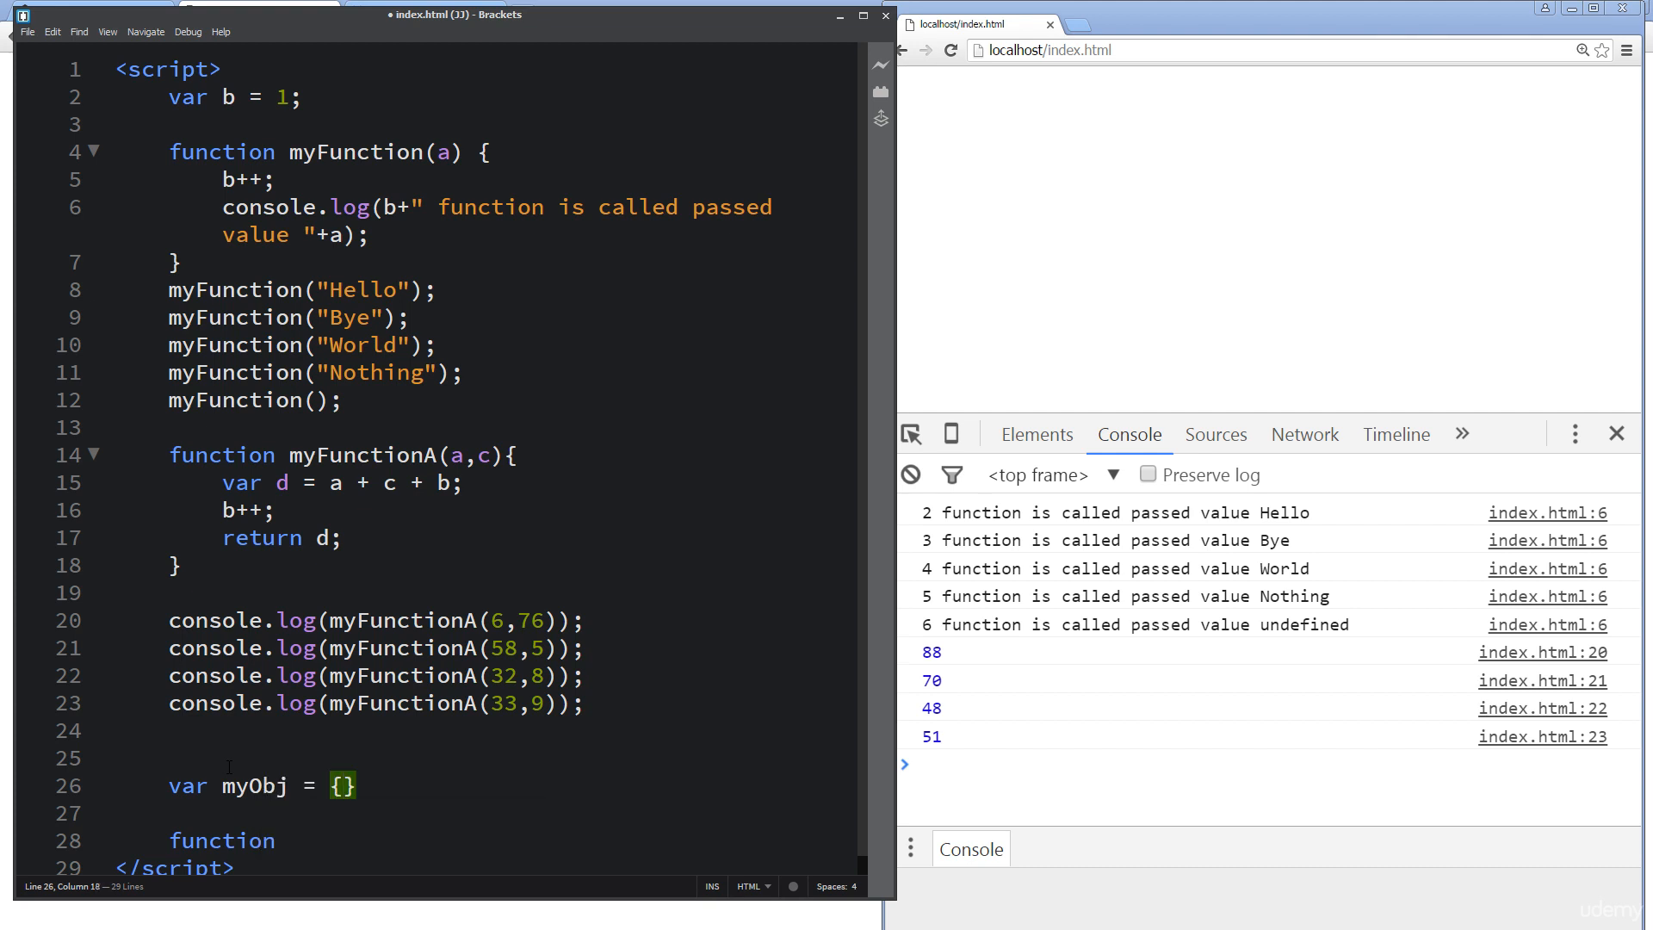
{"action": "type", "text": "firstNam"}
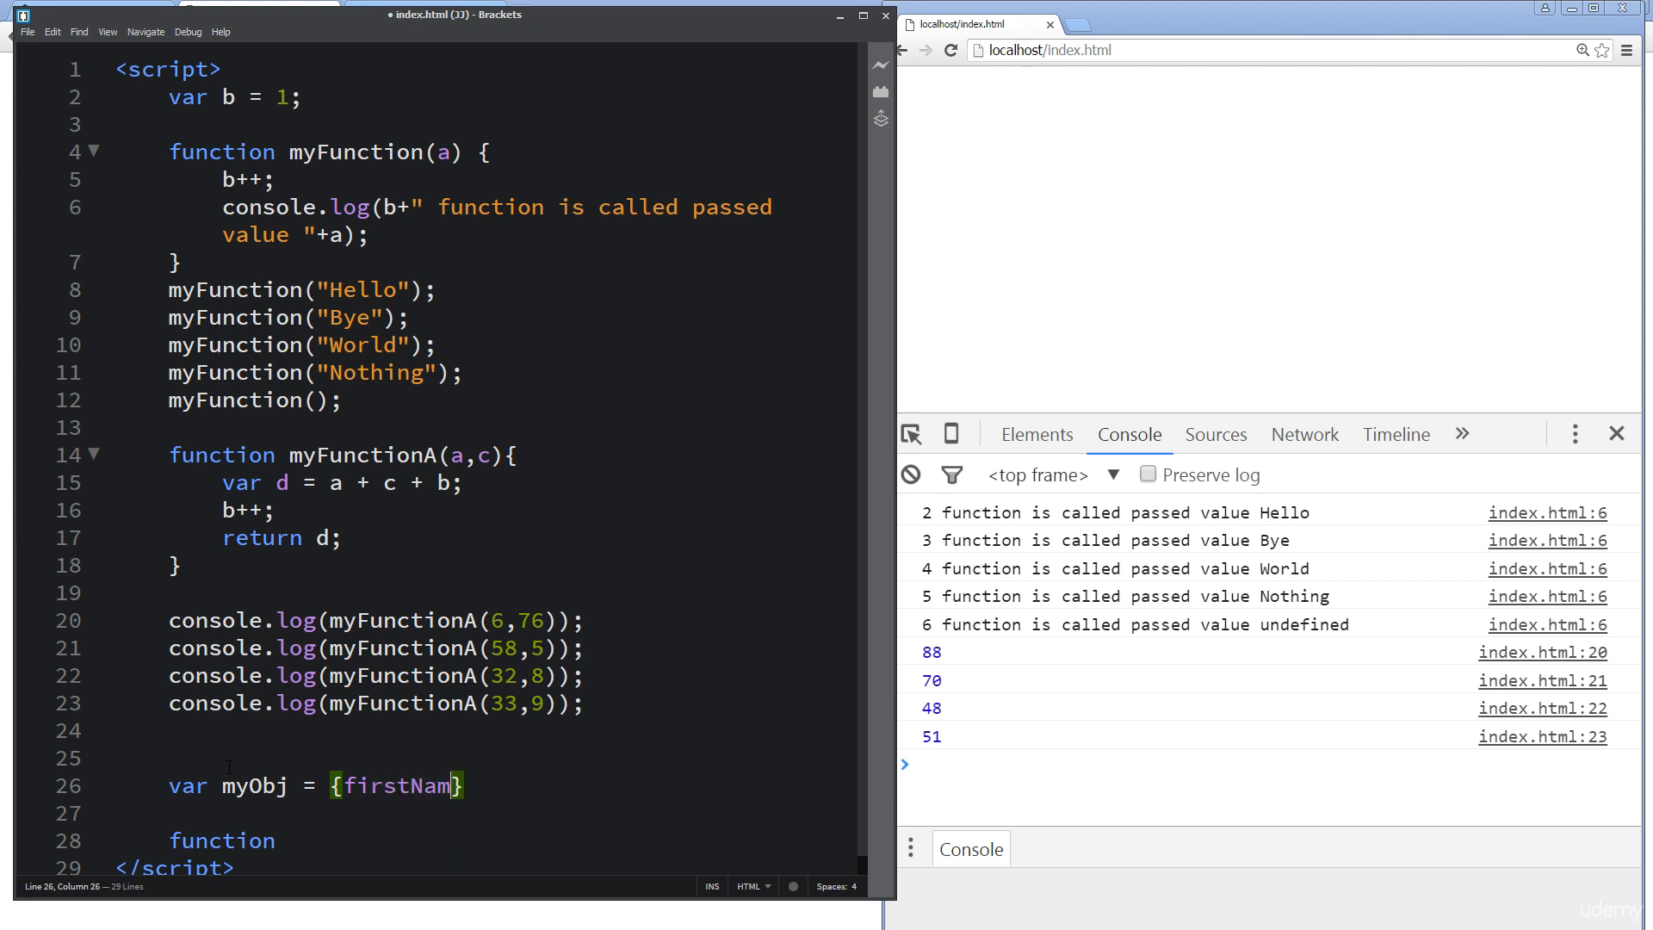
{"action": "type", "text": "e"}
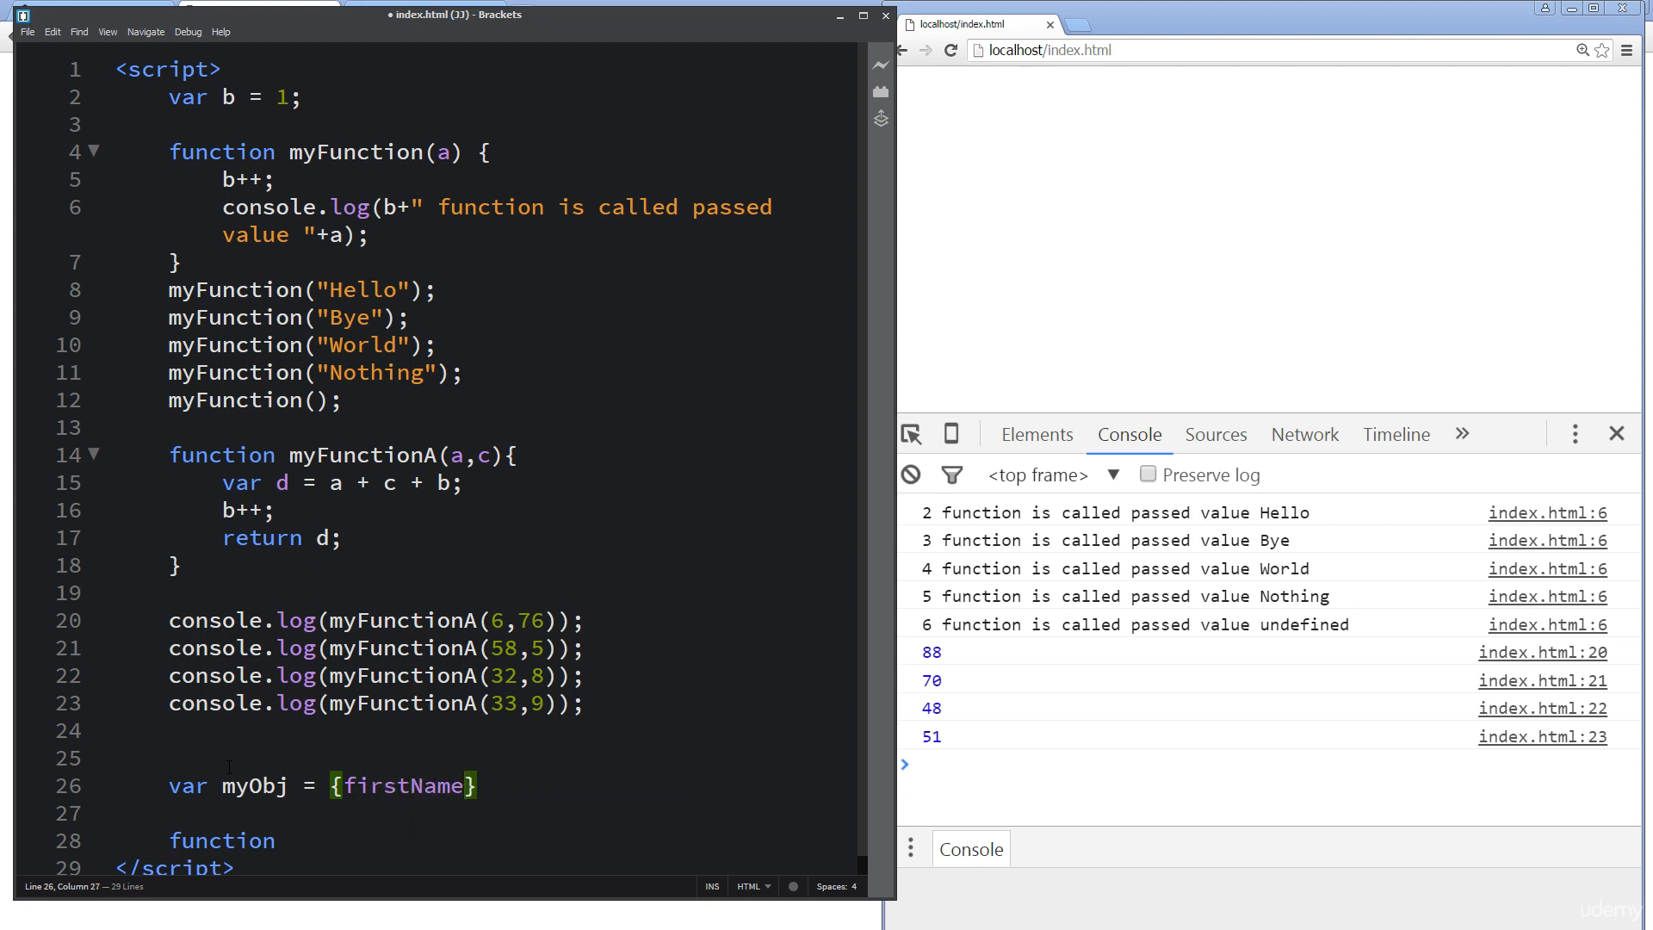
{"action": "type", "text": ":\"on\""}
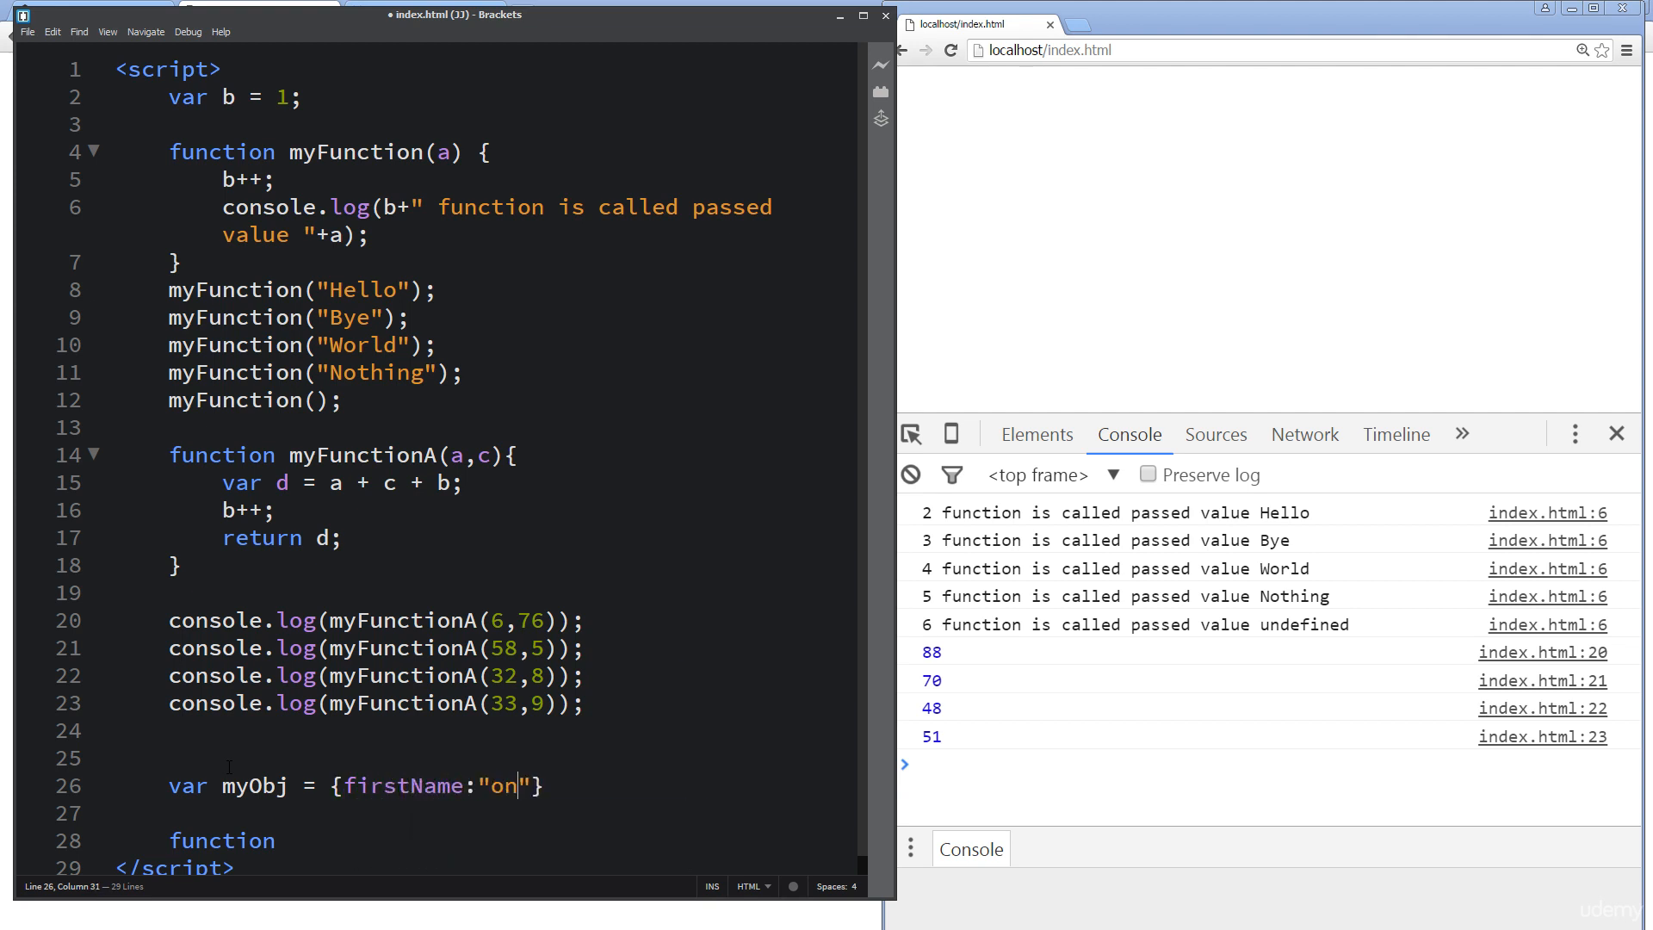
{"action": "type", "text": "e"}
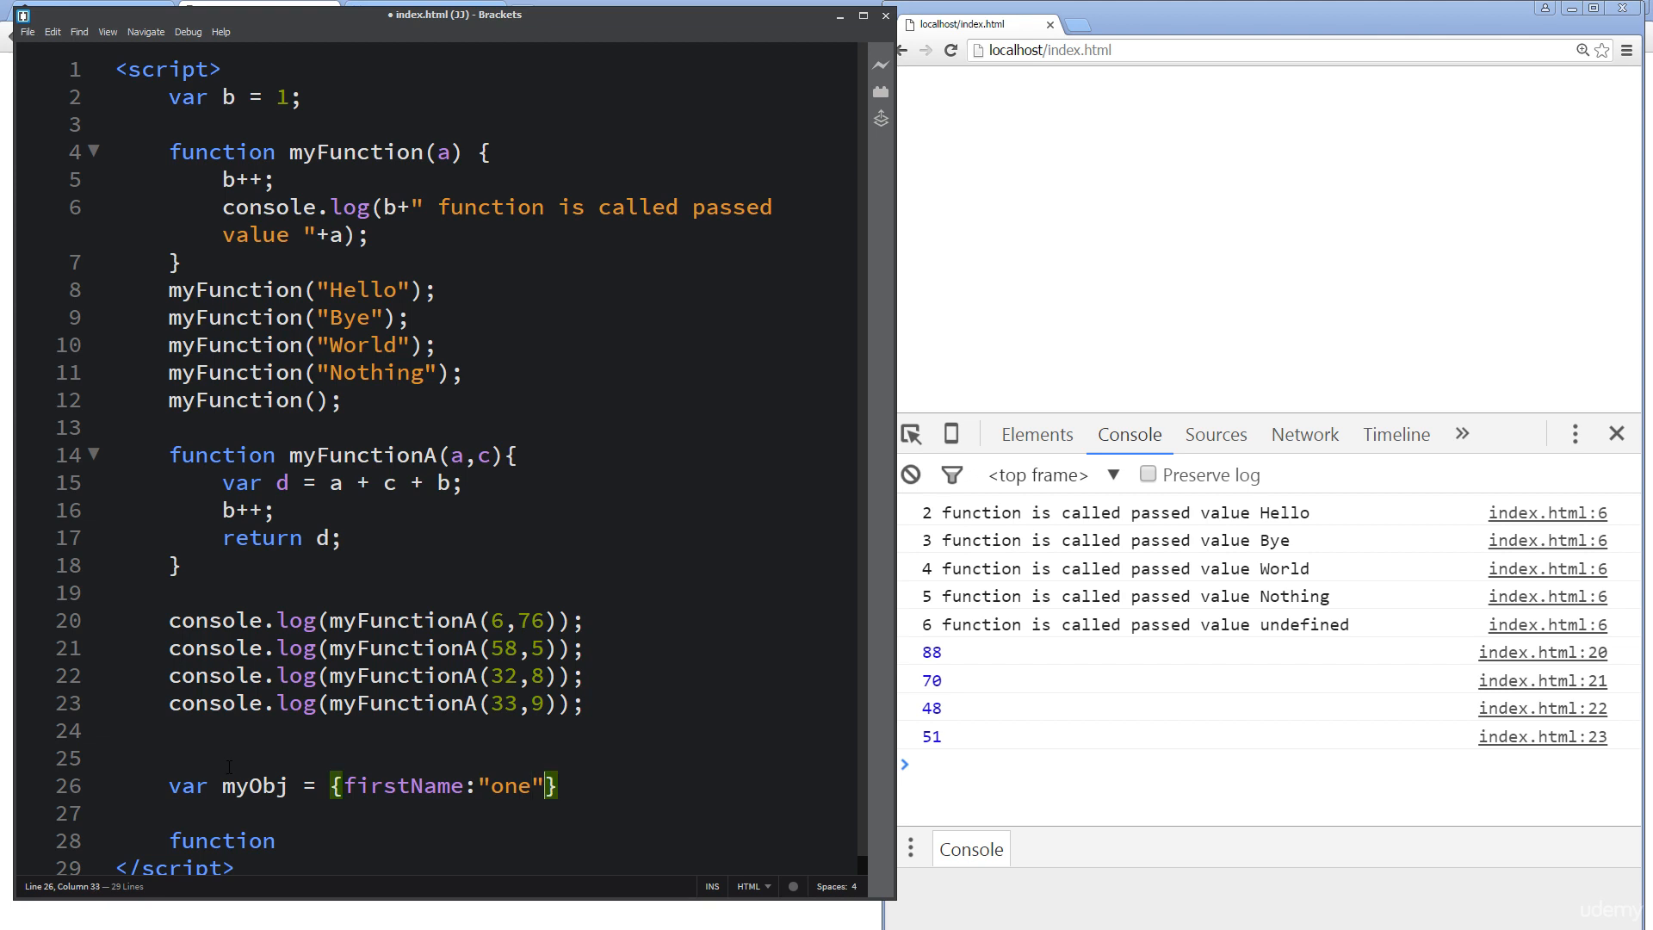
{"action": "type", "text": ","}
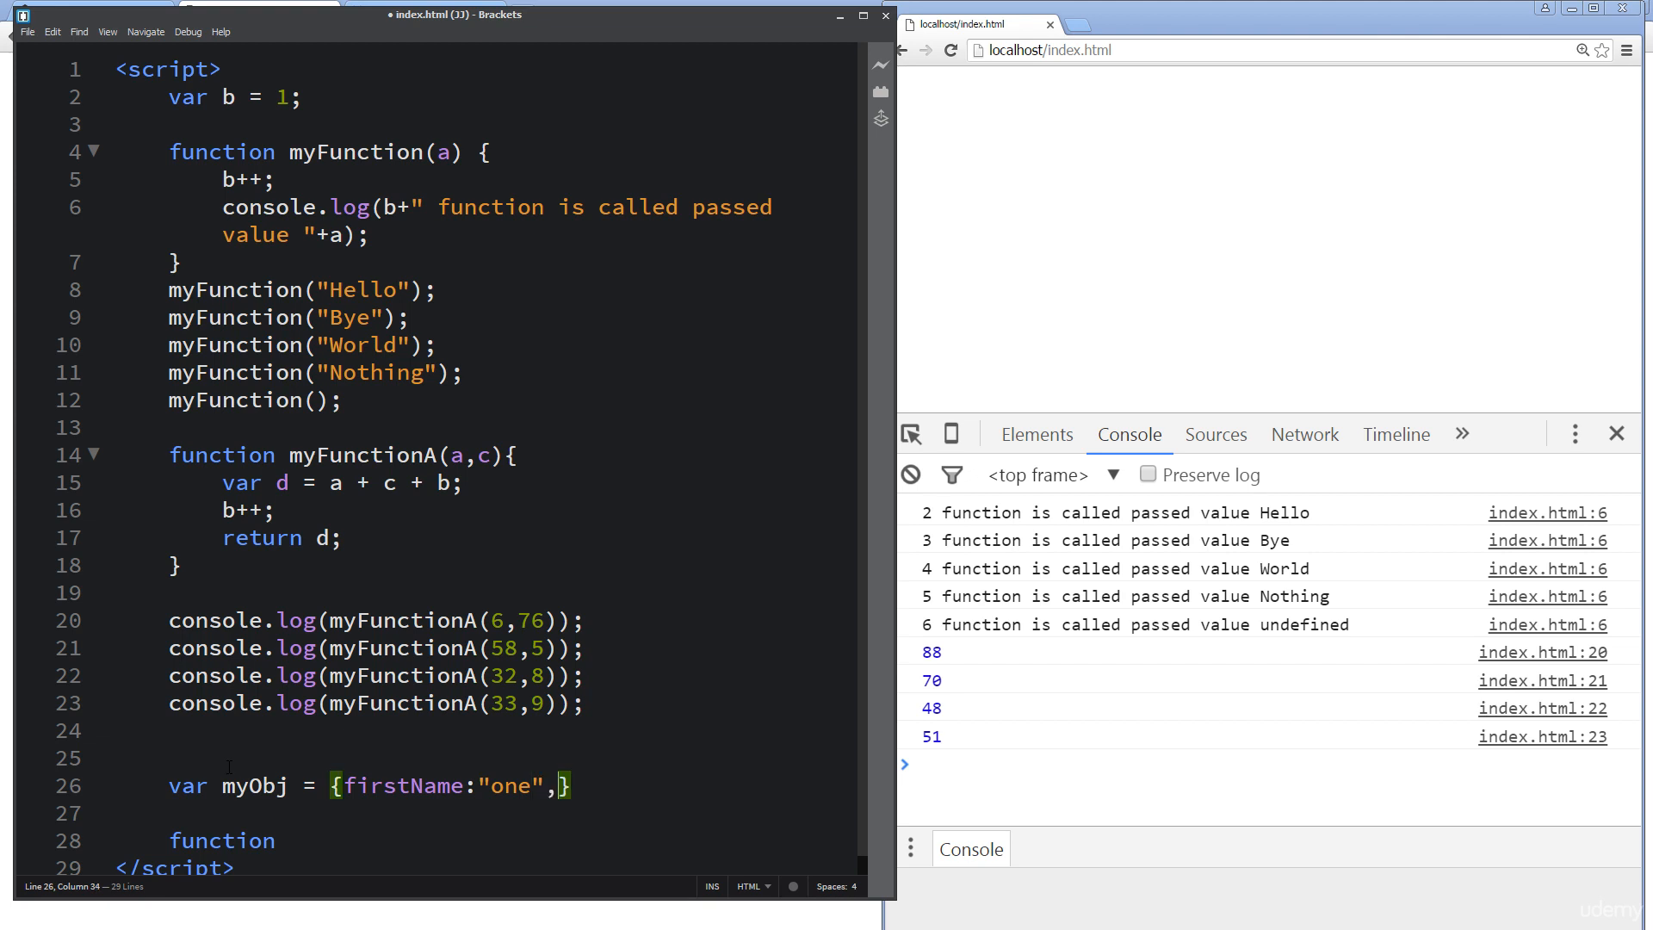
{"action": "type", "text": "lastname"}
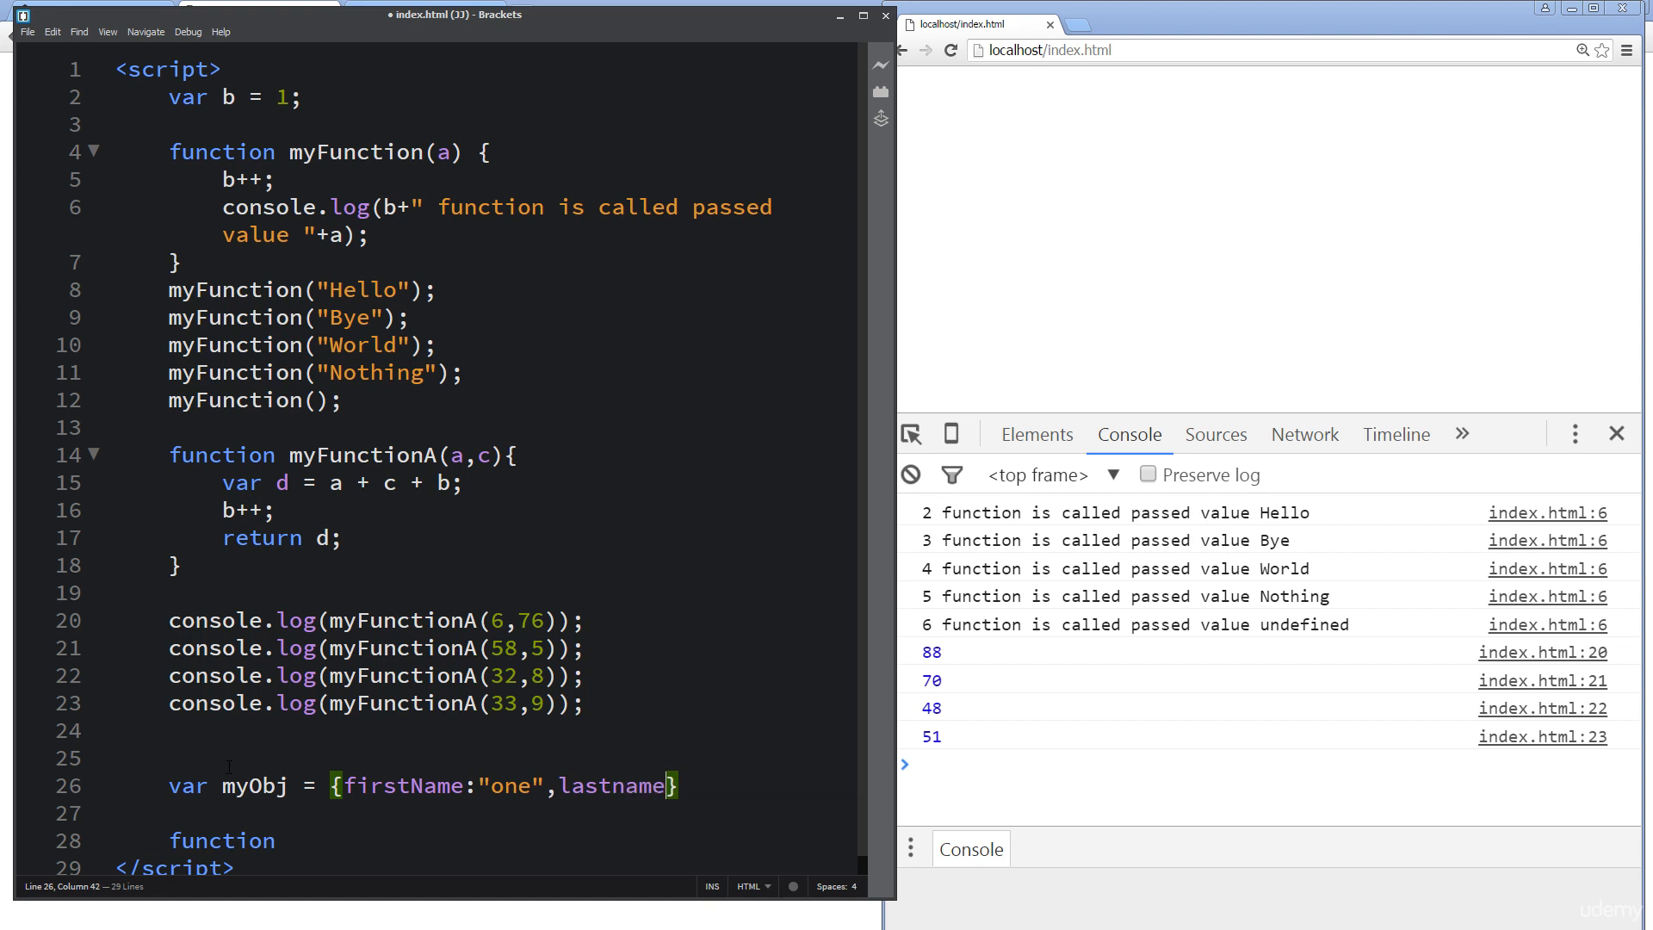
{"action": "type", "text": ":\"two\""}
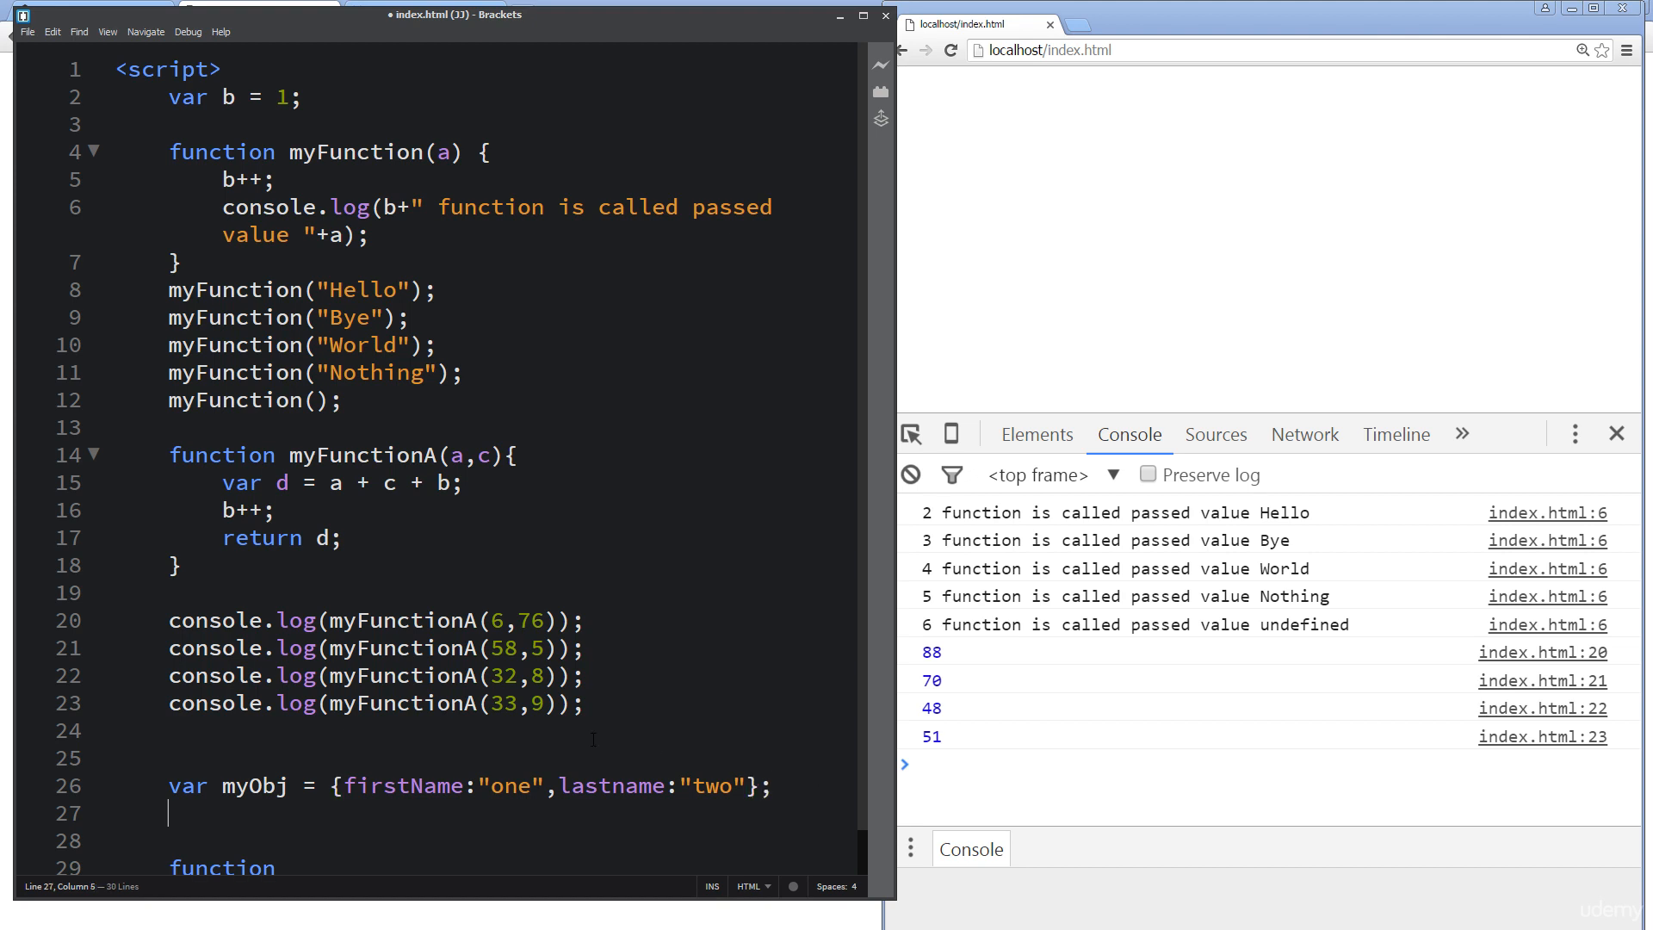
Step: Delete the stray unfinished 'function' line under the myObj declaration
{"action": "scroll", "scroll_direction": "down", "scroll_amount": 3}
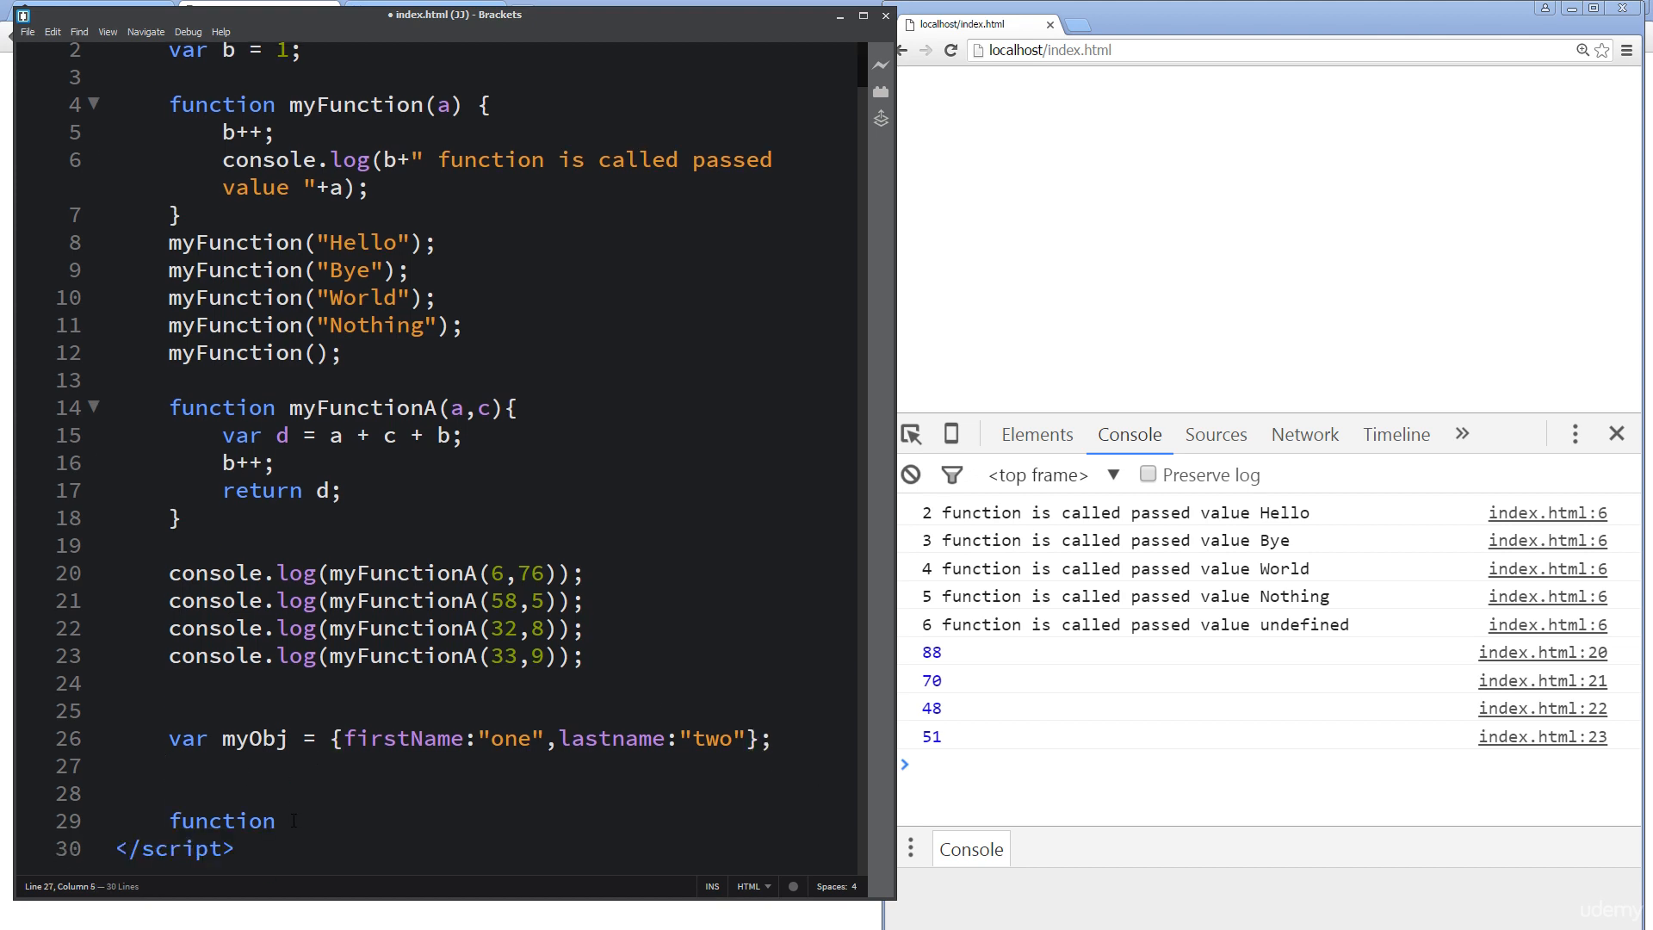
{"action": "left_click", "coordinate": [210, 772]}
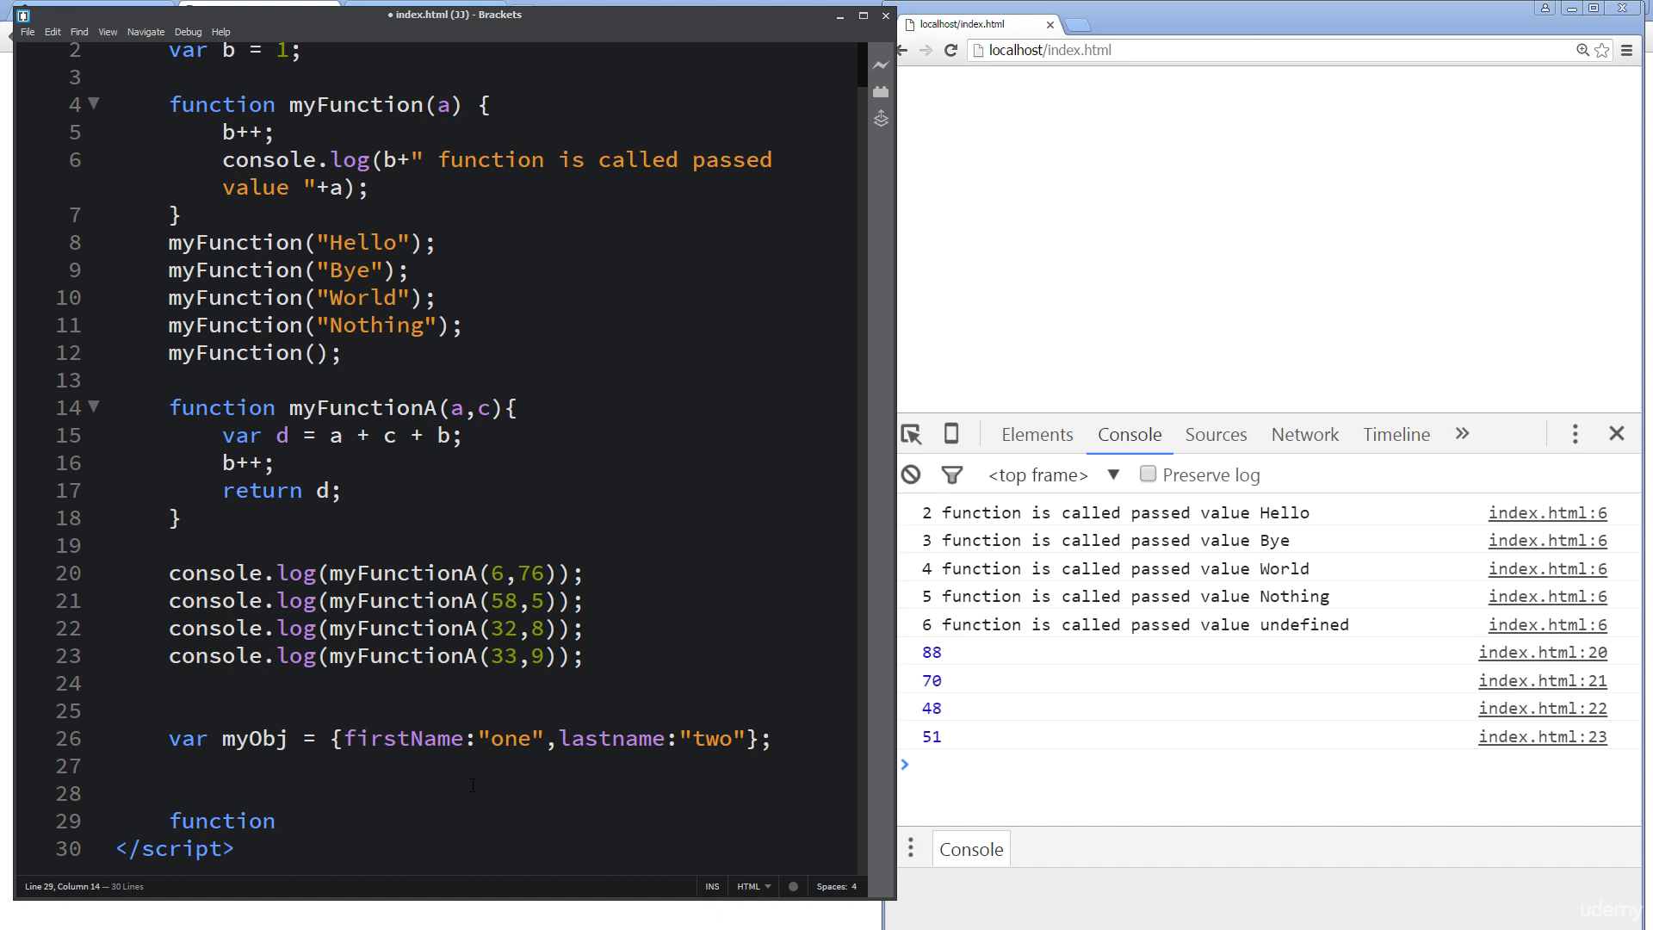
{"action": "left_click", "coordinate": [291, 820]}
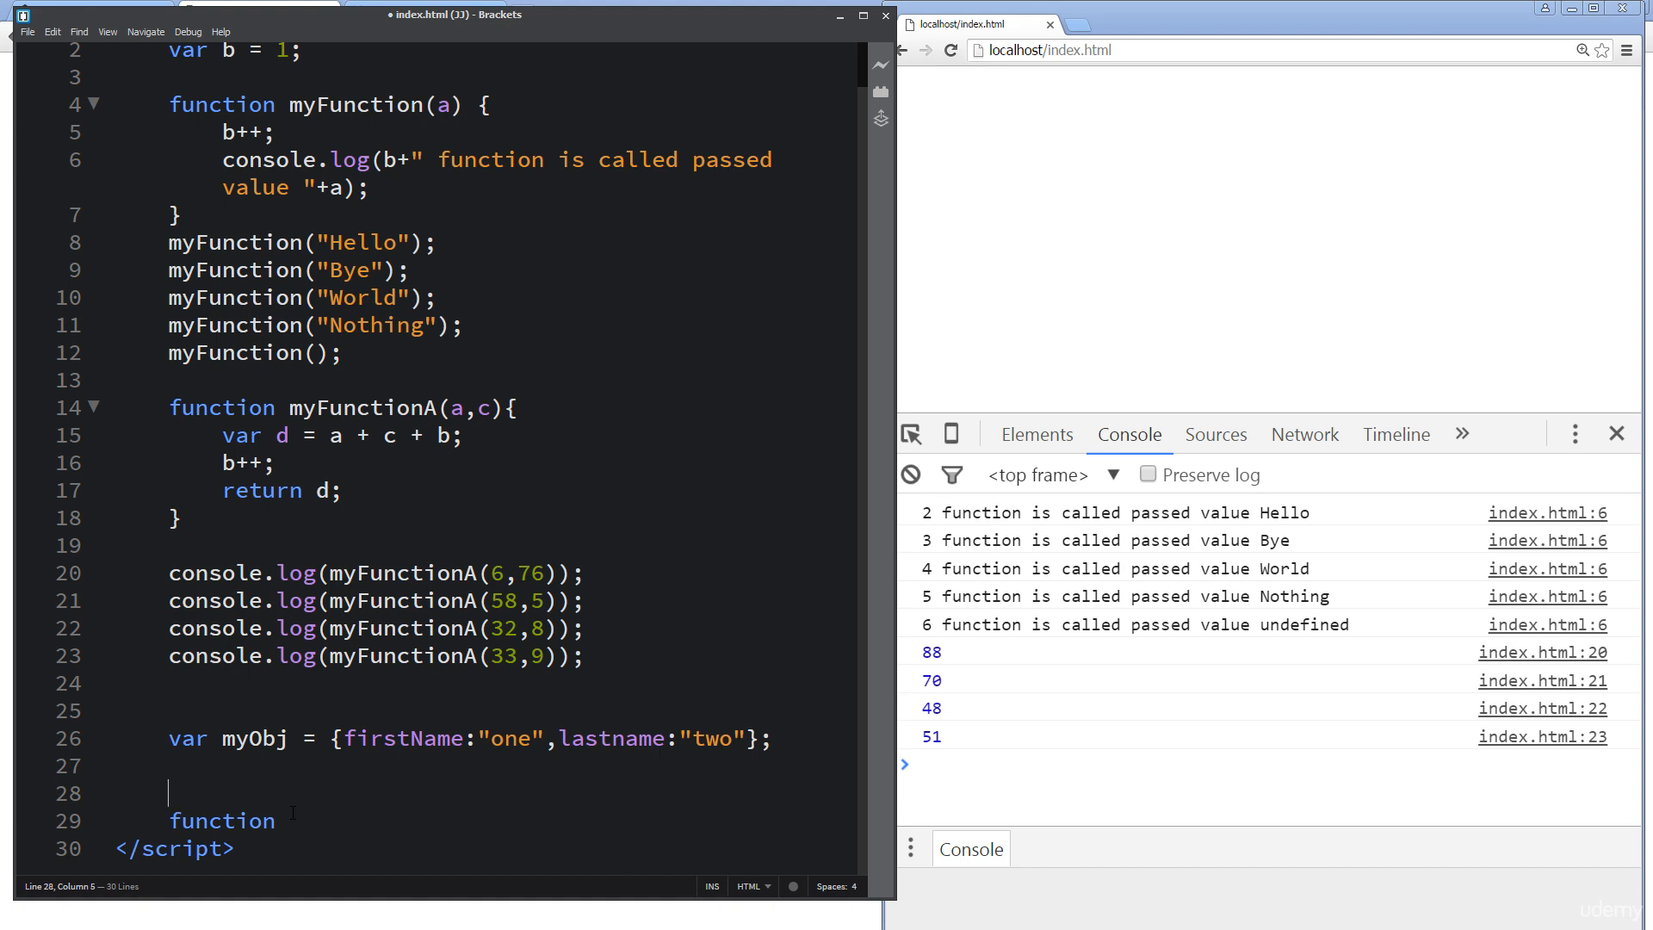
{"action": "left_click", "coordinate": [298, 819]}
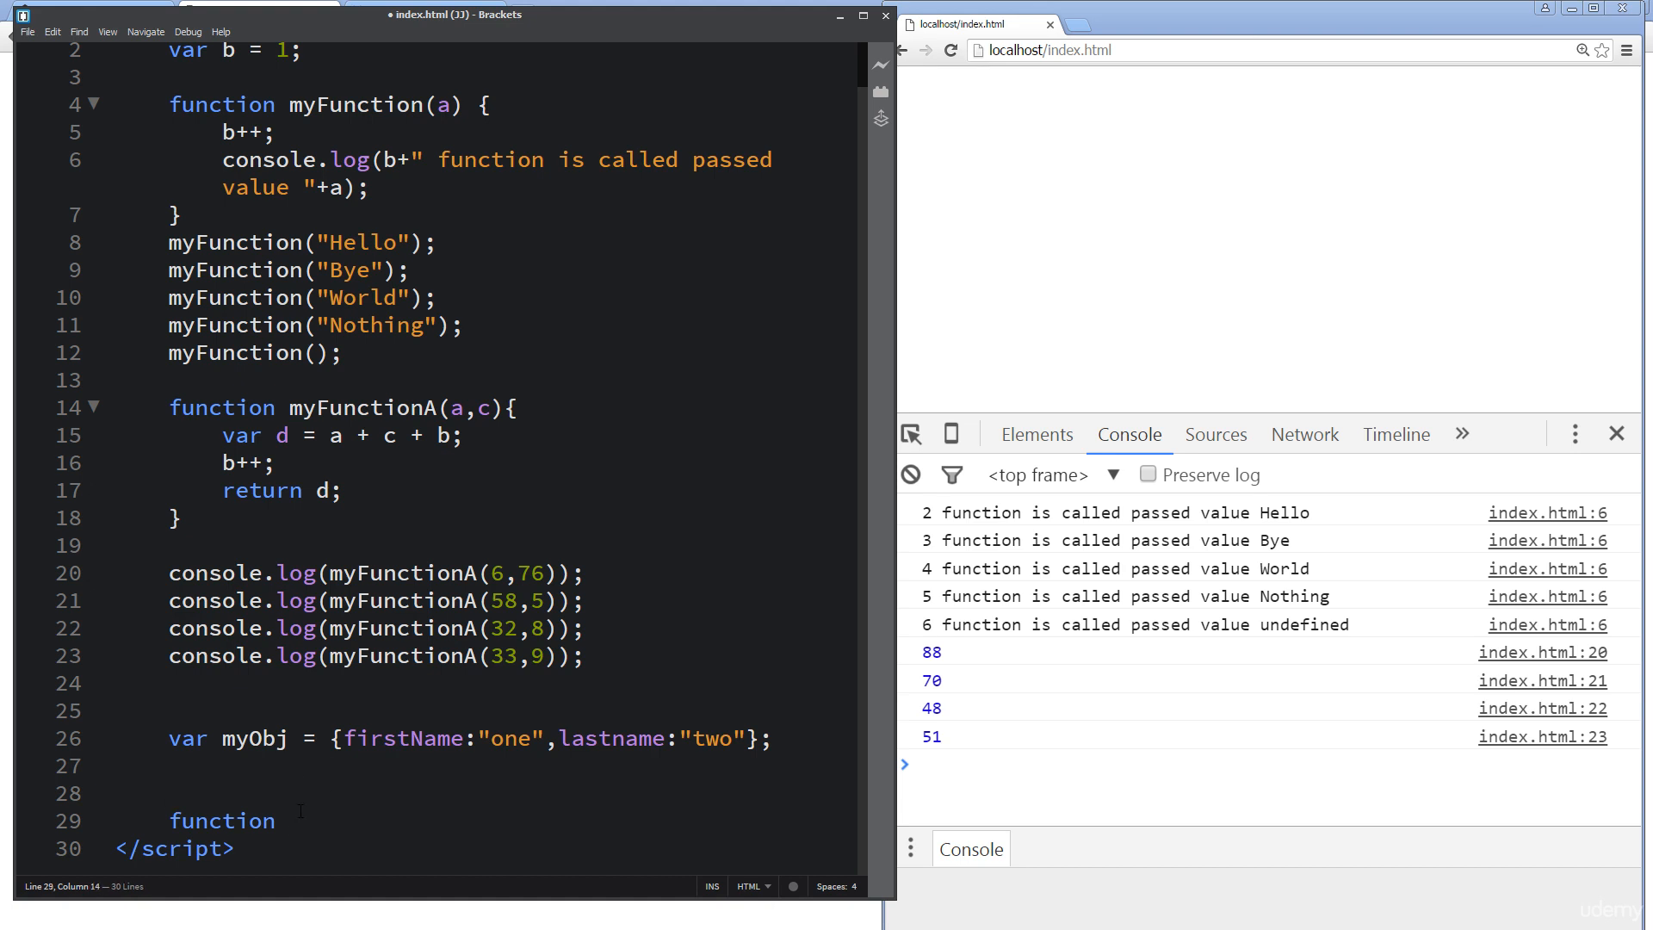
{"action": "key", "text": "Backspace"}
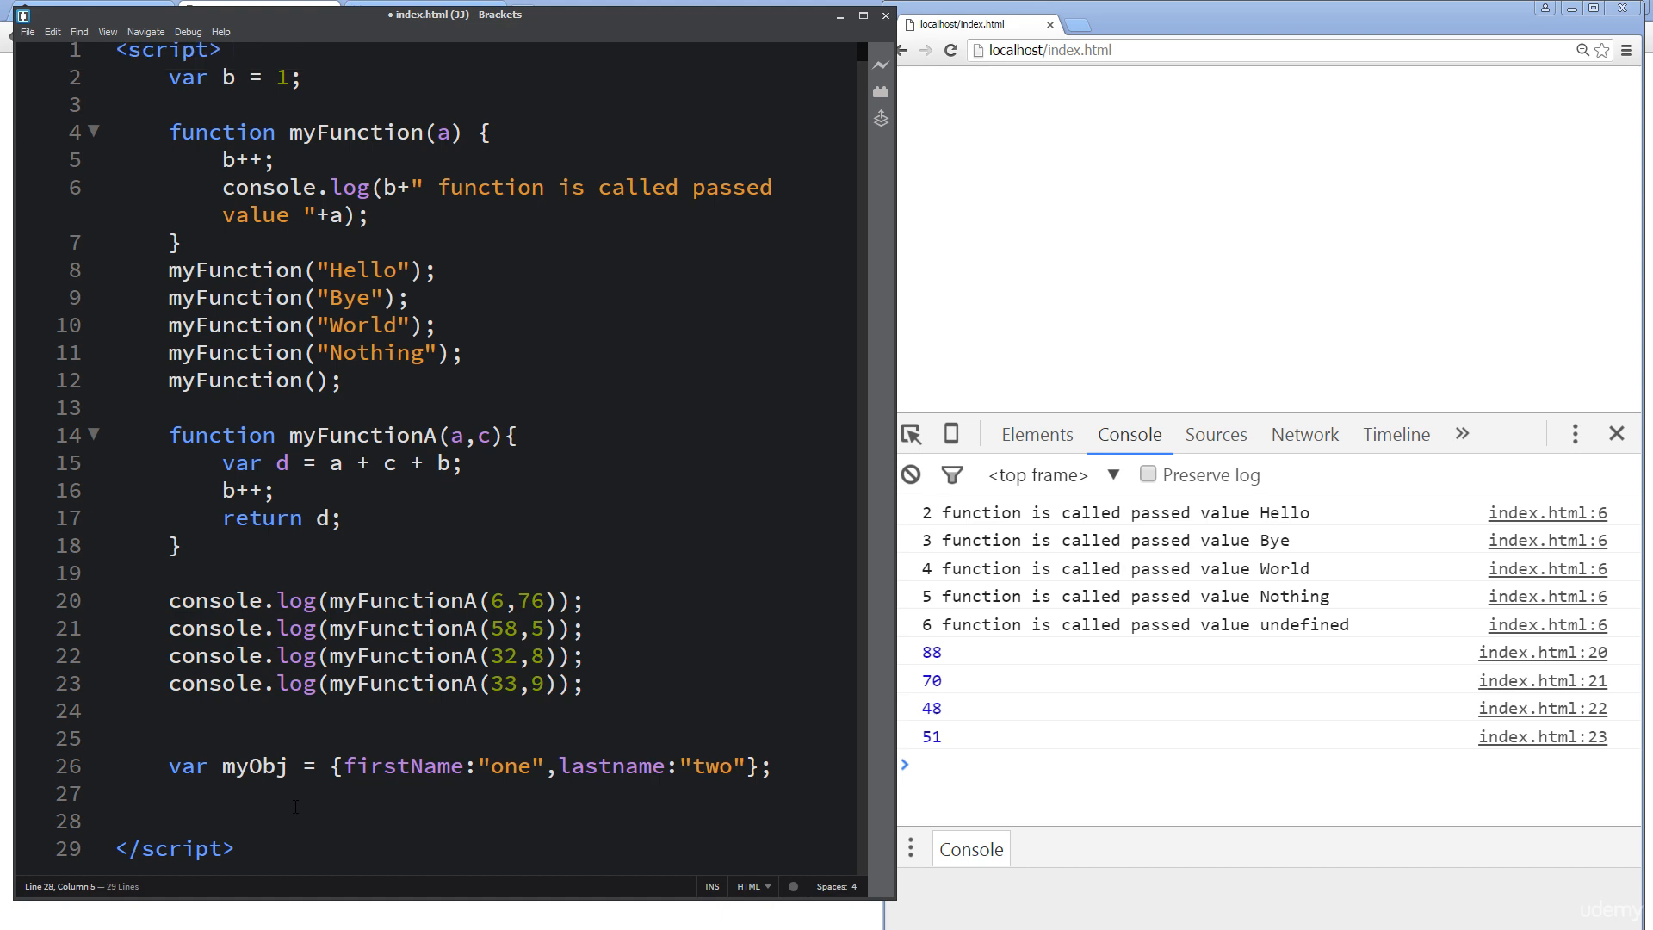
Step: Write function f(g) whose body sets g.courses = "JavaScript";
{"action": "type", "text": "function"}
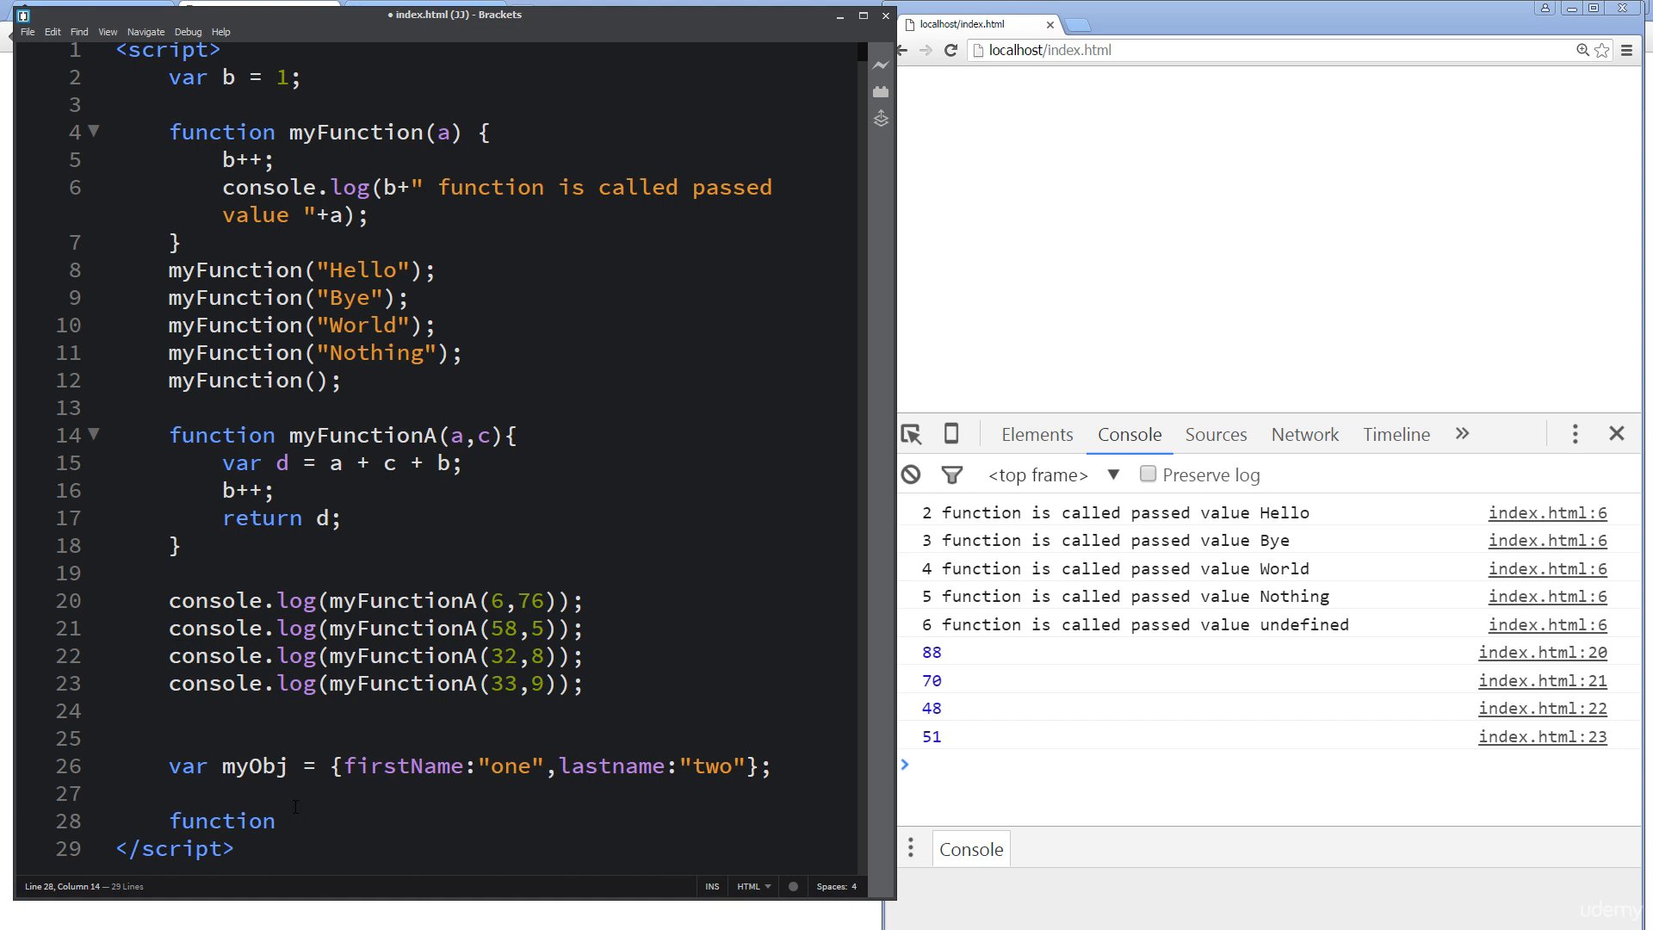
{"action": "type", "text": "f()"}
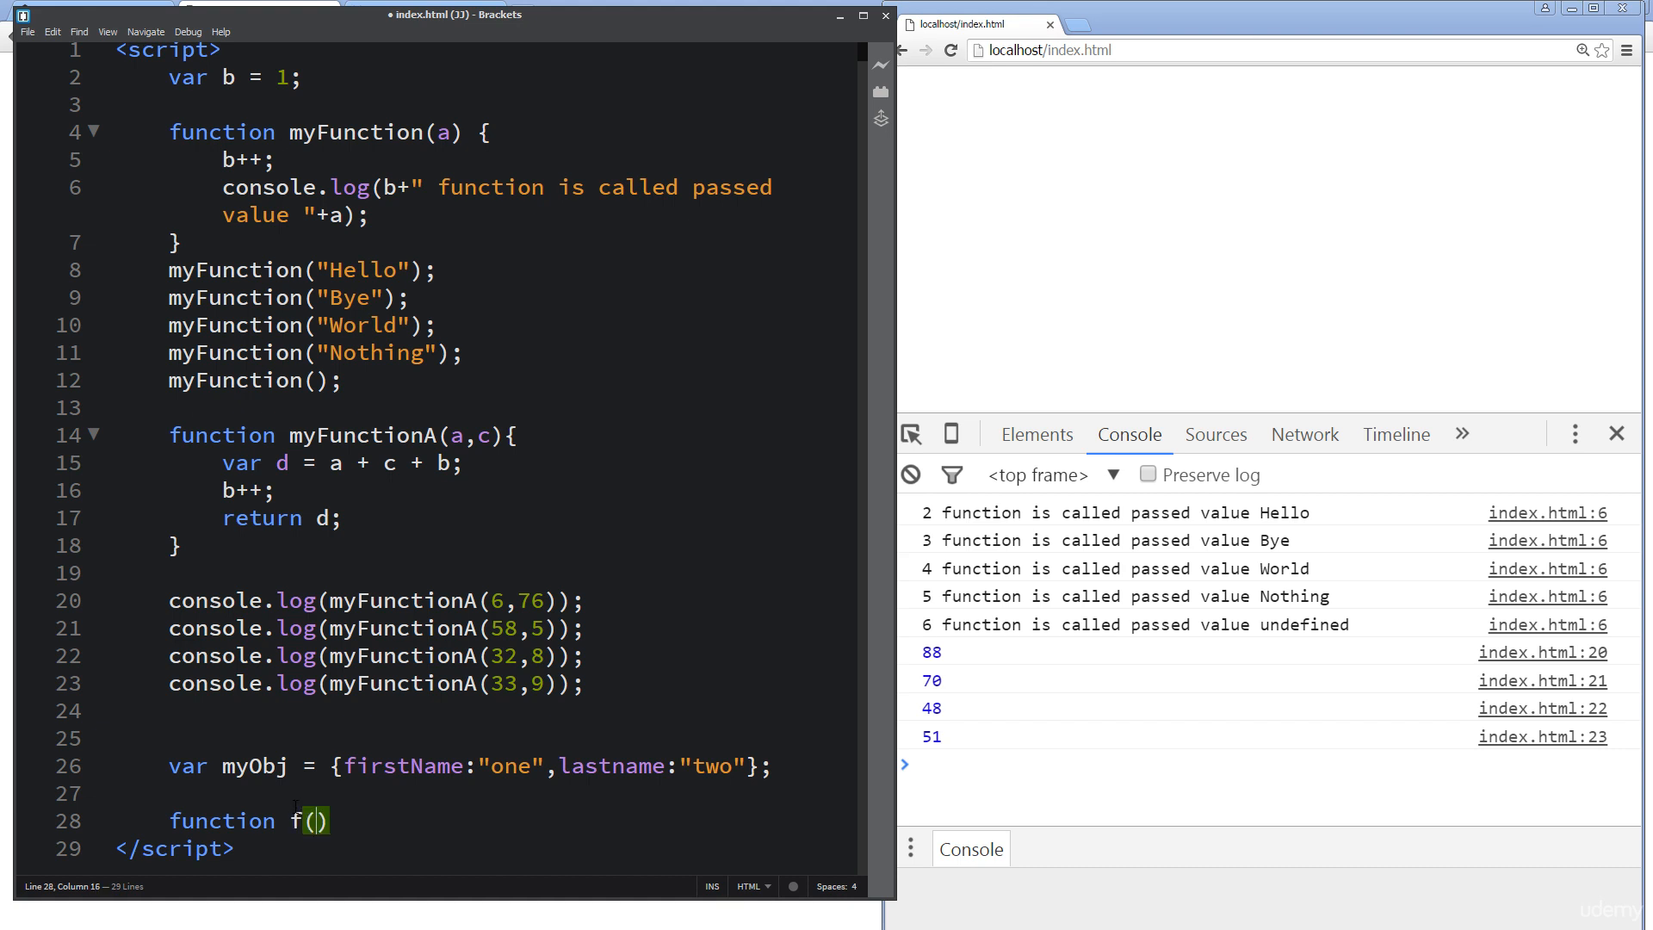
{"action": "type", "text": "g"}
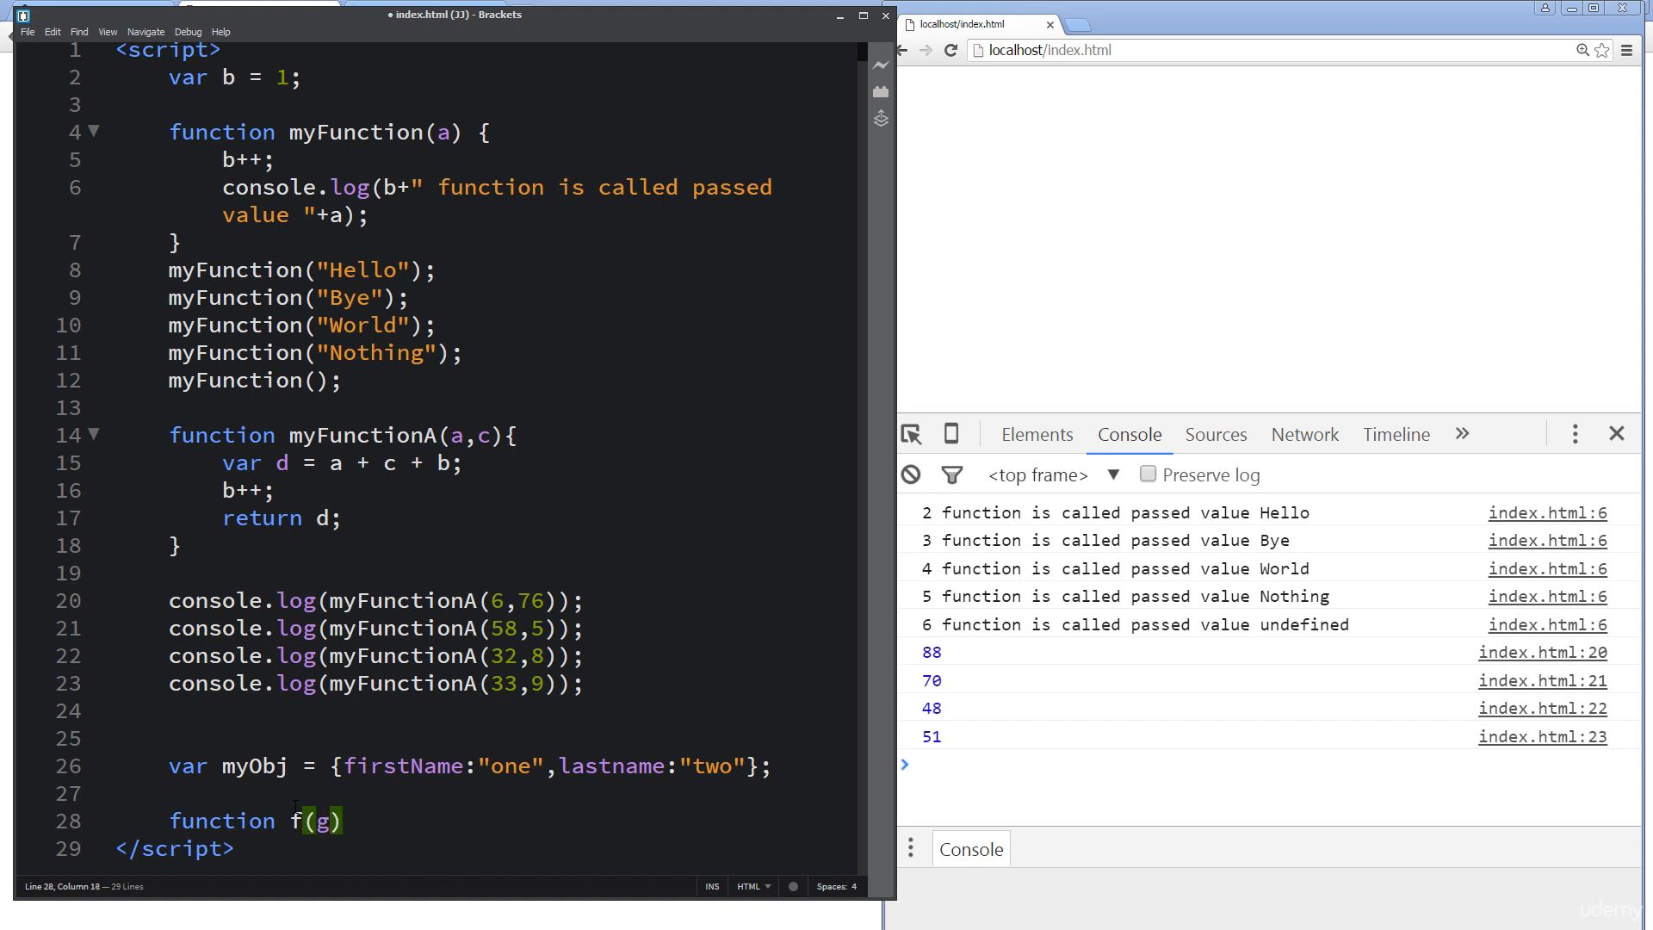
{"action": "type", "text": "{"}
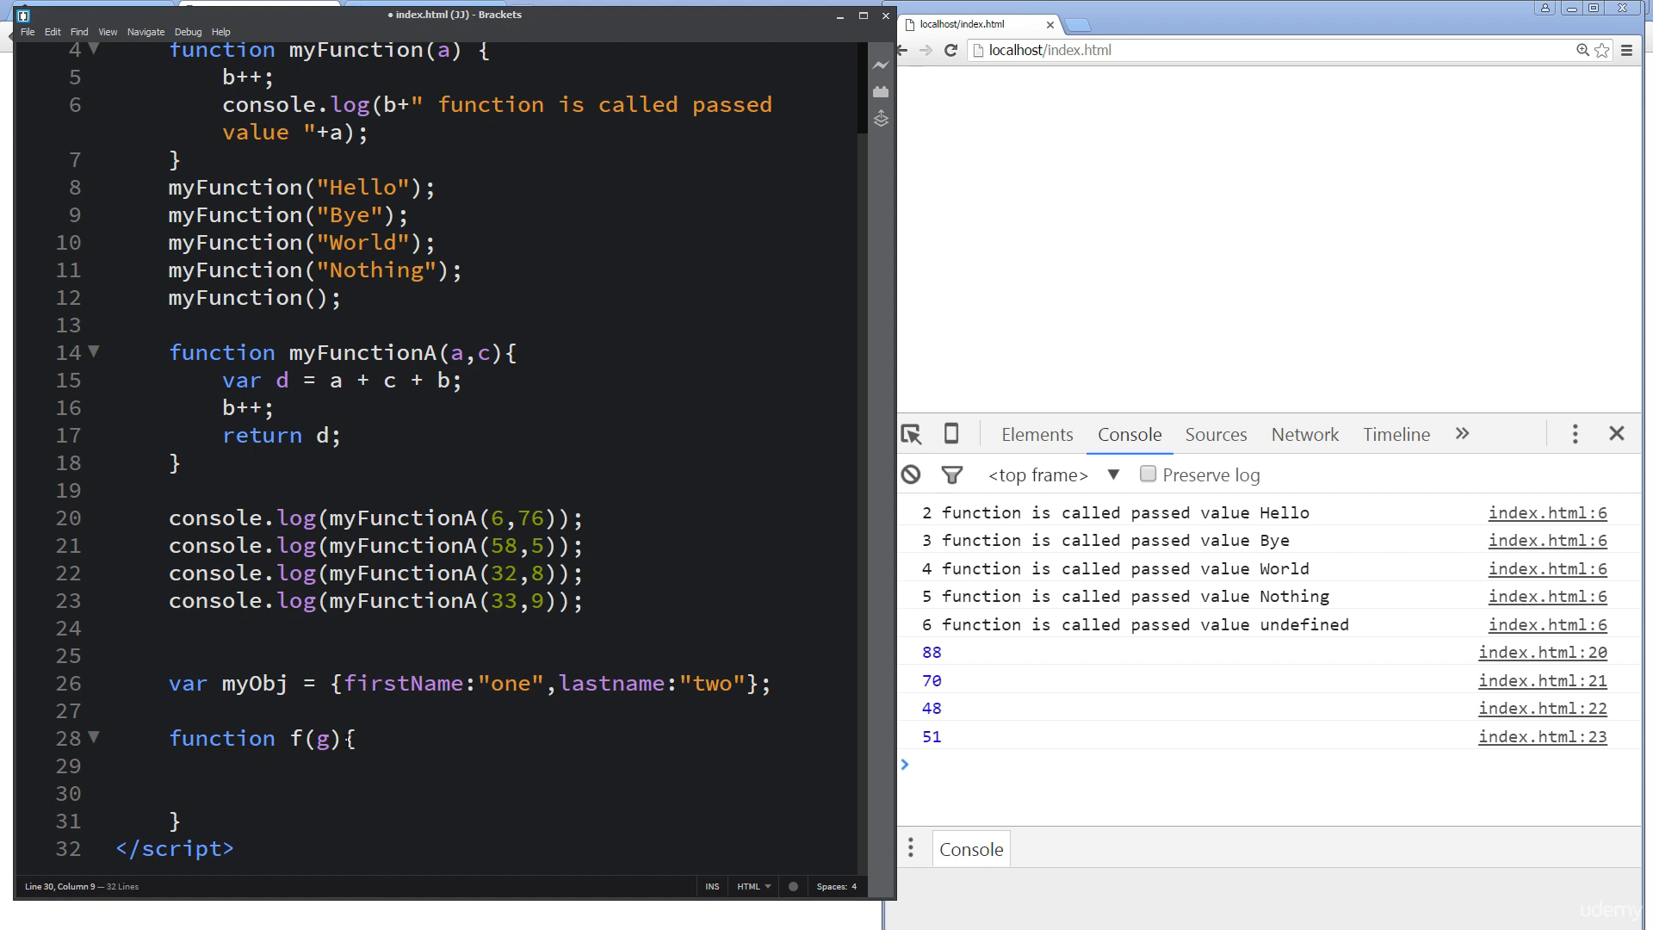
{"action": "left_click", "coordinate": [262, 767]}
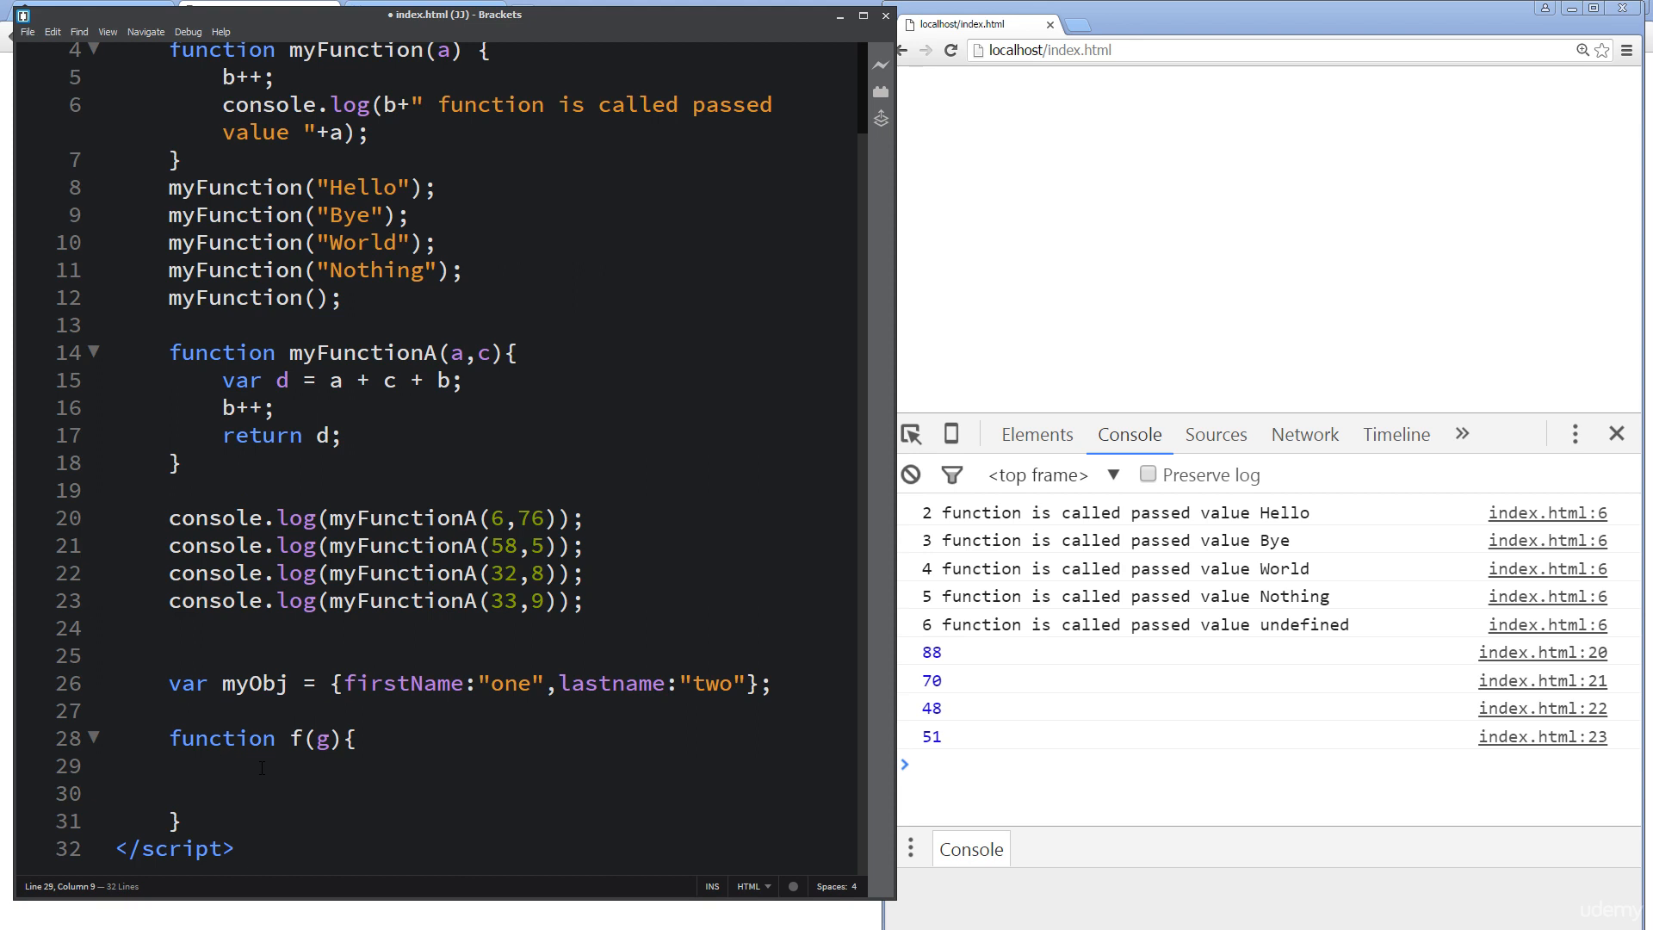
{"action": "type", "text": "g."}
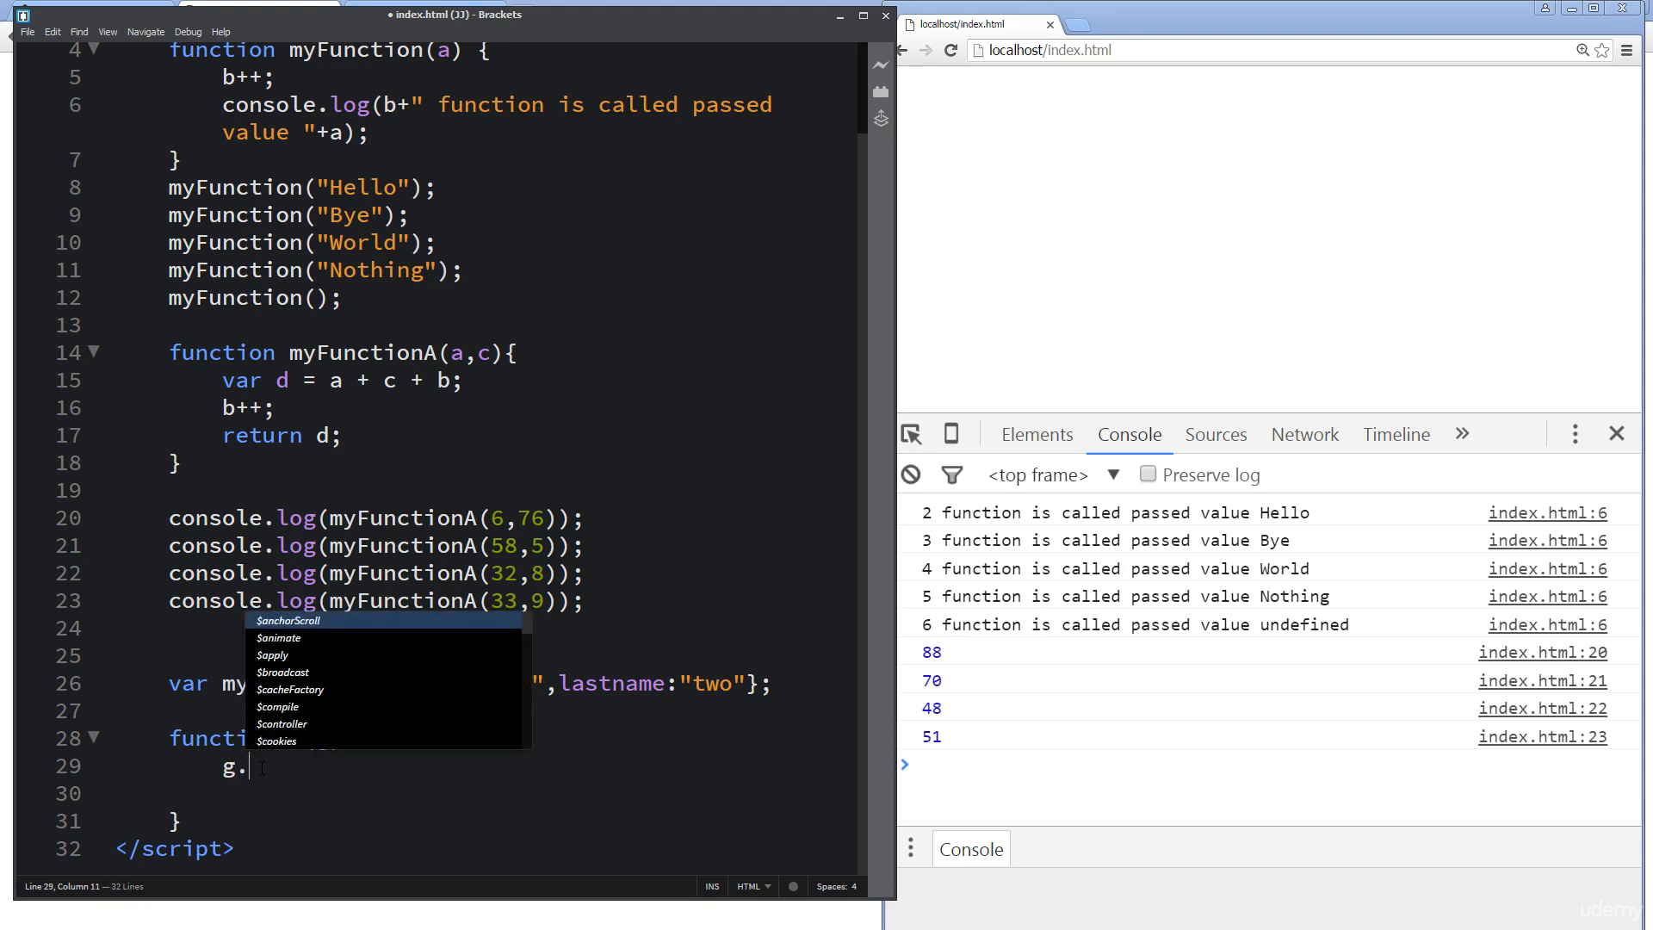
{"action": "type", "text": "cours"}
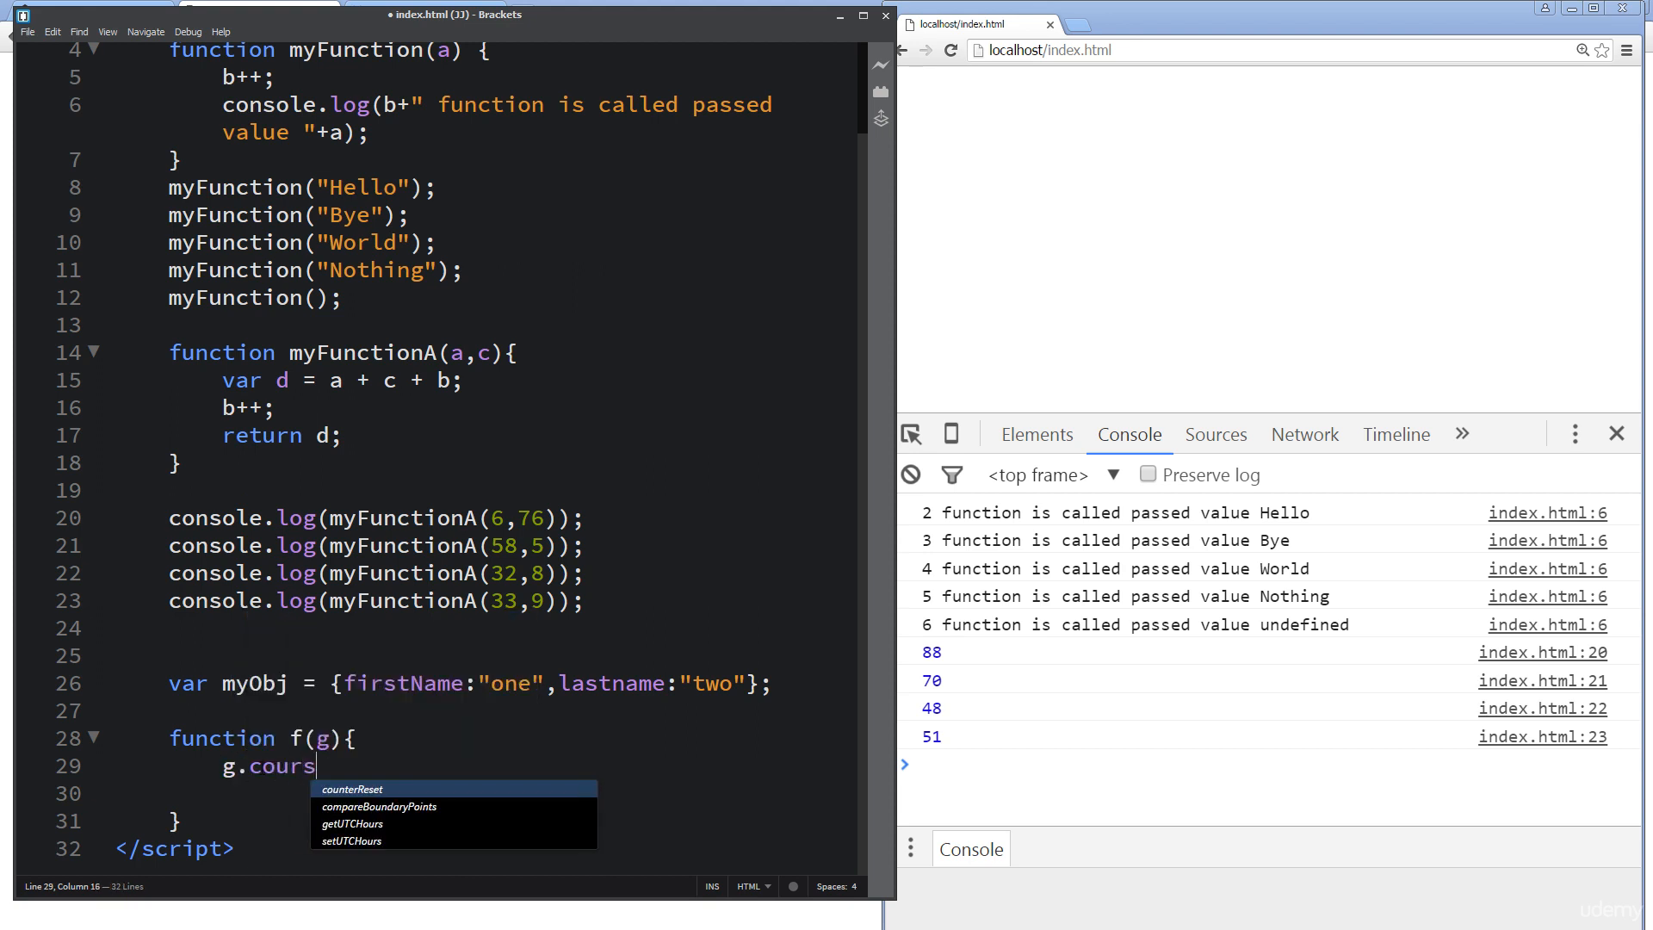
{"action": "type", "text": "es ="}
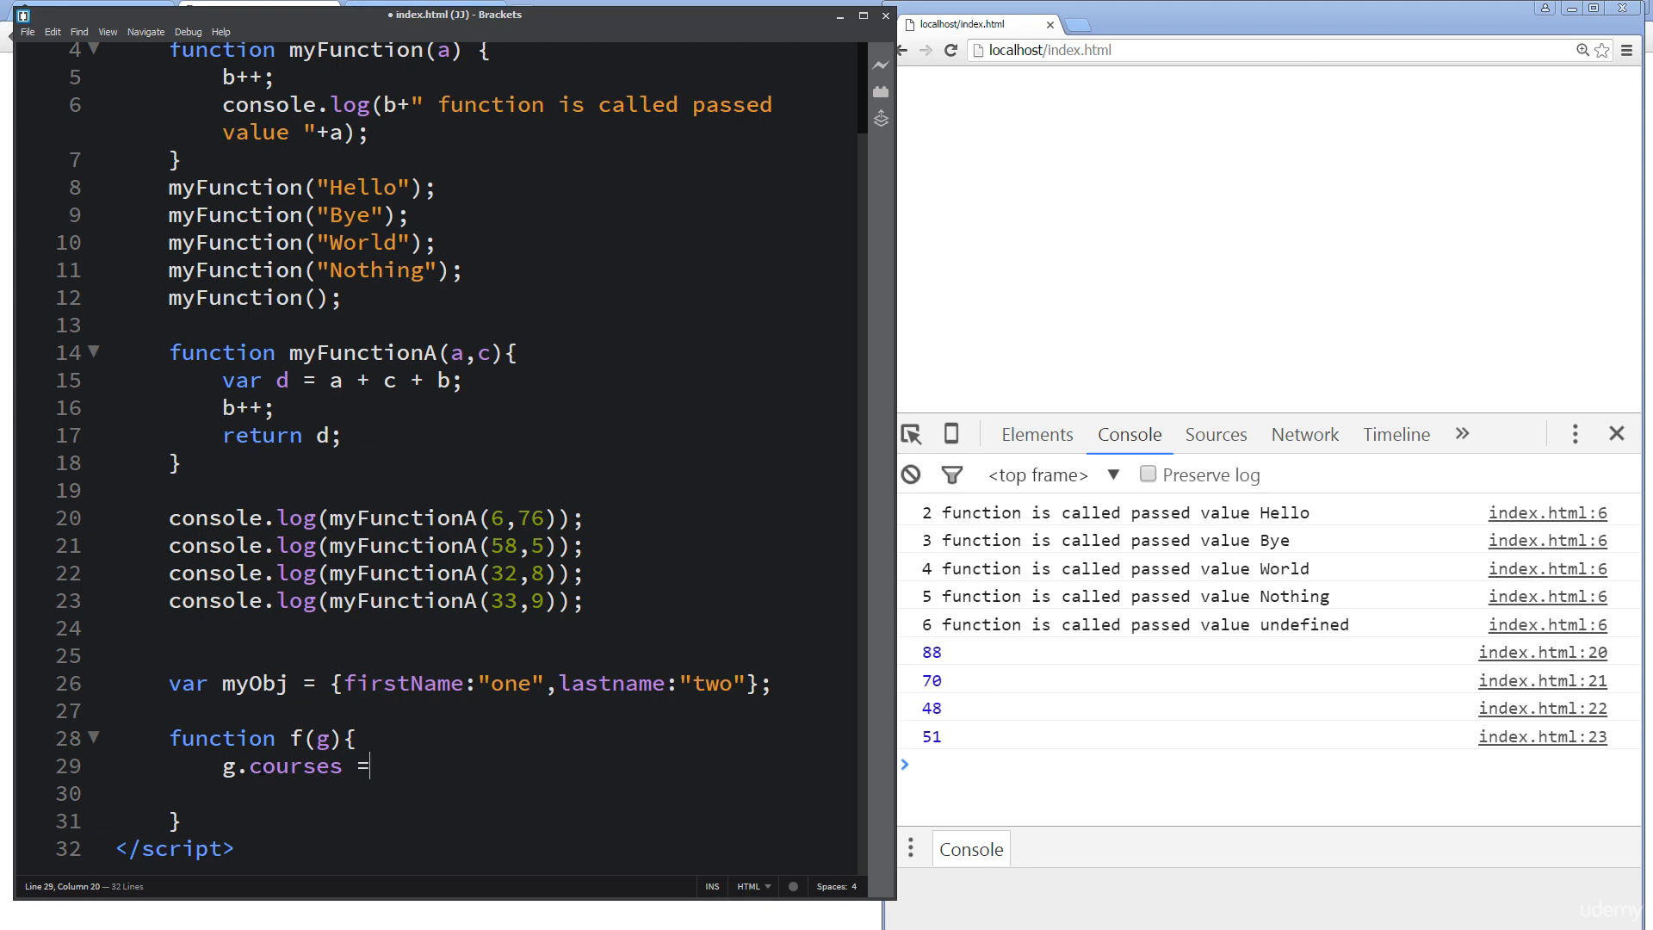
{"action": "type", "text": "\"Ja\""}
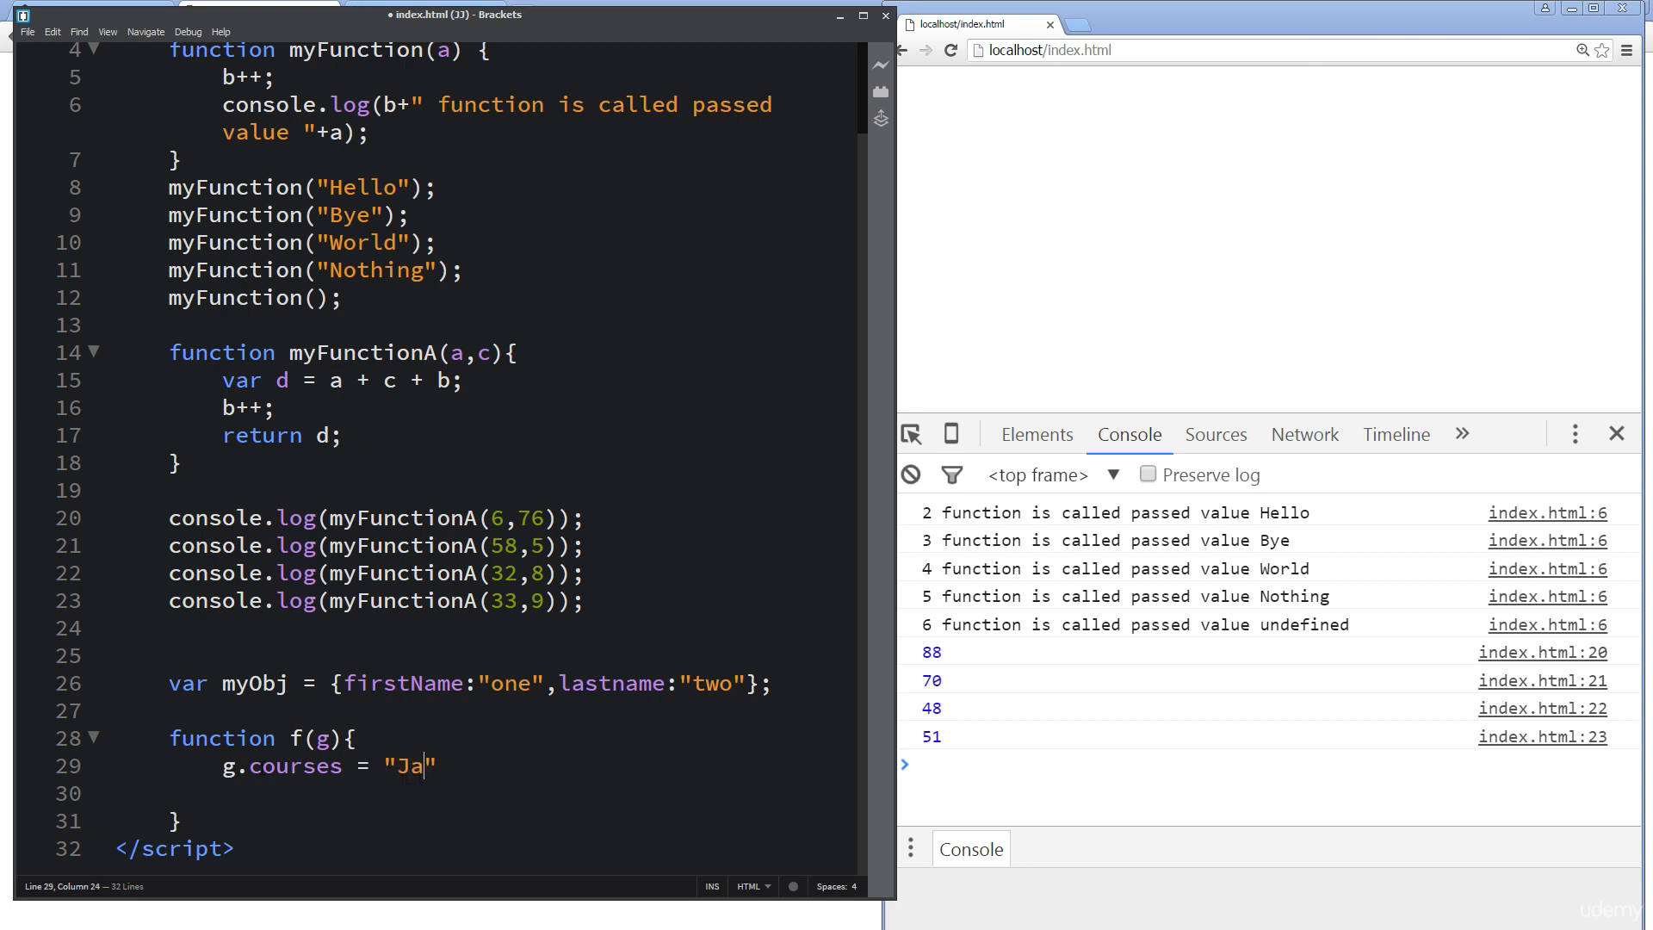
{"action": "type", "text": "vaScript"}
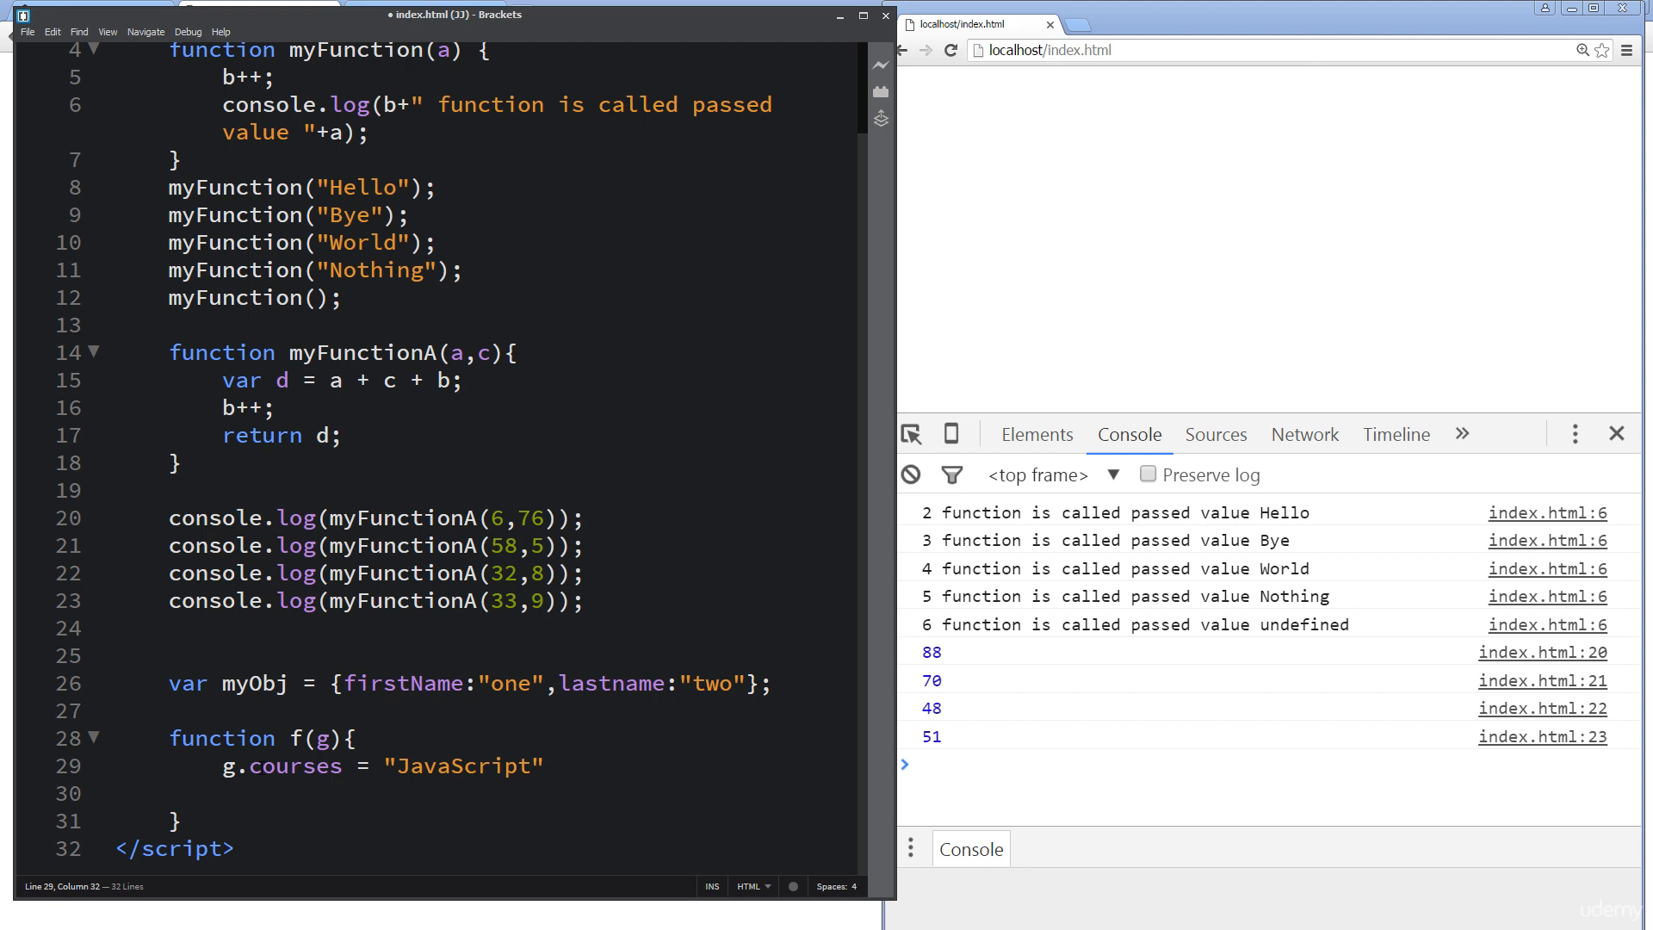
{"action": "type", "text": ";"}
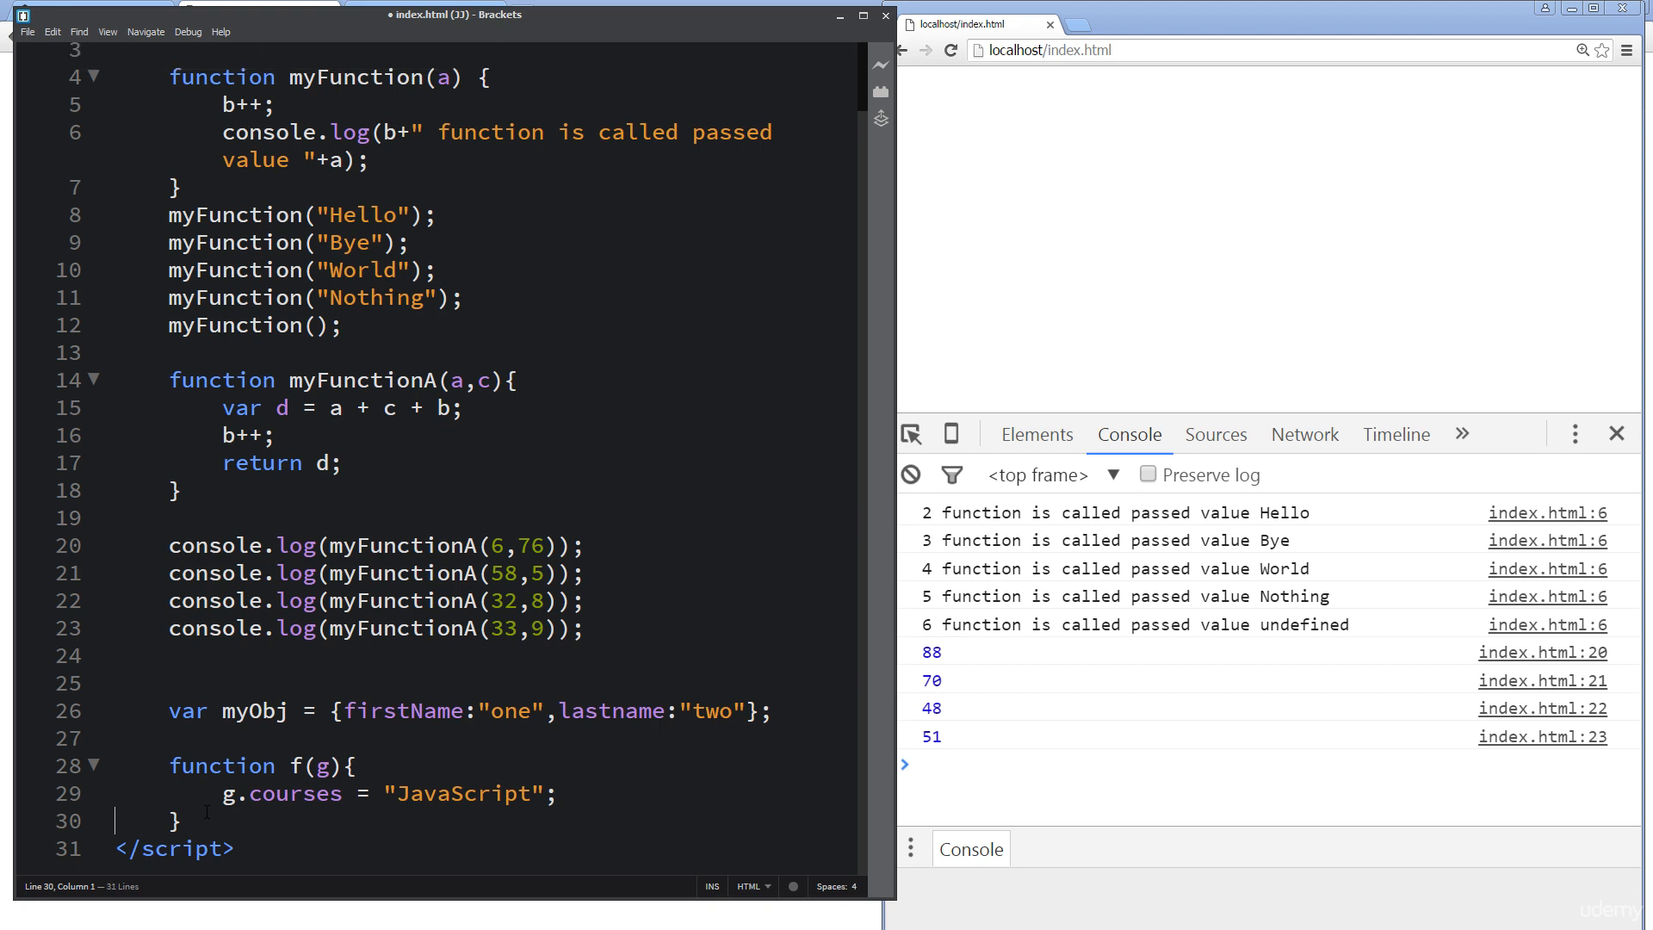
Step: Add console.log(myObj); f(myObj); and a second console.log(myObj); after function f
{"action": "key", "text": "Enter"}
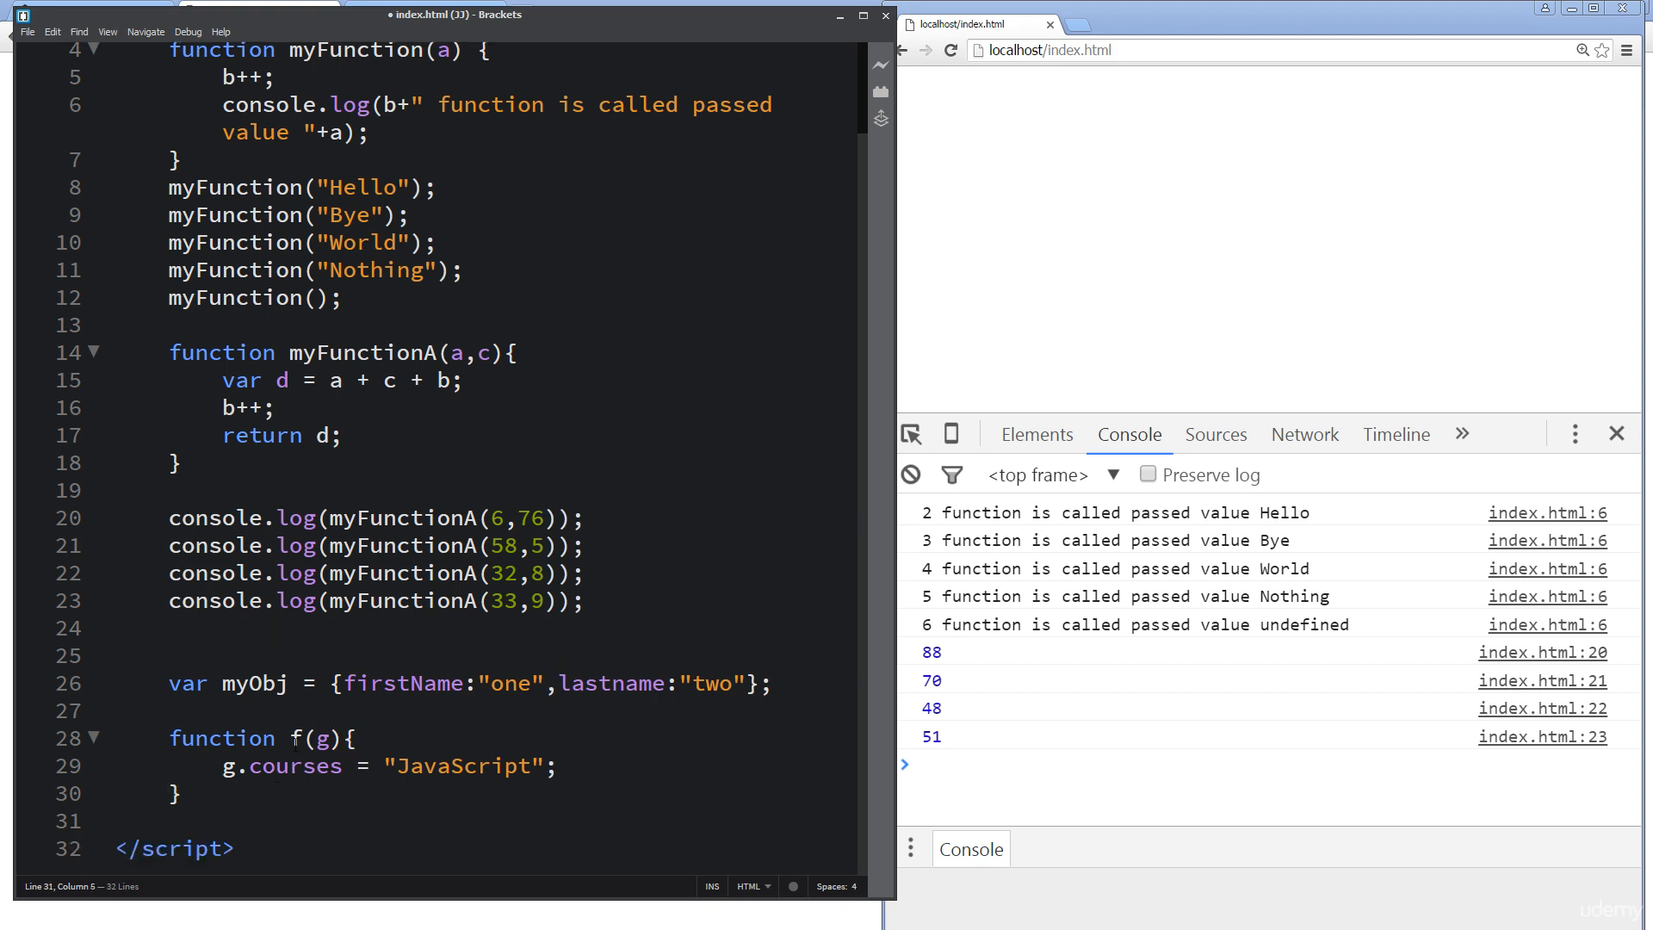
{"action": "key", "text": "enter"}
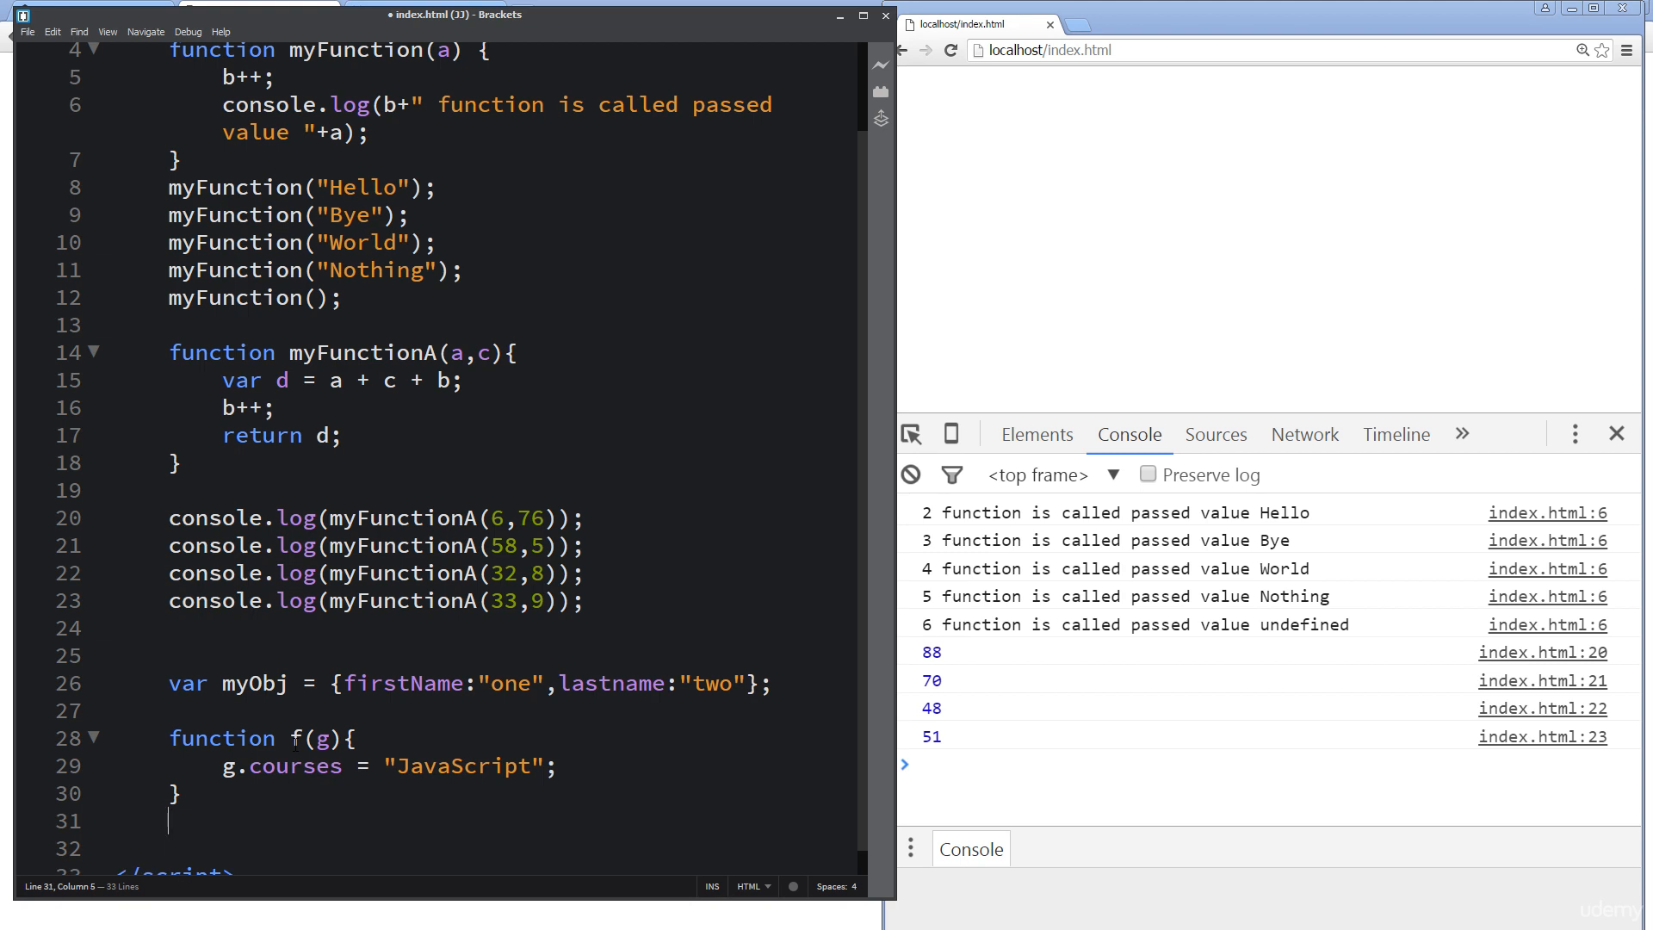
{"action": "type", "text": "console.log(myObj);"}
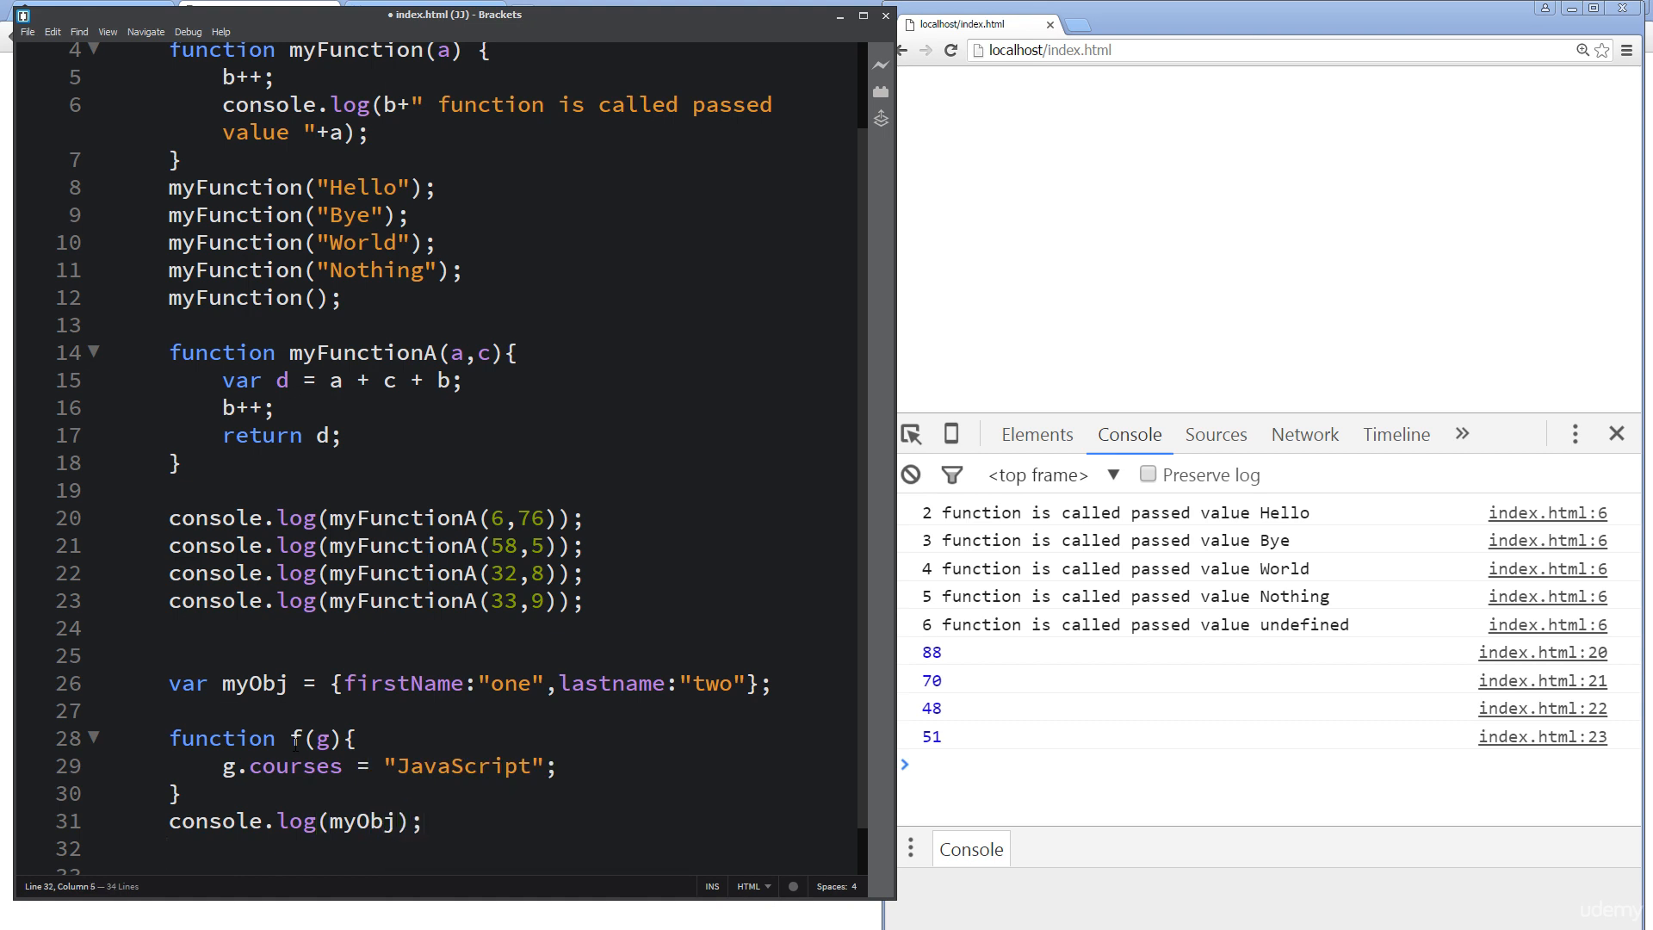
{"action": "type", "text": "f("}
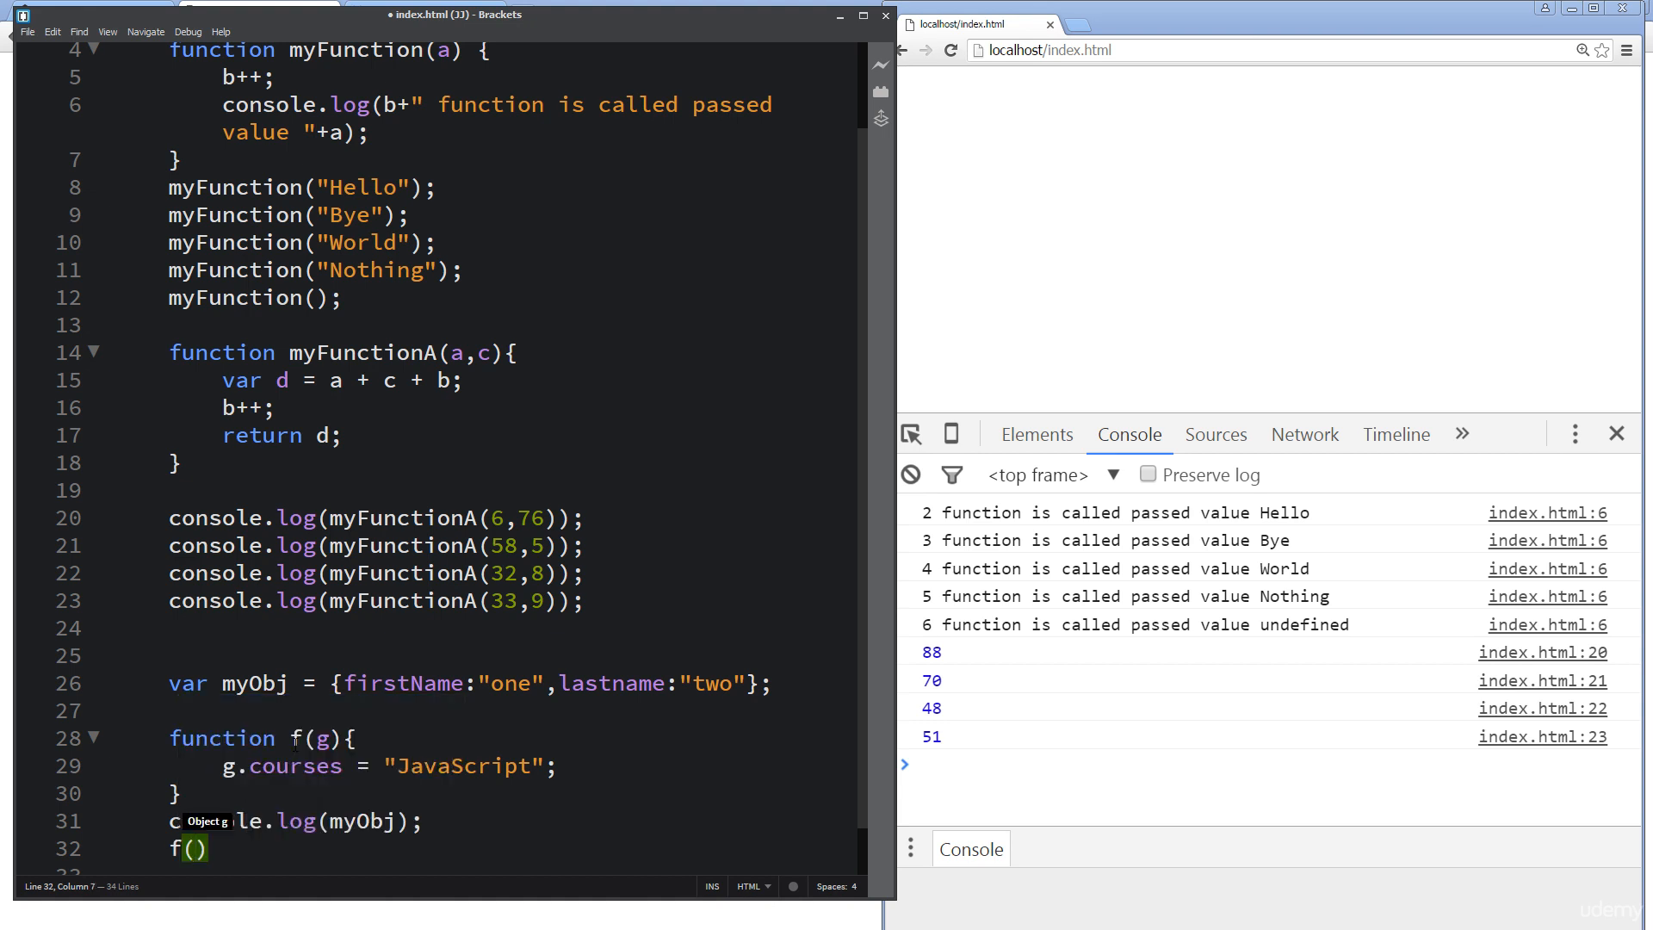
{"action": "type", "text": "myObj"}
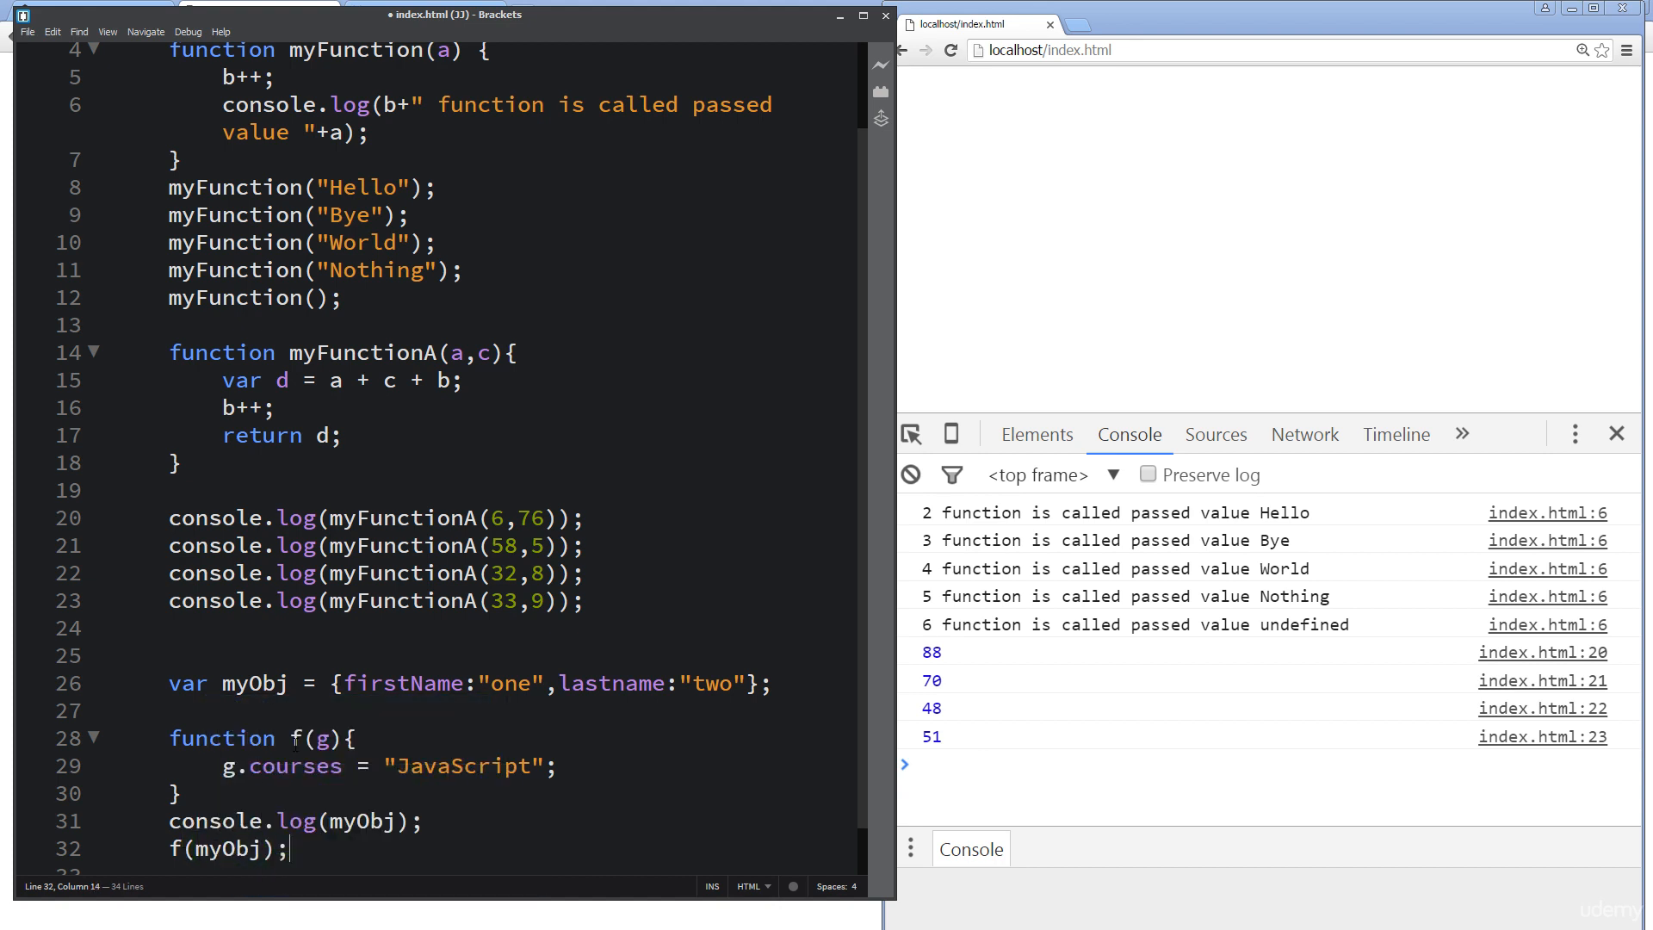
{"action": "scroll", "scroll_direction": "down", "scroll_amount": 3}
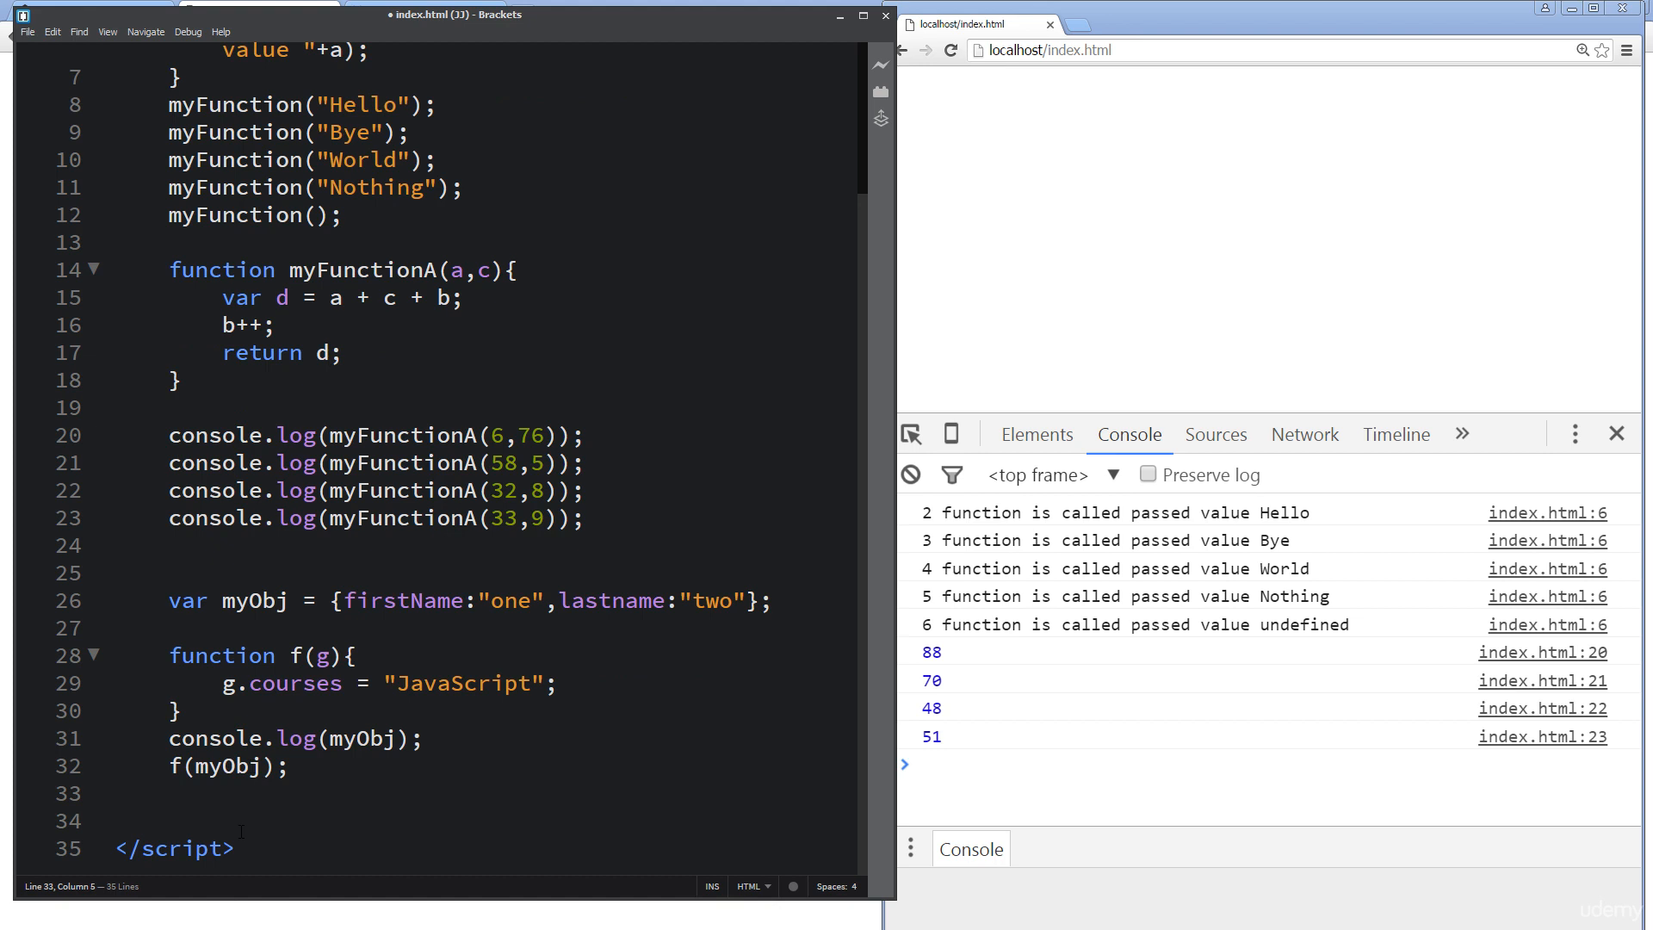
{"action": "triple_click", "coordinate": [269, 738]}
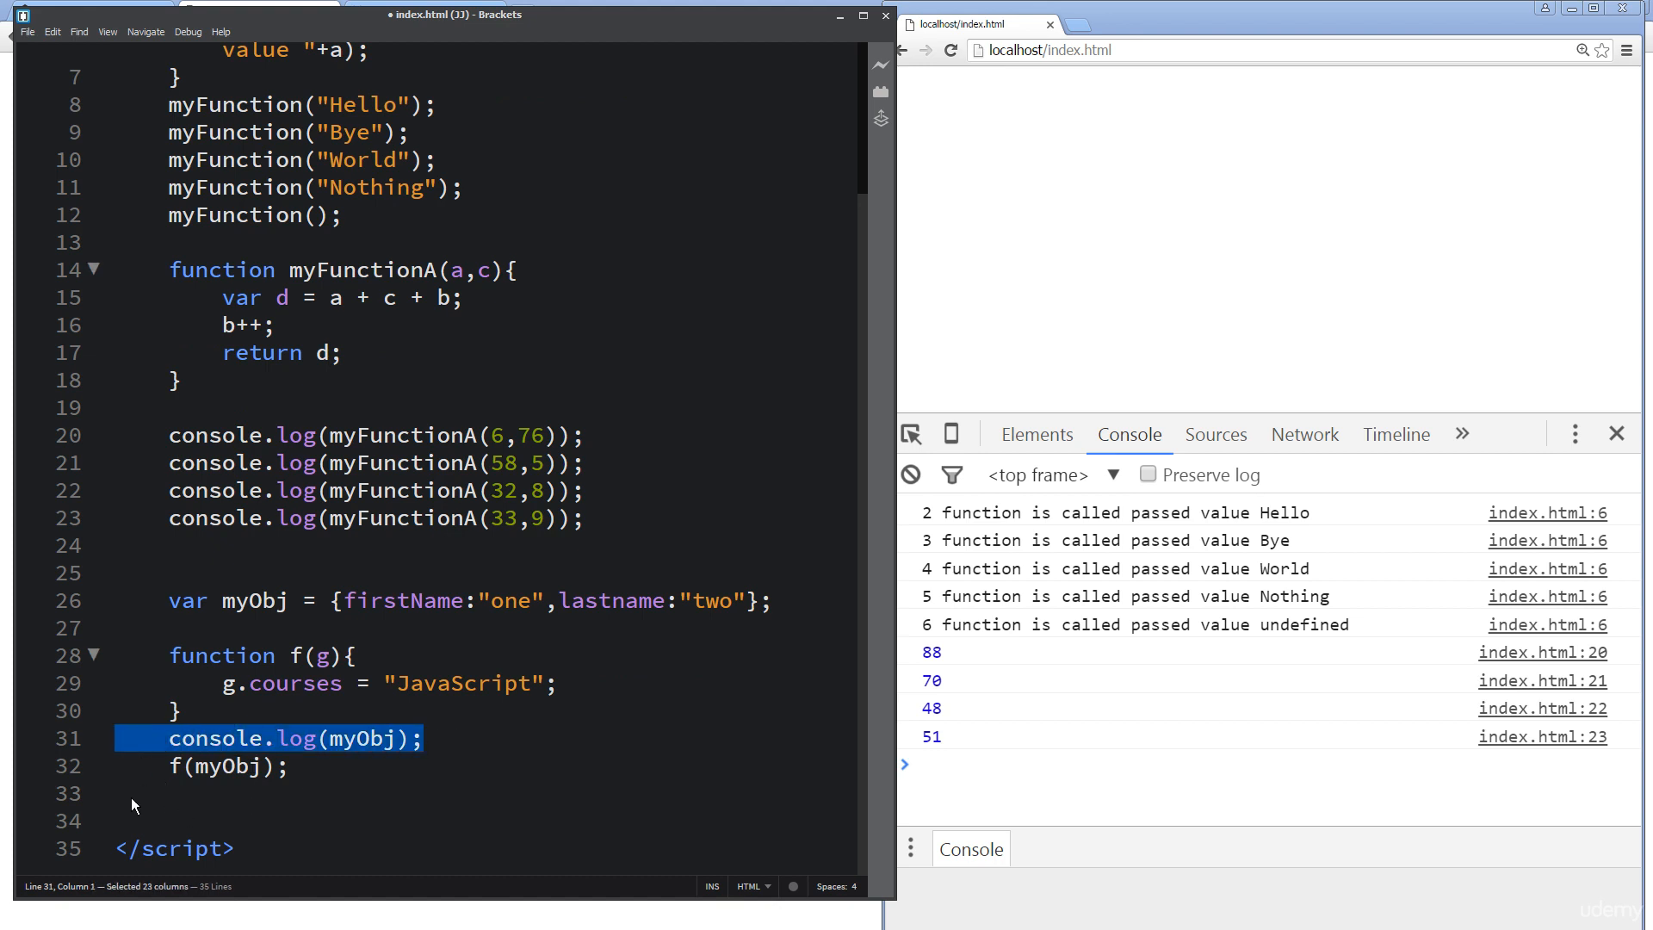
{"action": "type", "text": "console.log(myObj);"}
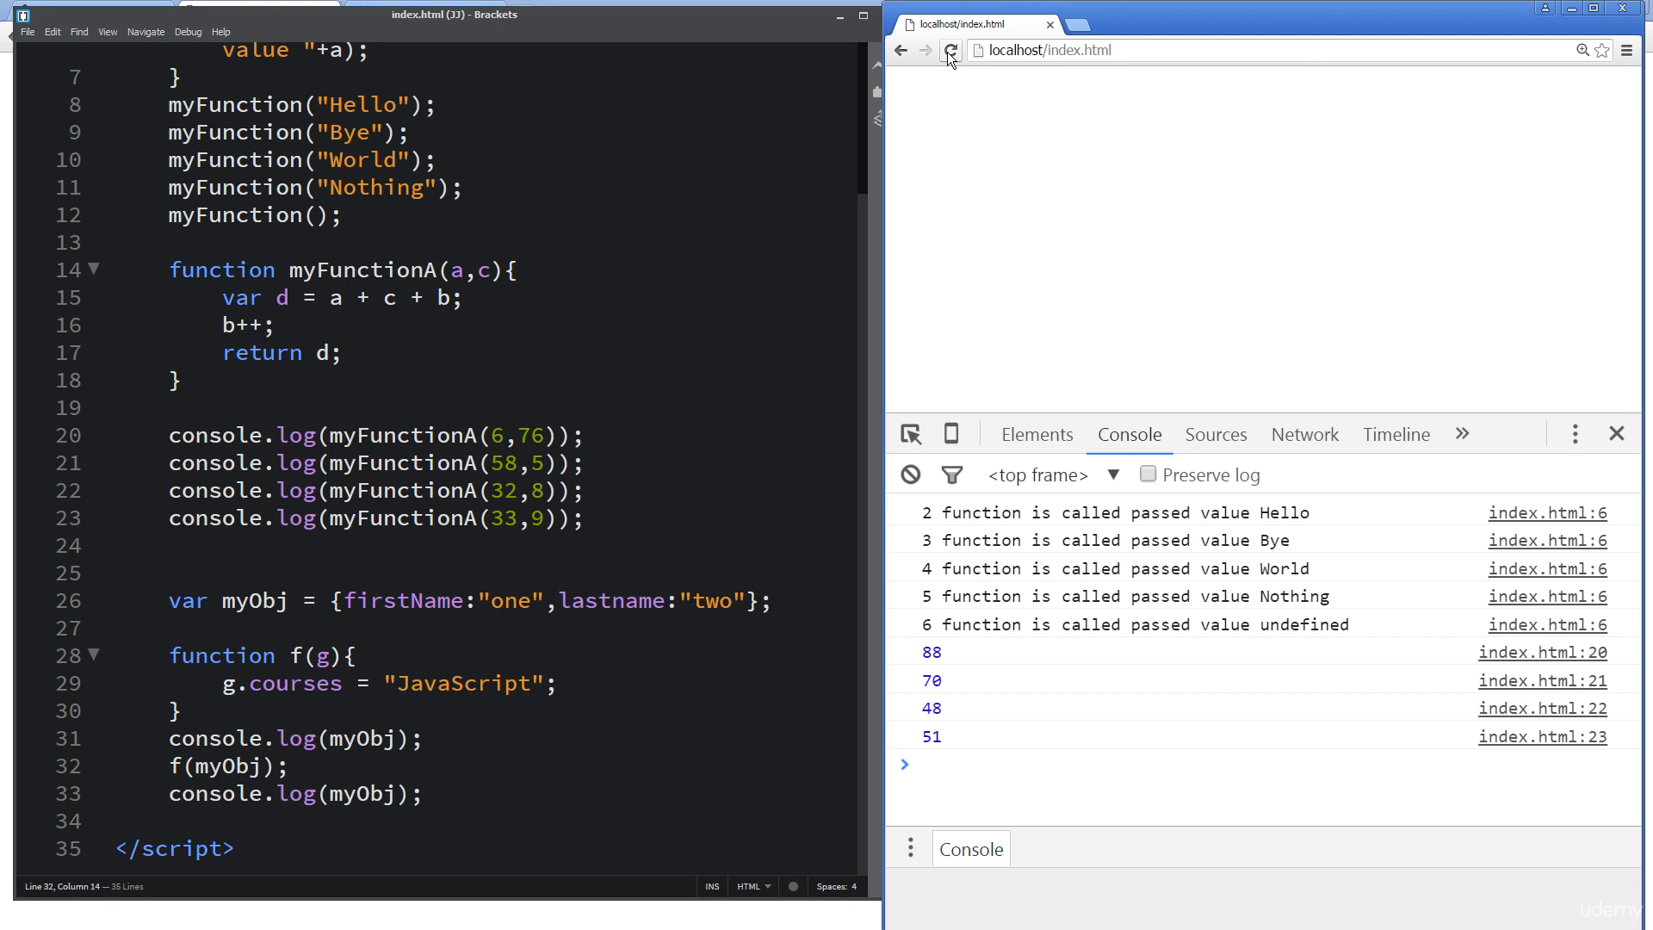
Step: Reload the page so the console logs myObj before and after gaining courses: "JavaScript"
{"action": "left_click", "coordinate": [949, 50]}
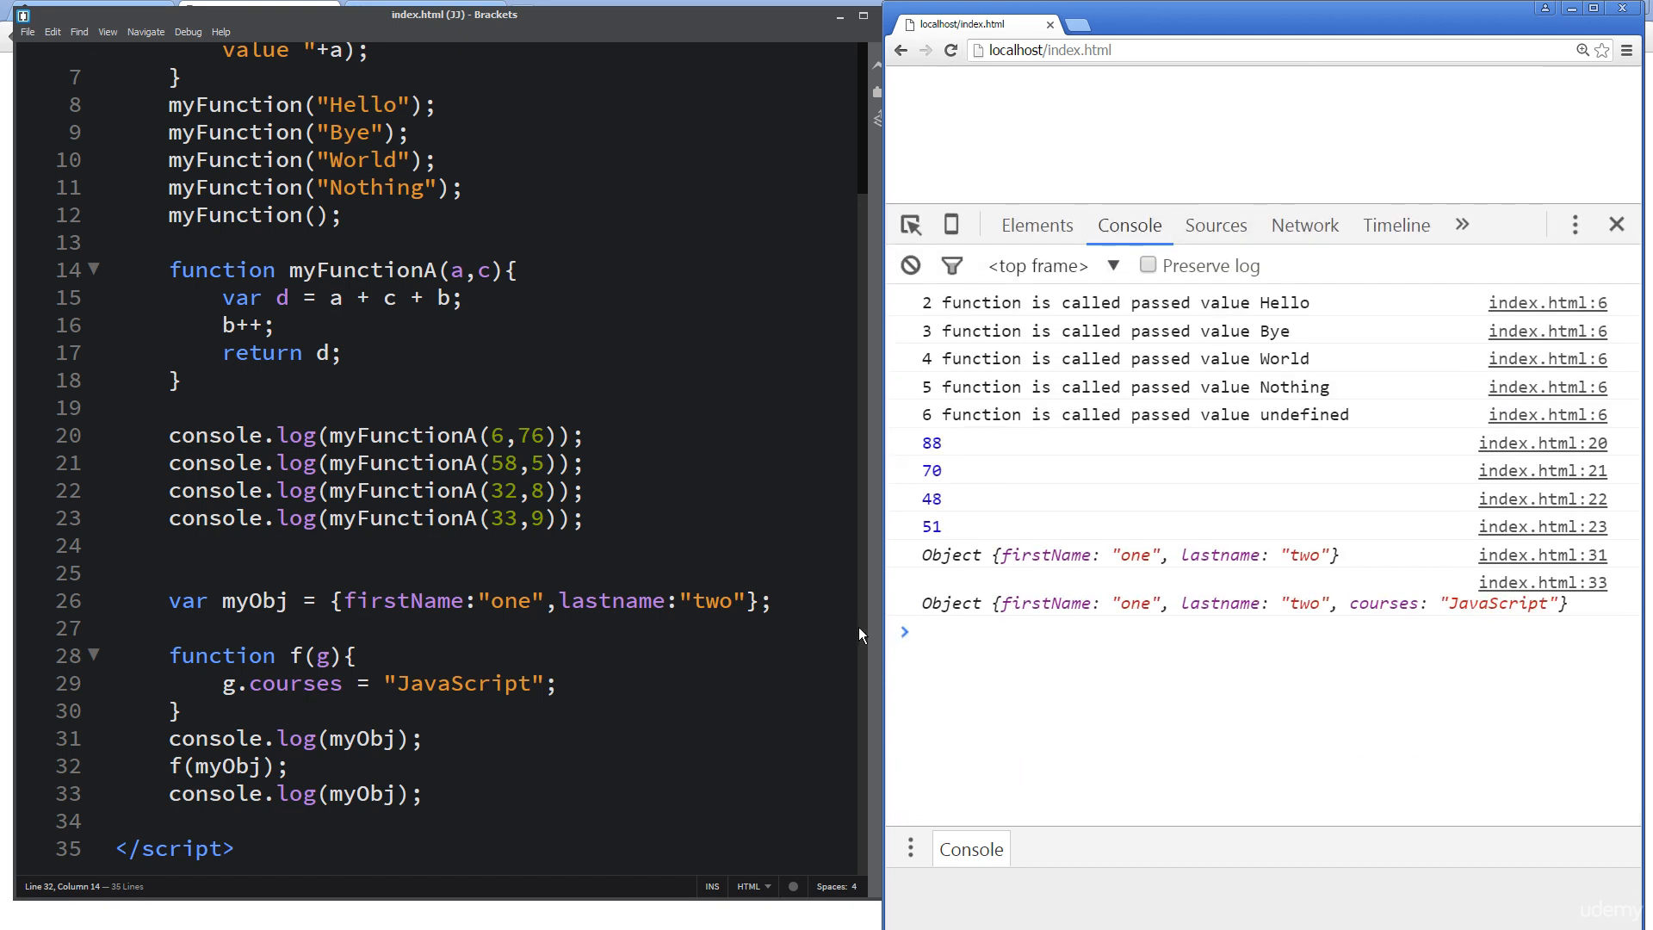
{"action": "mouse_move", "coordinate": [1128, 627]}
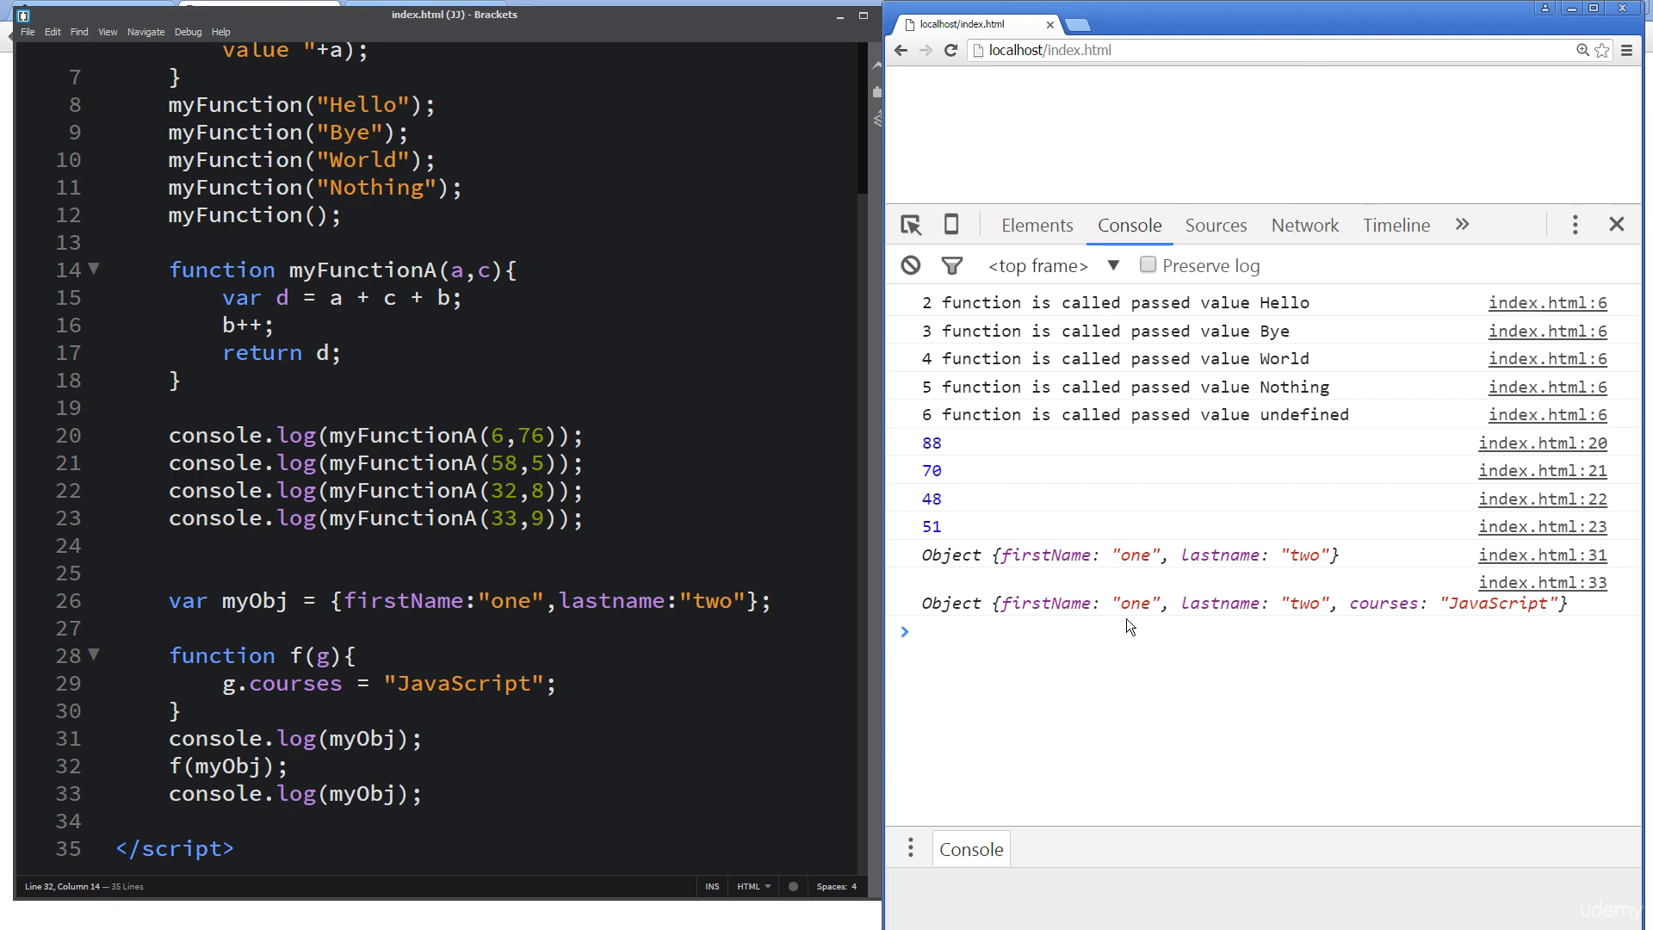
{"action": "mouse_move", "coordinate": [506, 725]}
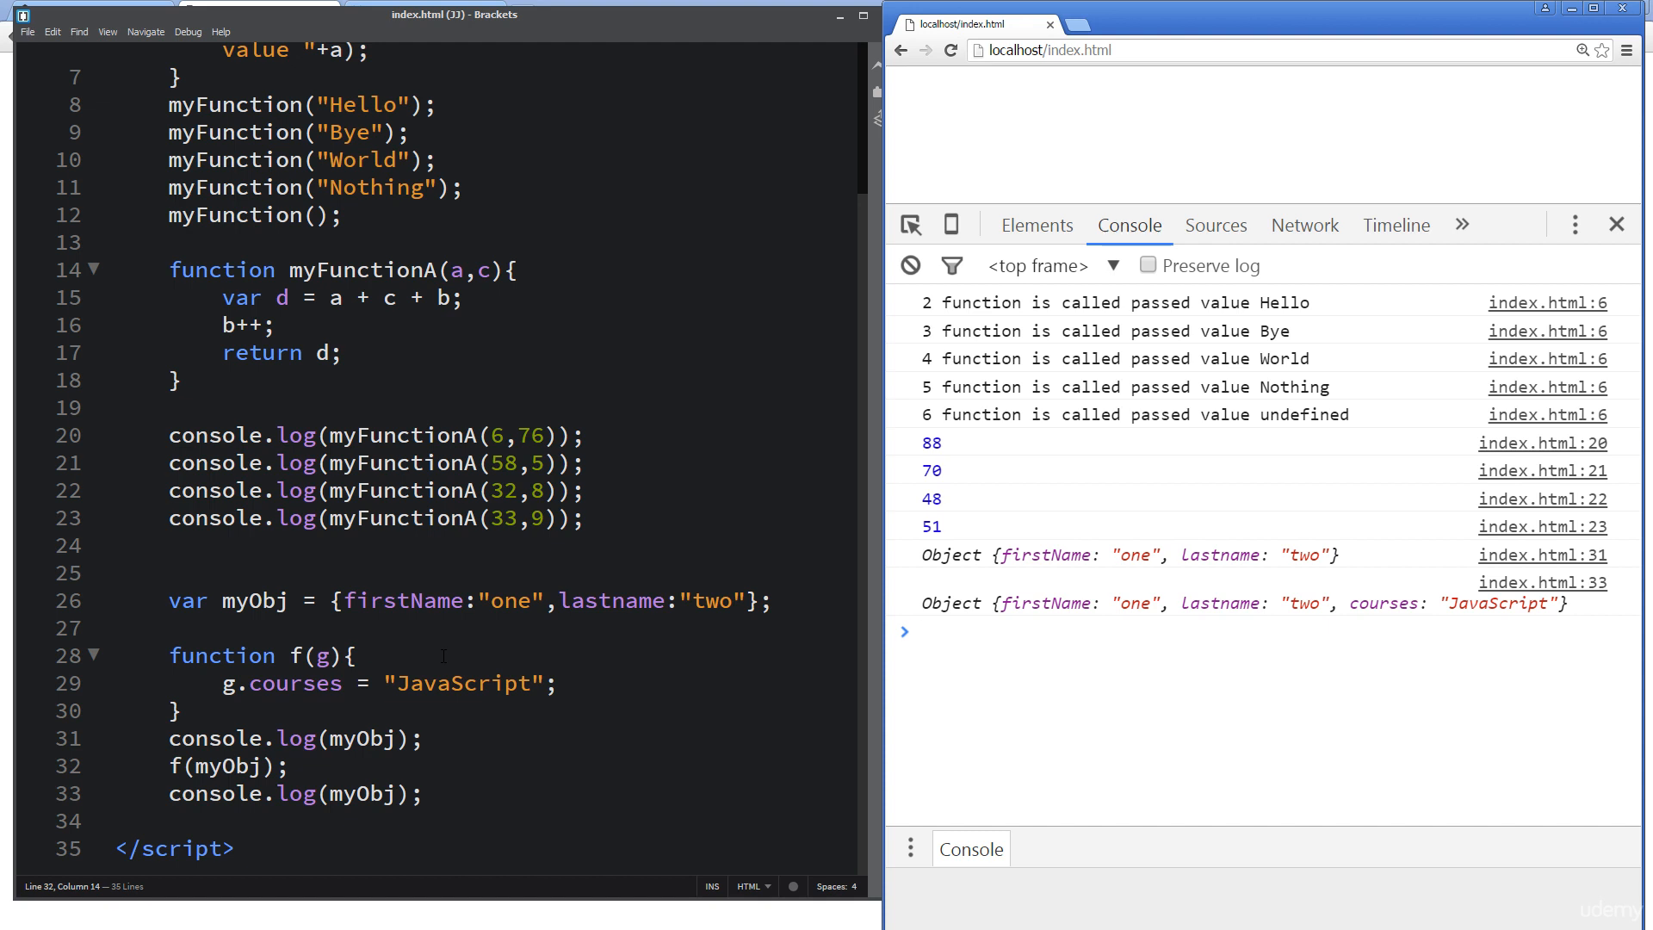
{"action": "mouse_move", "coordinate": [585, 662]}
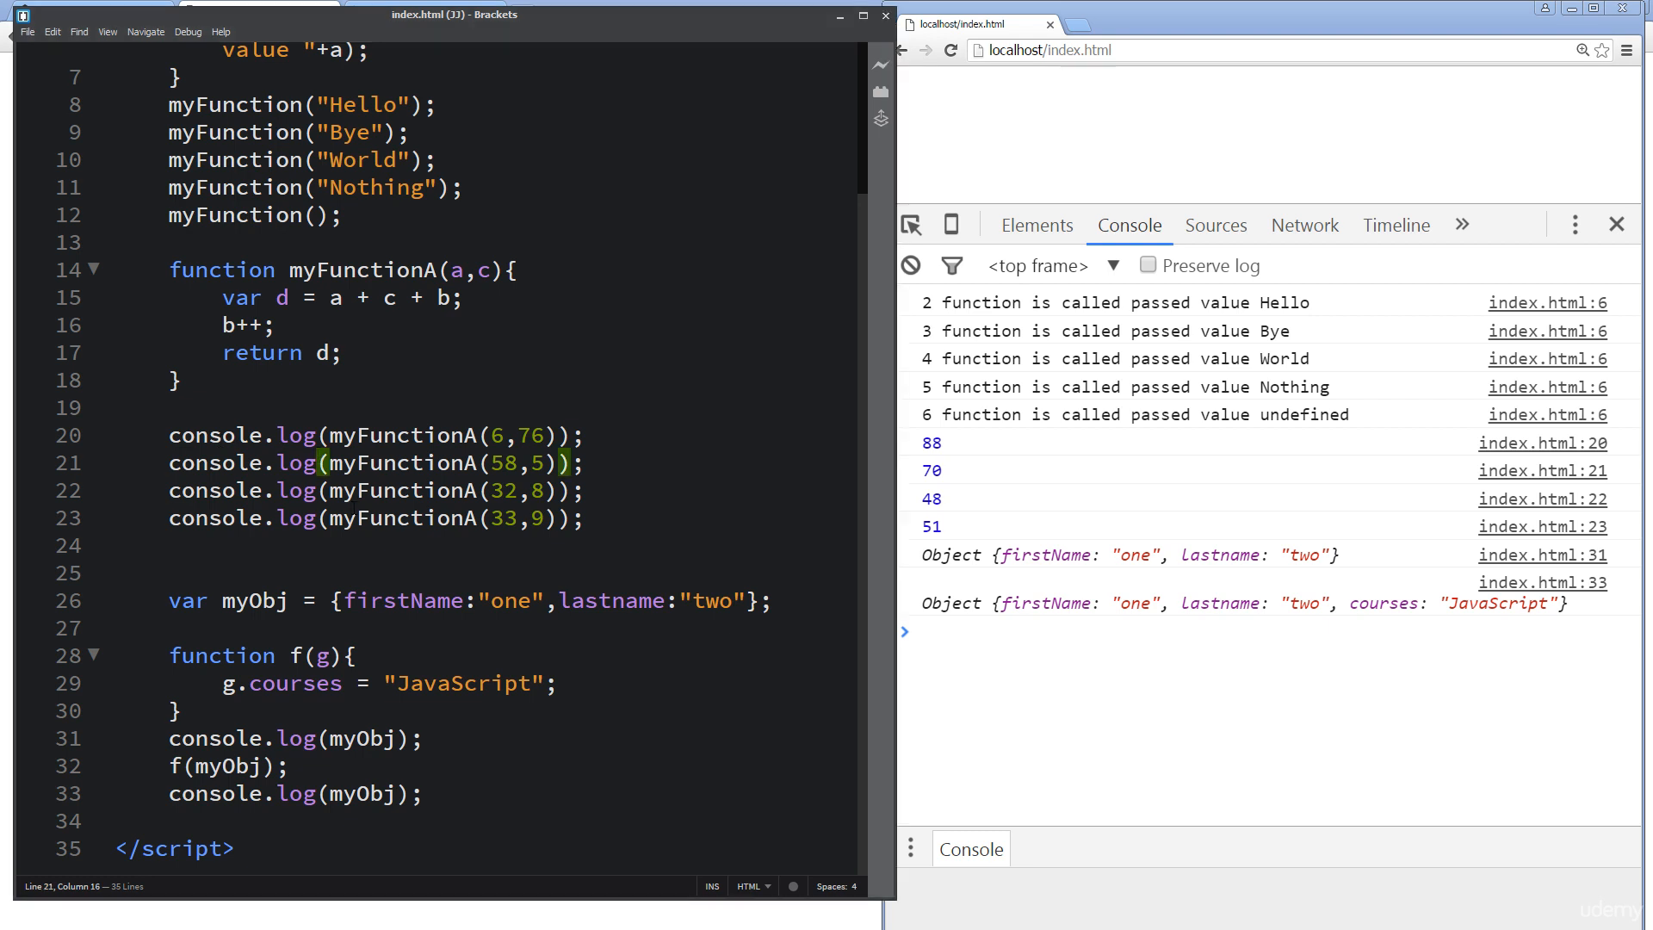
{"action": "scroll", "scroll_direction": "up", "scroll_amount": 3}
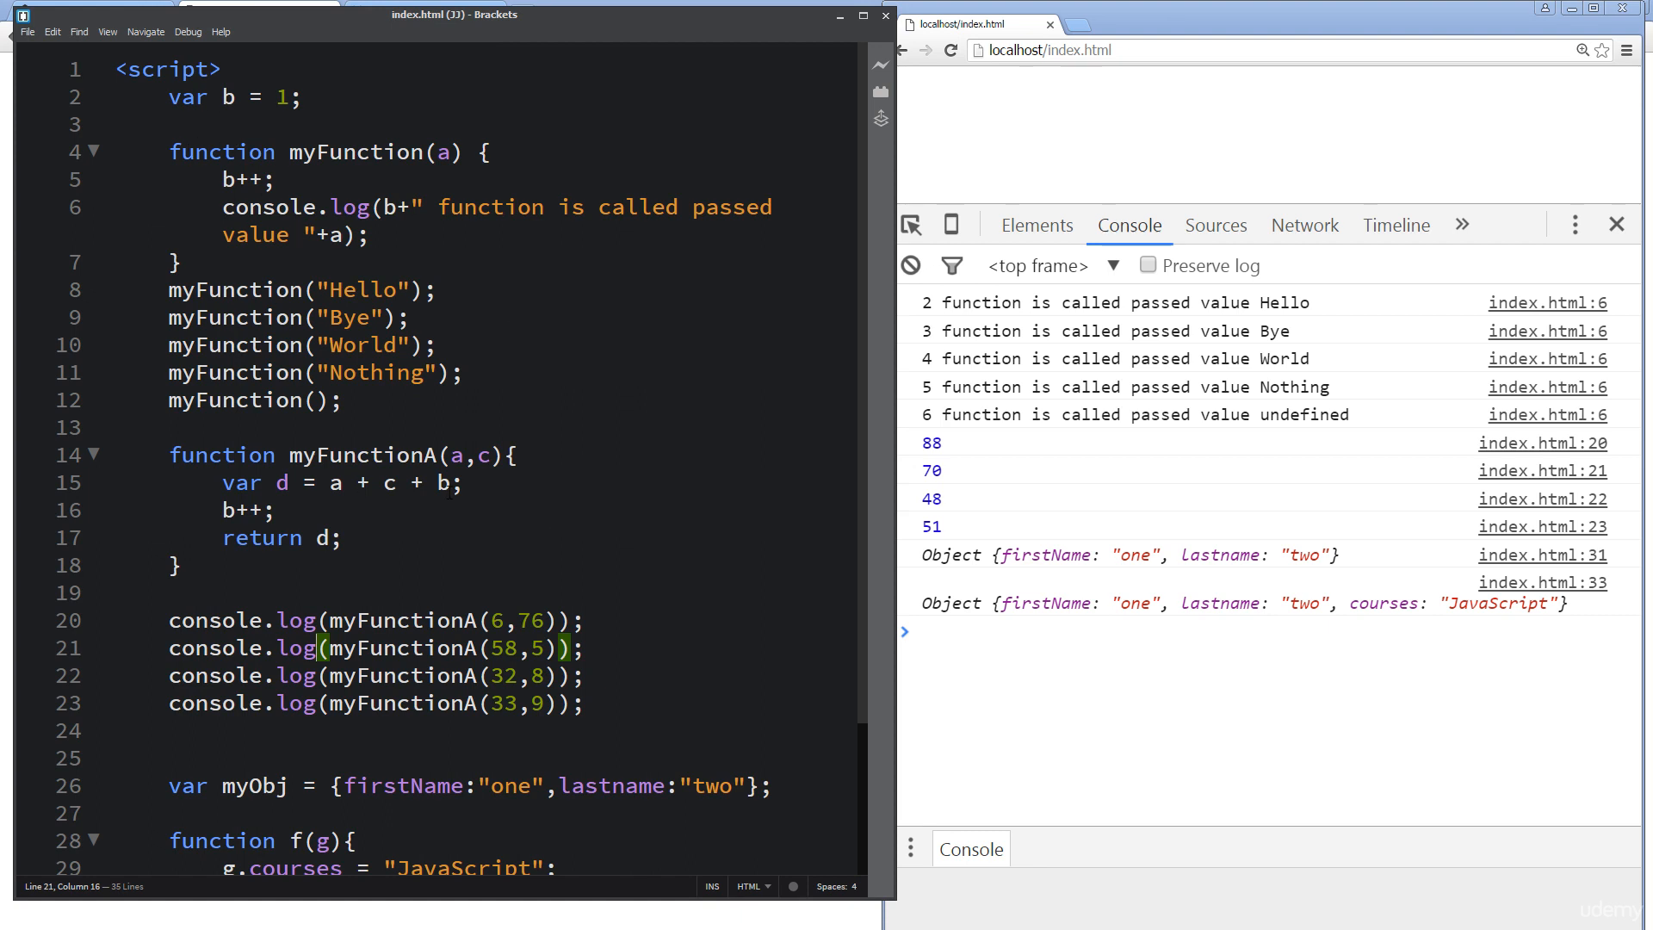
{"action": "scroll", "scroll_direction": "down", "scroll_amount": 3}
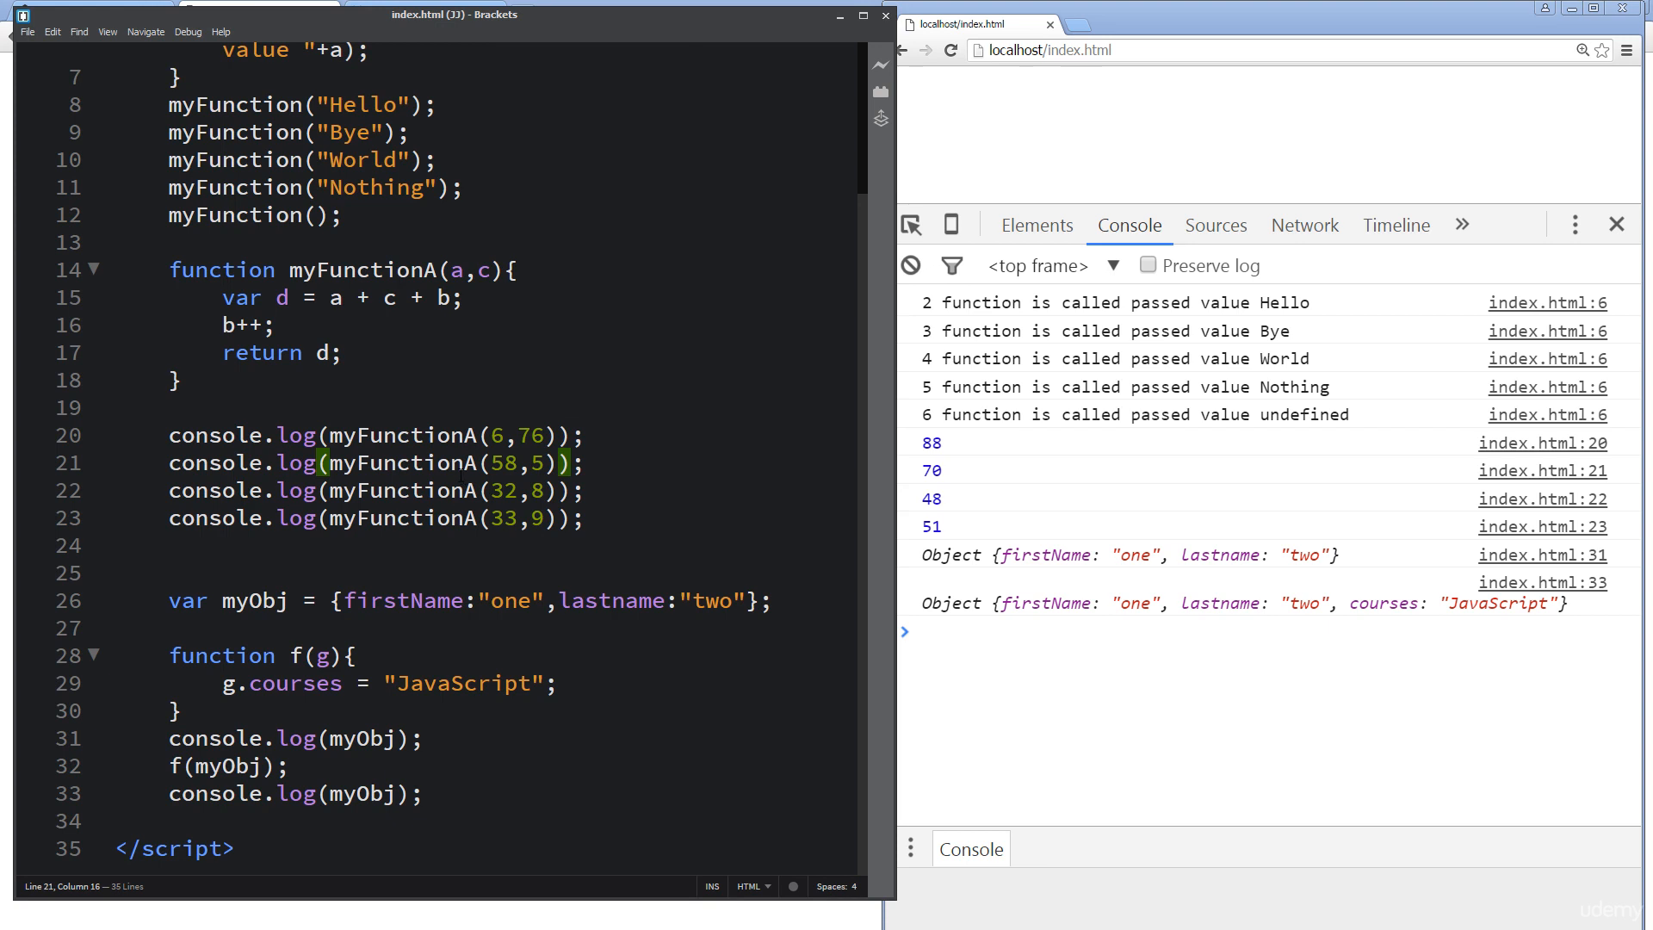